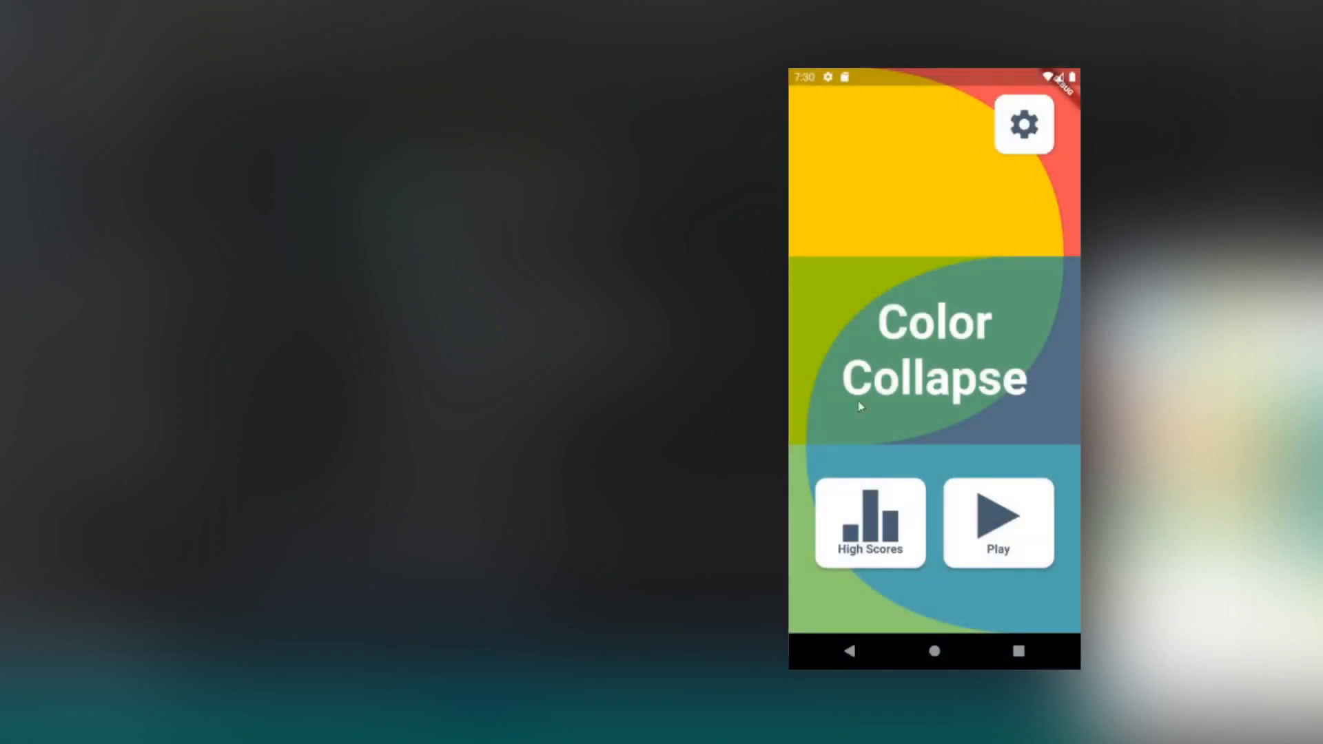
- Play a level from the main menu, clear it with three stars and continue to the next level
{"action": "left_click", "coordinate": [999, 521]}
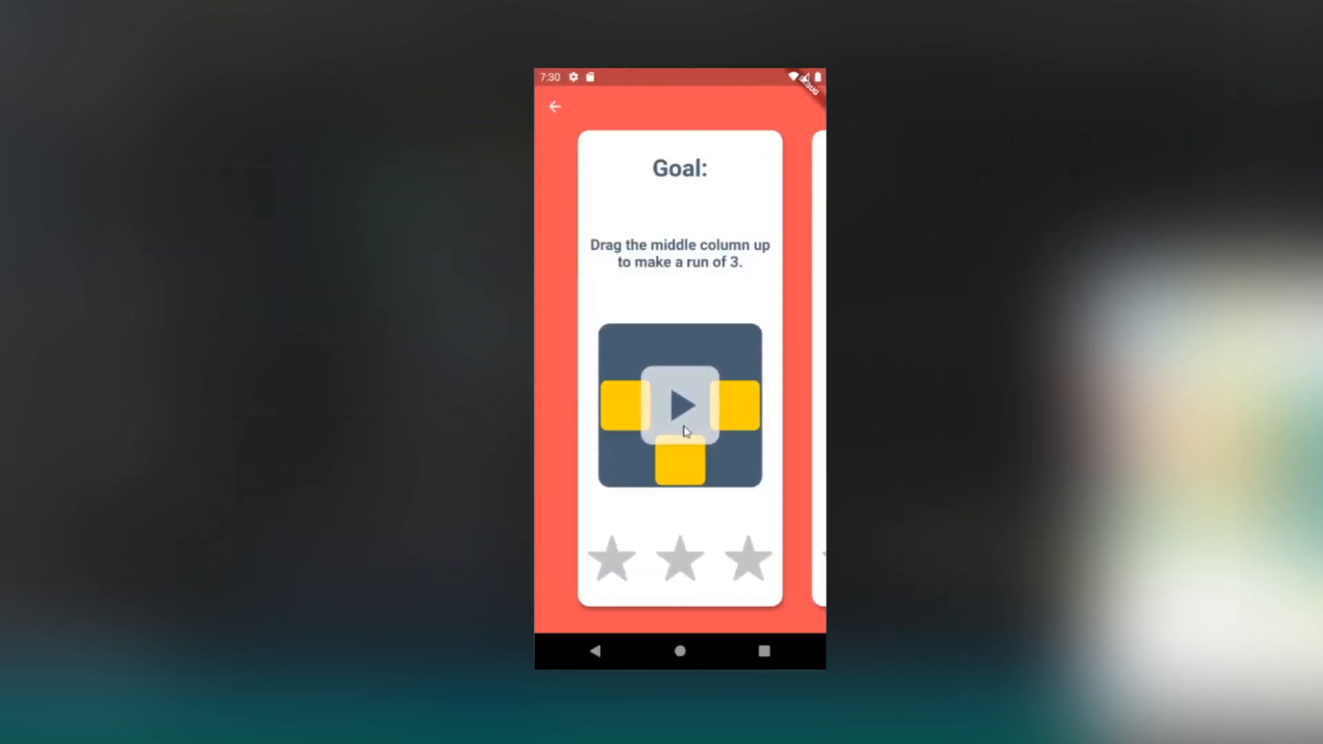
{"action": "left_click", "coordinate": [679, 405]}
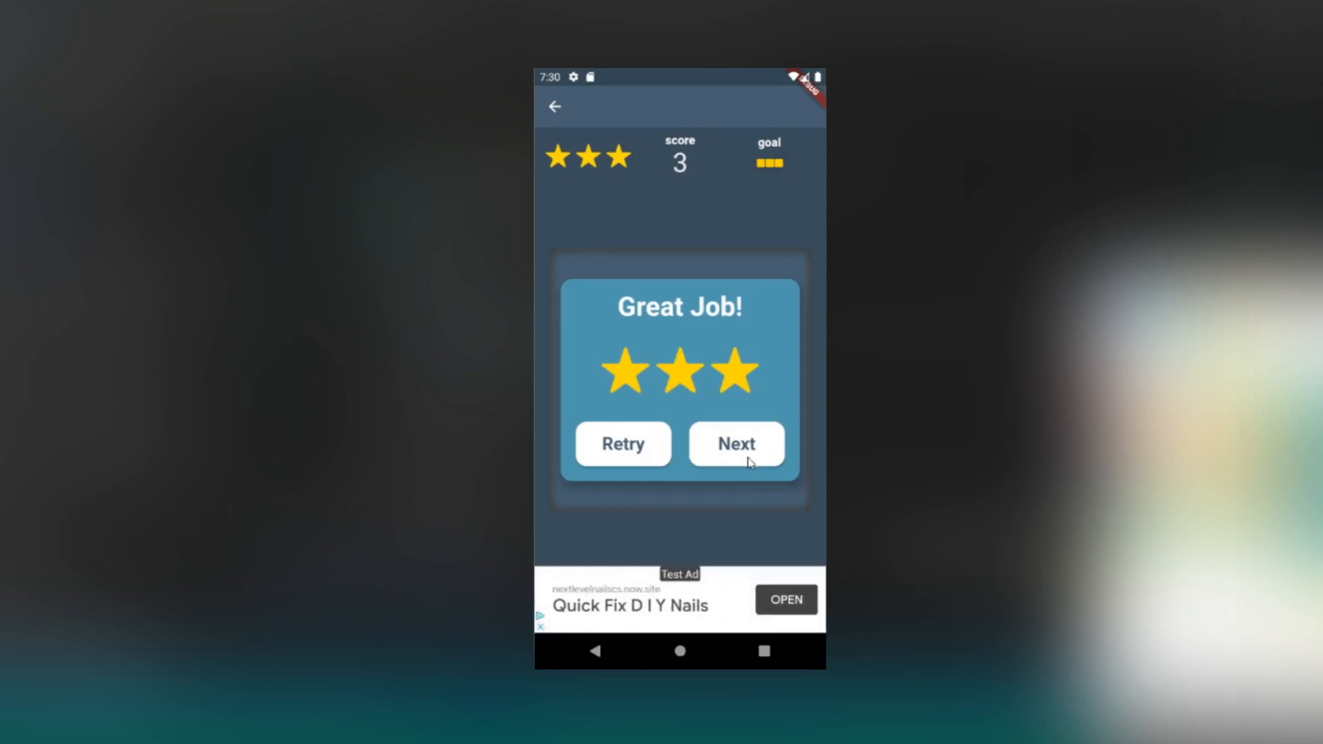
{"action": "left_click", "coordinate": [735, 444]}
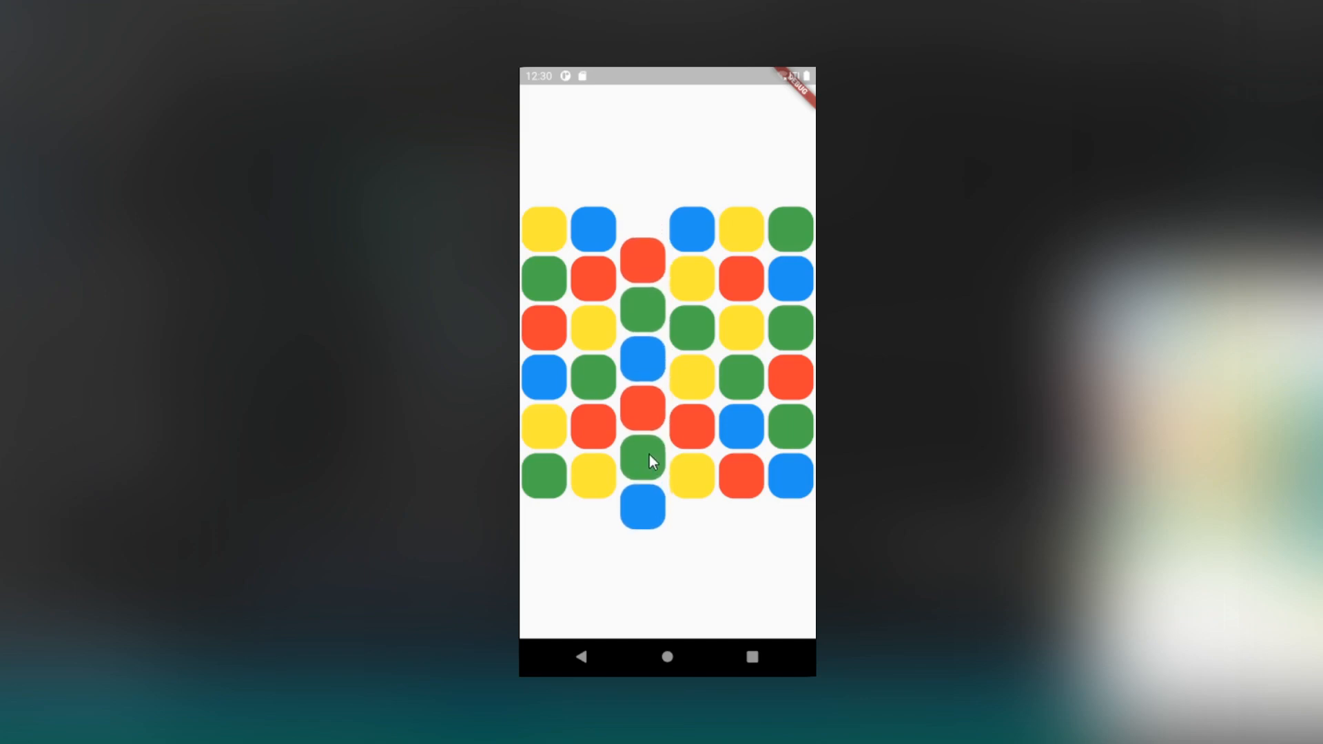
- Drag three columns of coloured boxes vertically so they settle into new rows
{"action": "left_click", "coordinate": [644, 460]}
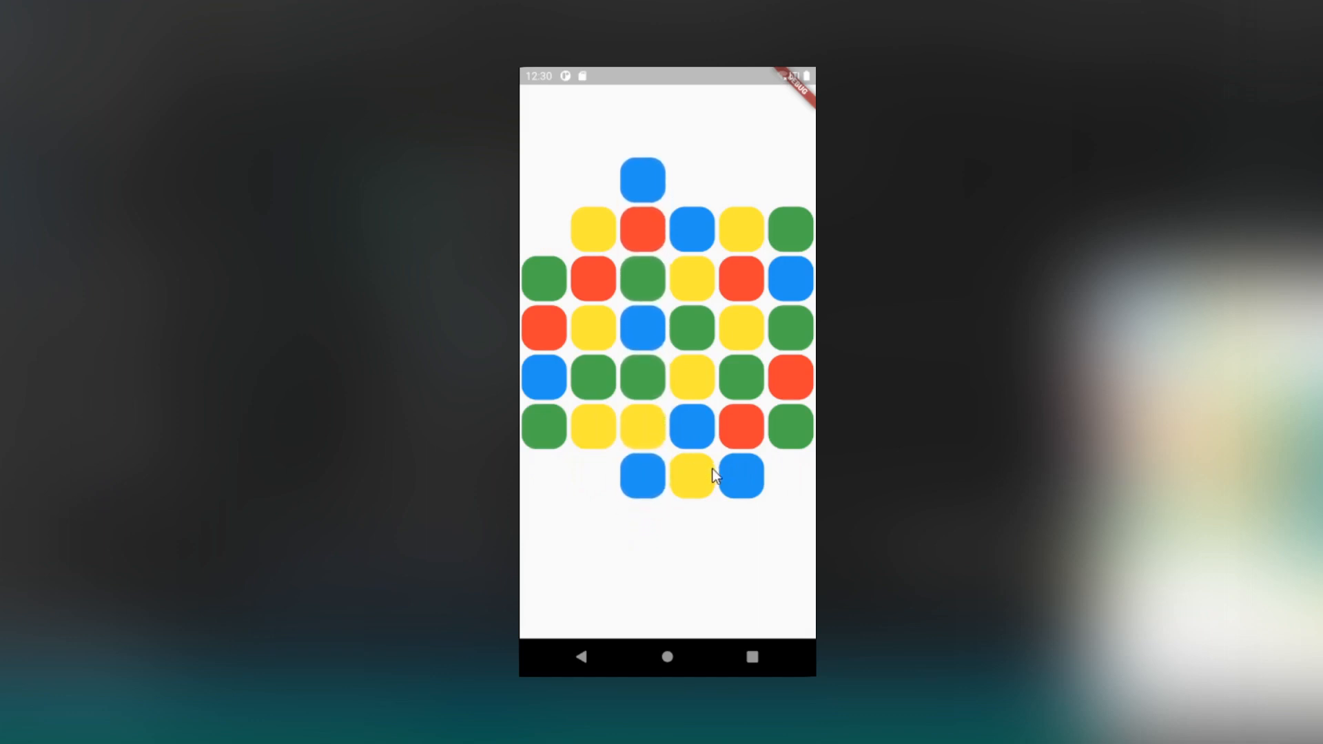
{"action": "left_click", "coordinate": [689, 476]}
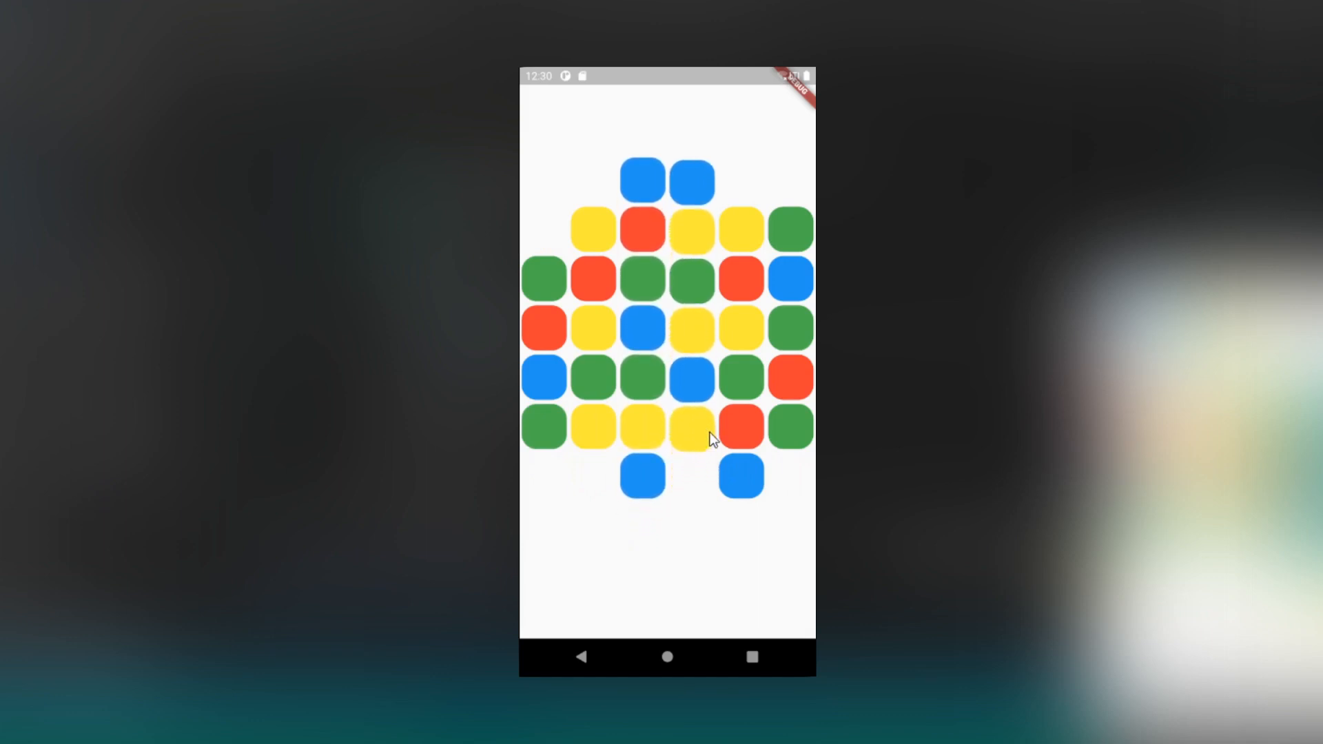
{"action": "left_click", "coordinate": [691, 428]}
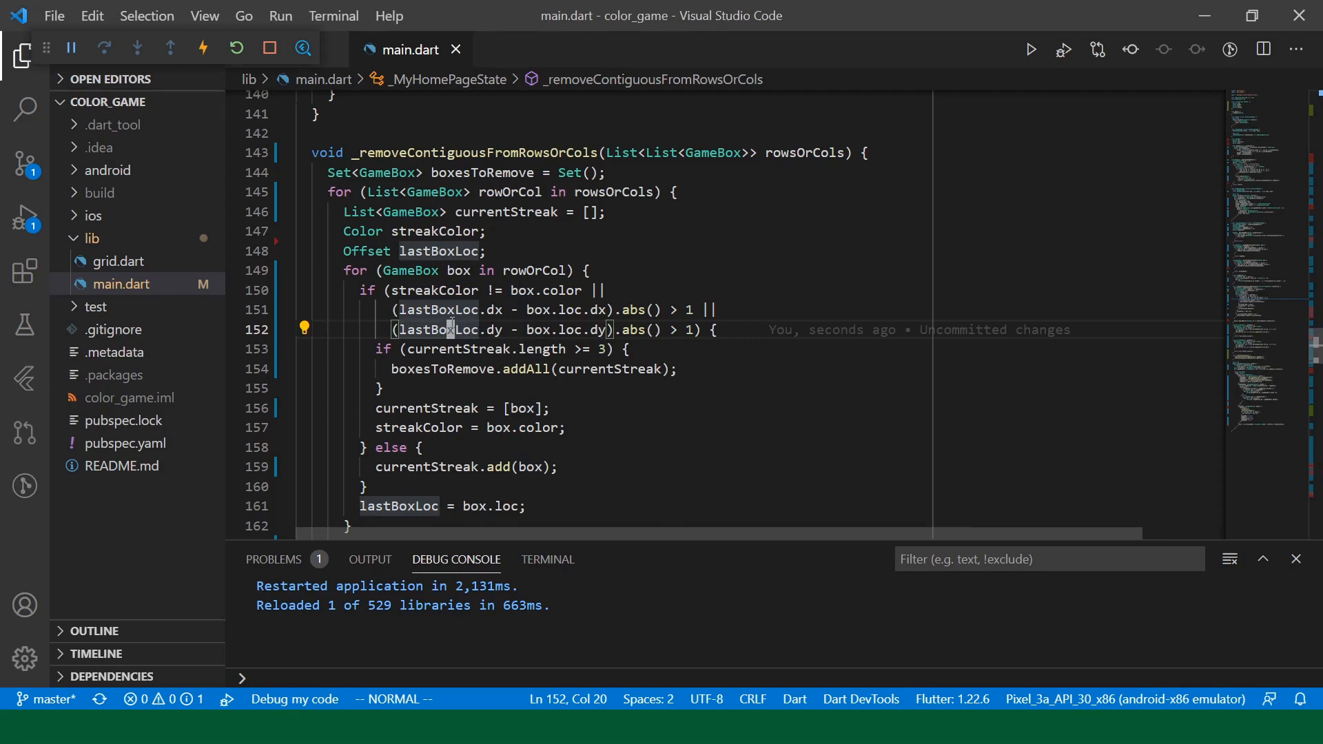
{"action": "scroll", "scroll_direction": "down", "scroll_amount": 3}
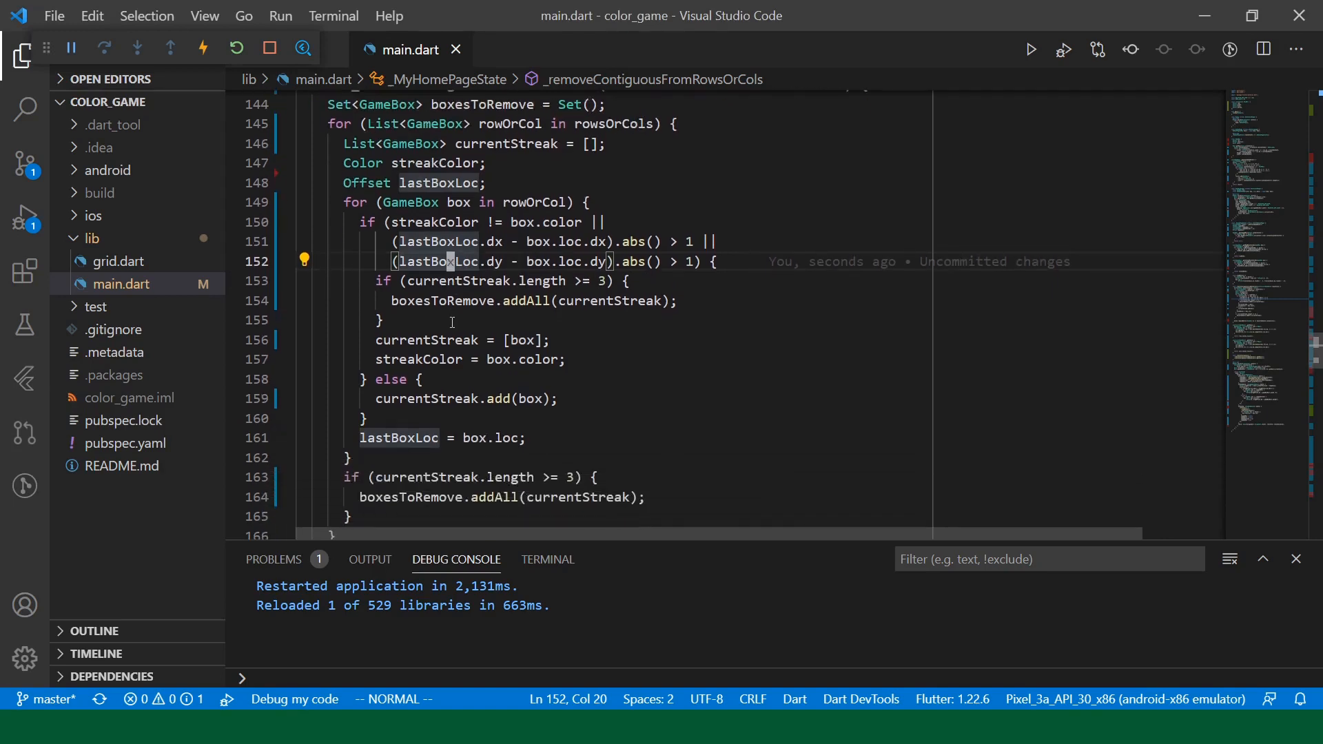
{"action": "scroll", "scroll_direction": "down", "scroll_amount": 3}
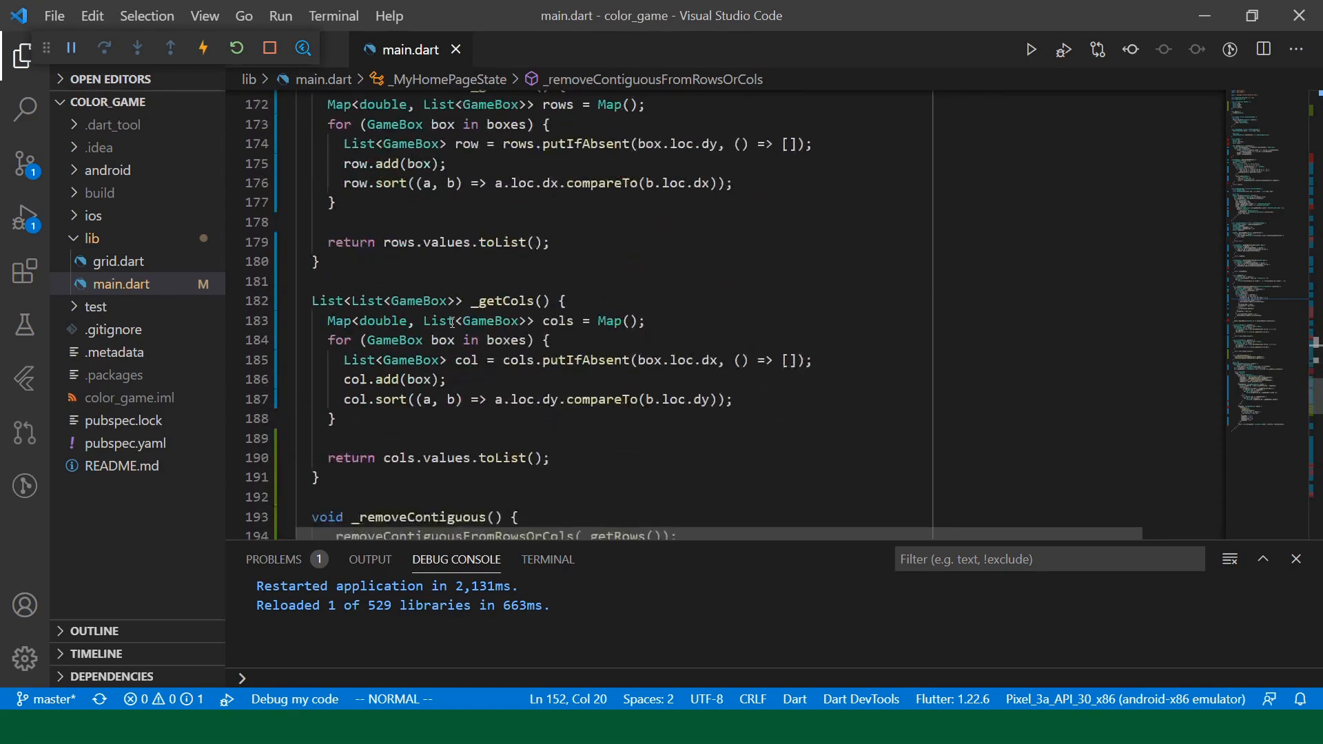
{"action": "scroll", "scroll_direction": "down", "scroll_amount": 3}
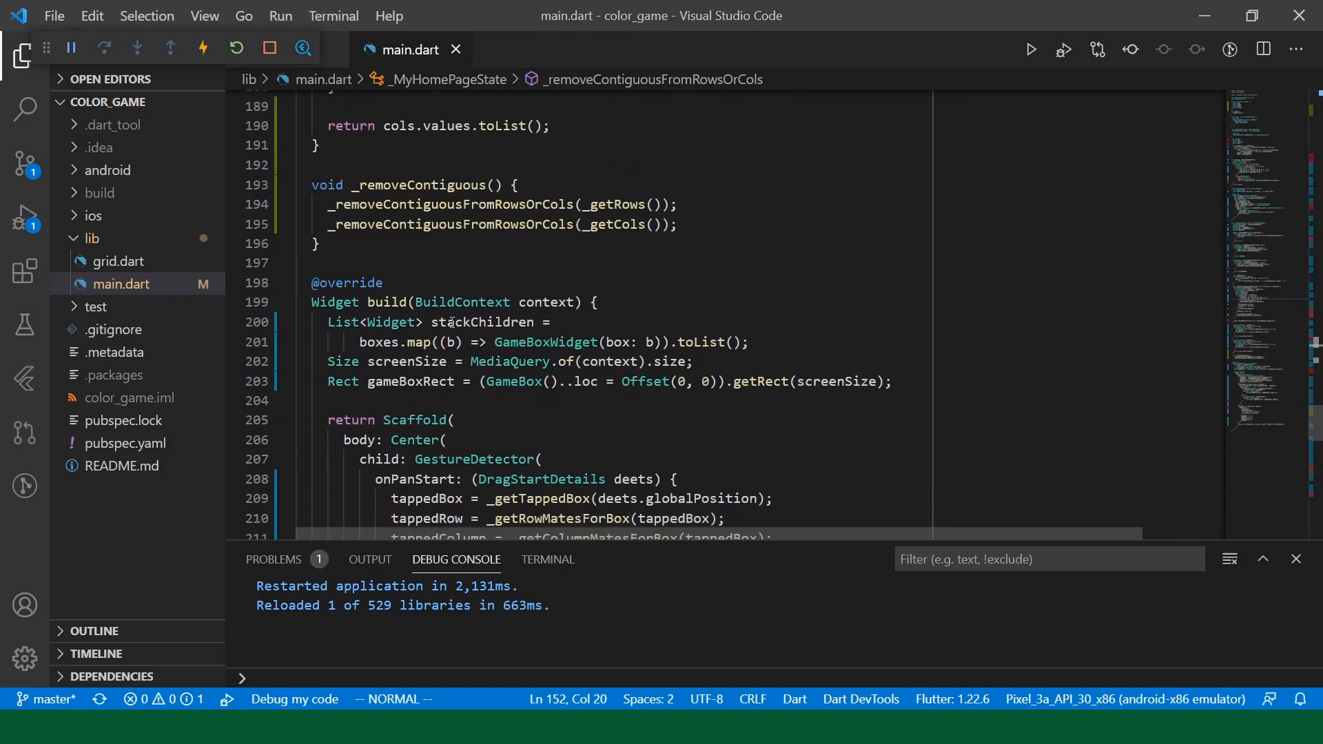
{"action": "scroll", "scroll_direction": "down", "scroll_amount": 3}
{"action": "type", "text": "void _gravitize() {"}
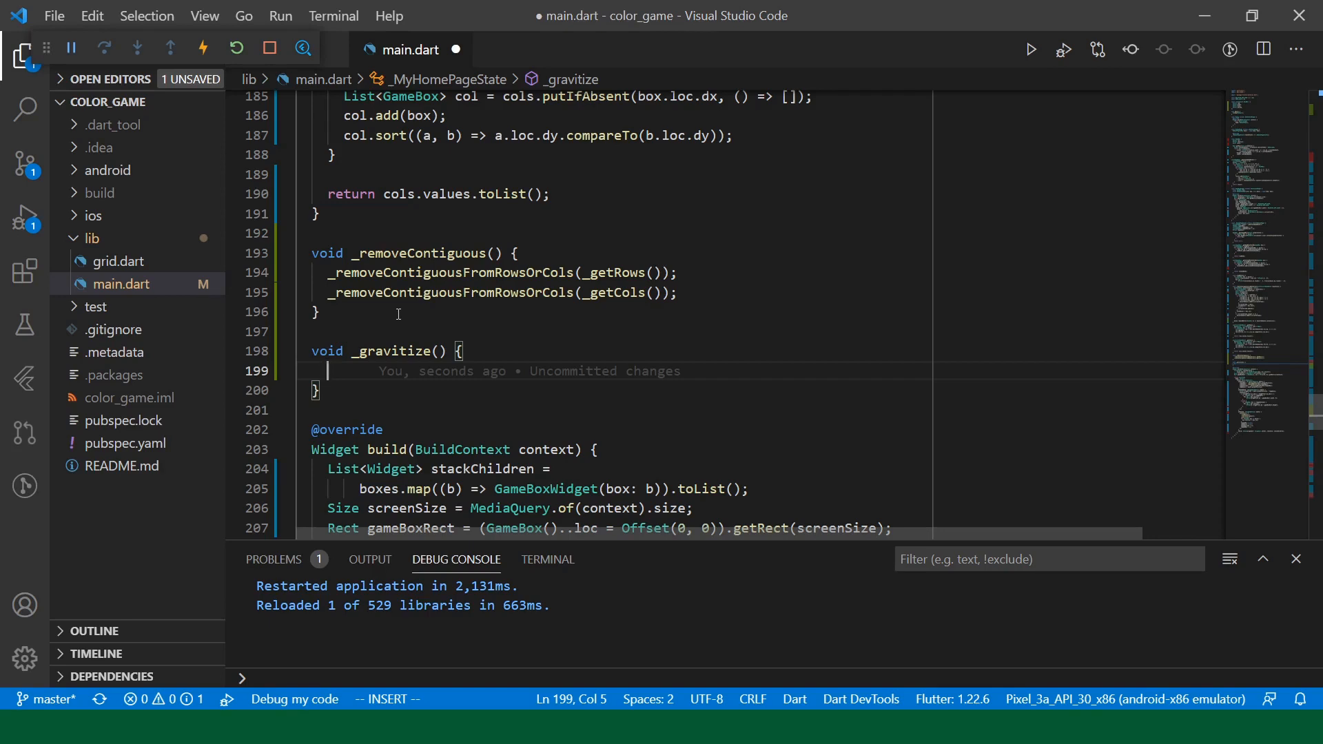
- Declare List<GameBox> distSortedBoxes as a spread copy of boxes
{"action": "type", "text": "L"}
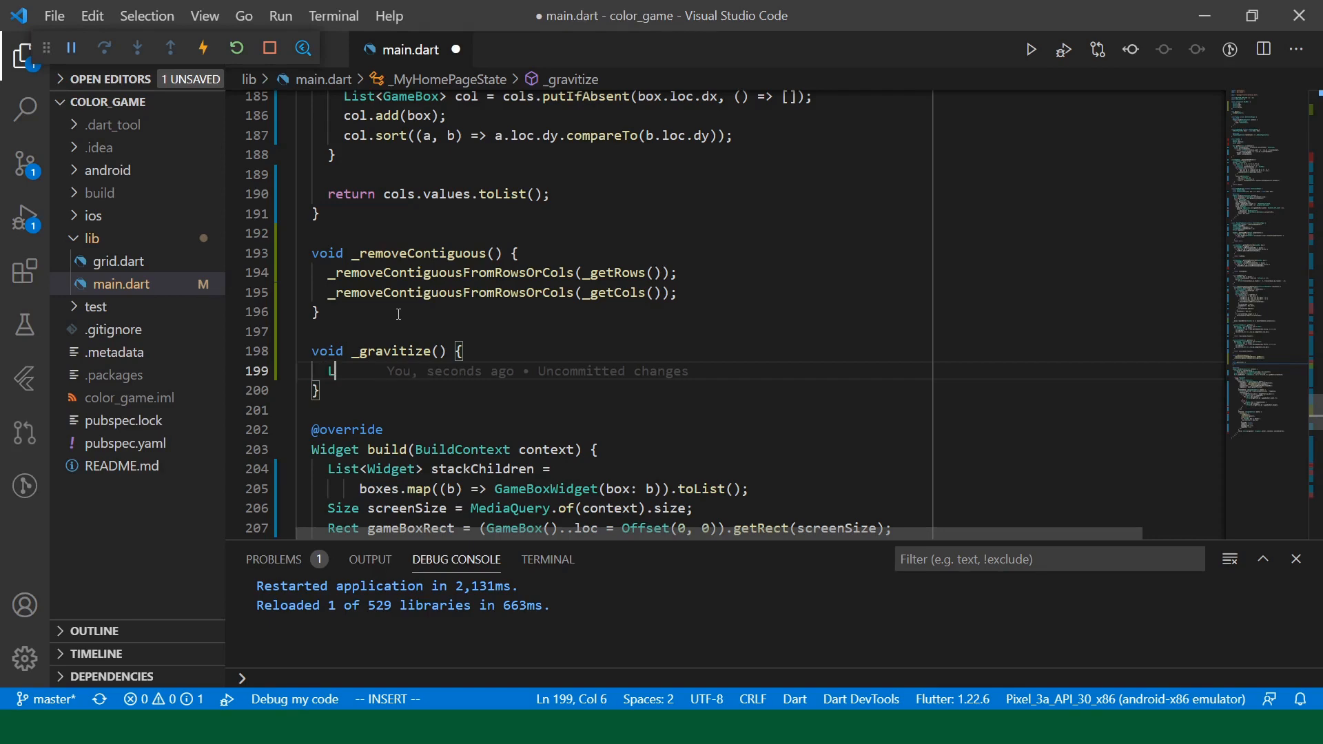
{"action": "type", "text": "List<>"}
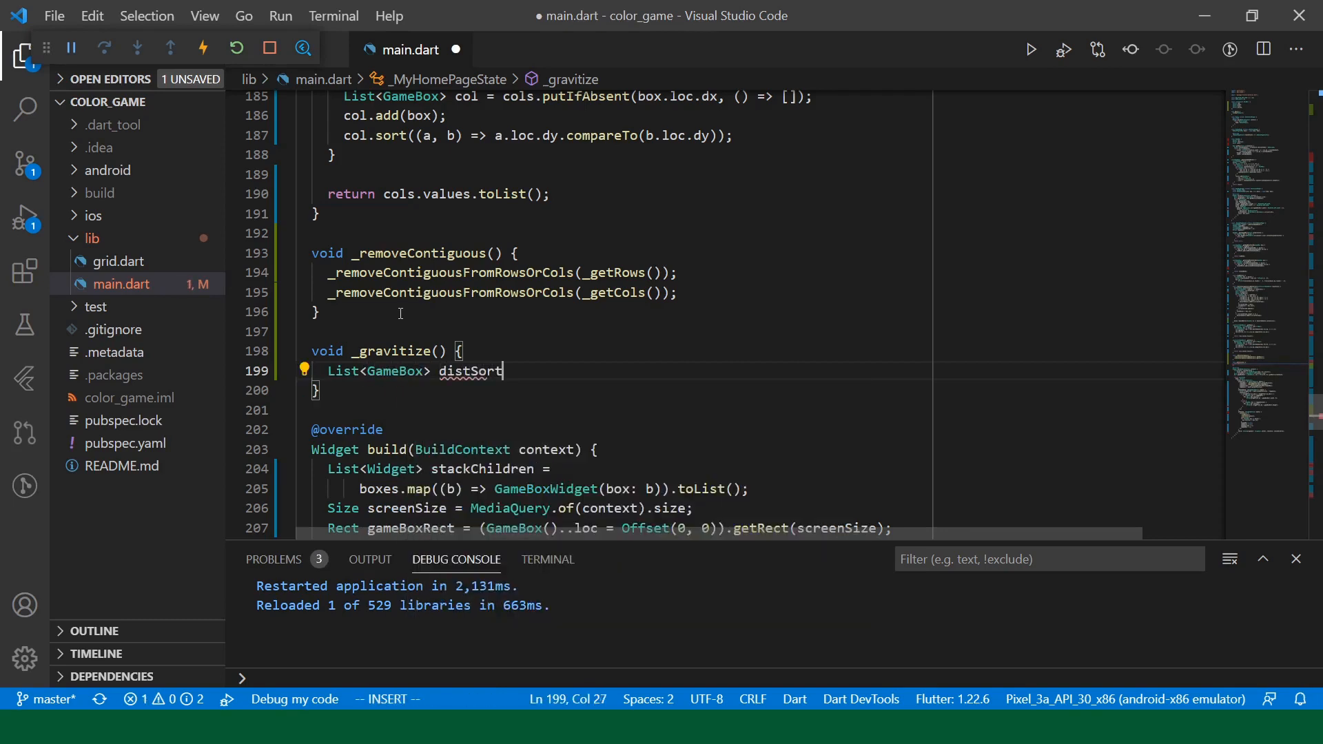
{"action": "type", "text": "edBoxes = []"}
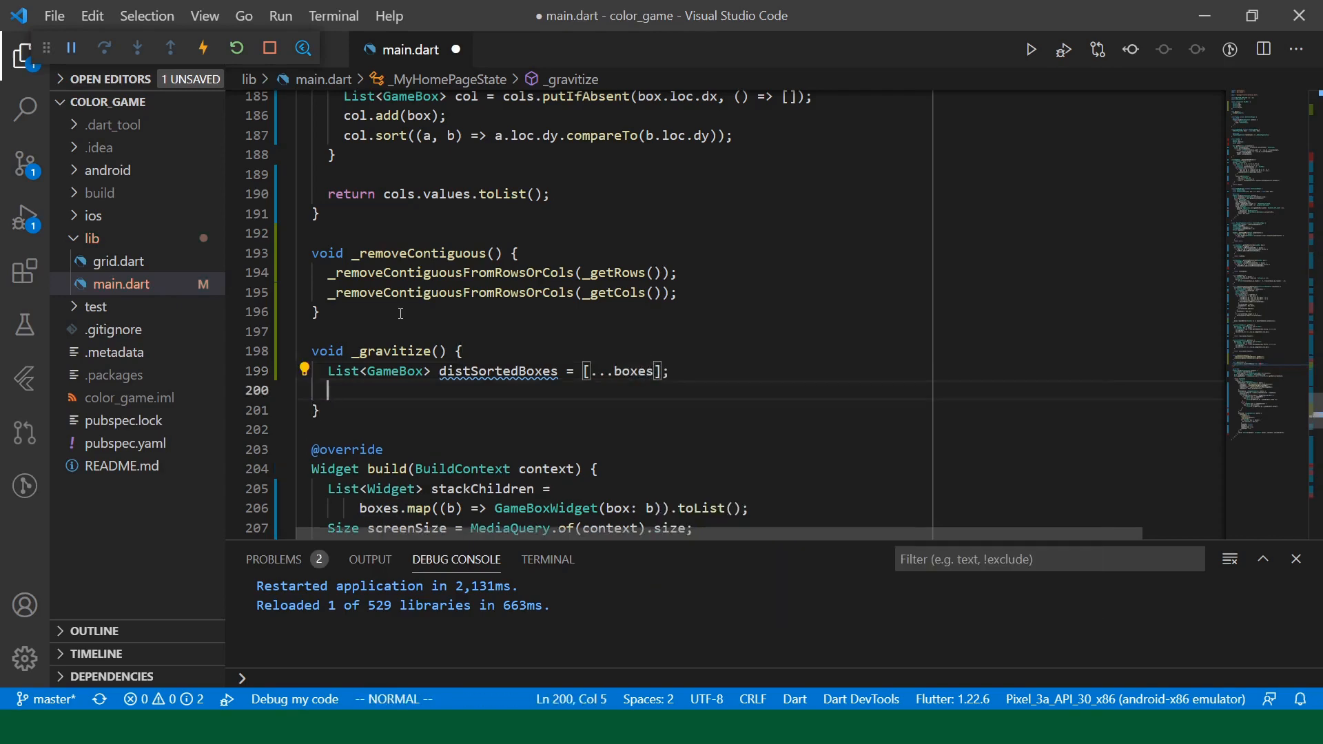
{"action": "key", "text": "i"}
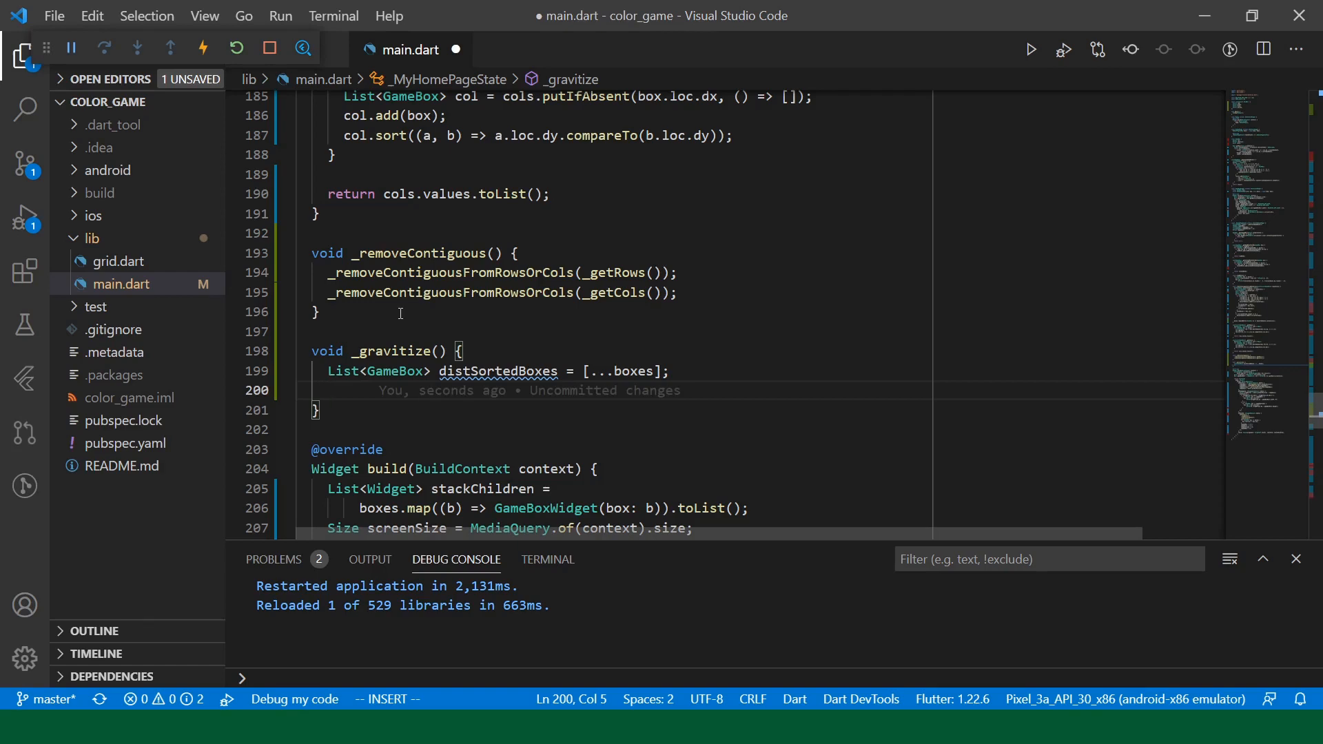
- Sort distSortedBoxes by a.loc.distanceSquared compared to b.loc.distanceSquared
{"action": "type", "text": "distSortedBoxes.sort((GameBox a, GameBox ){"}
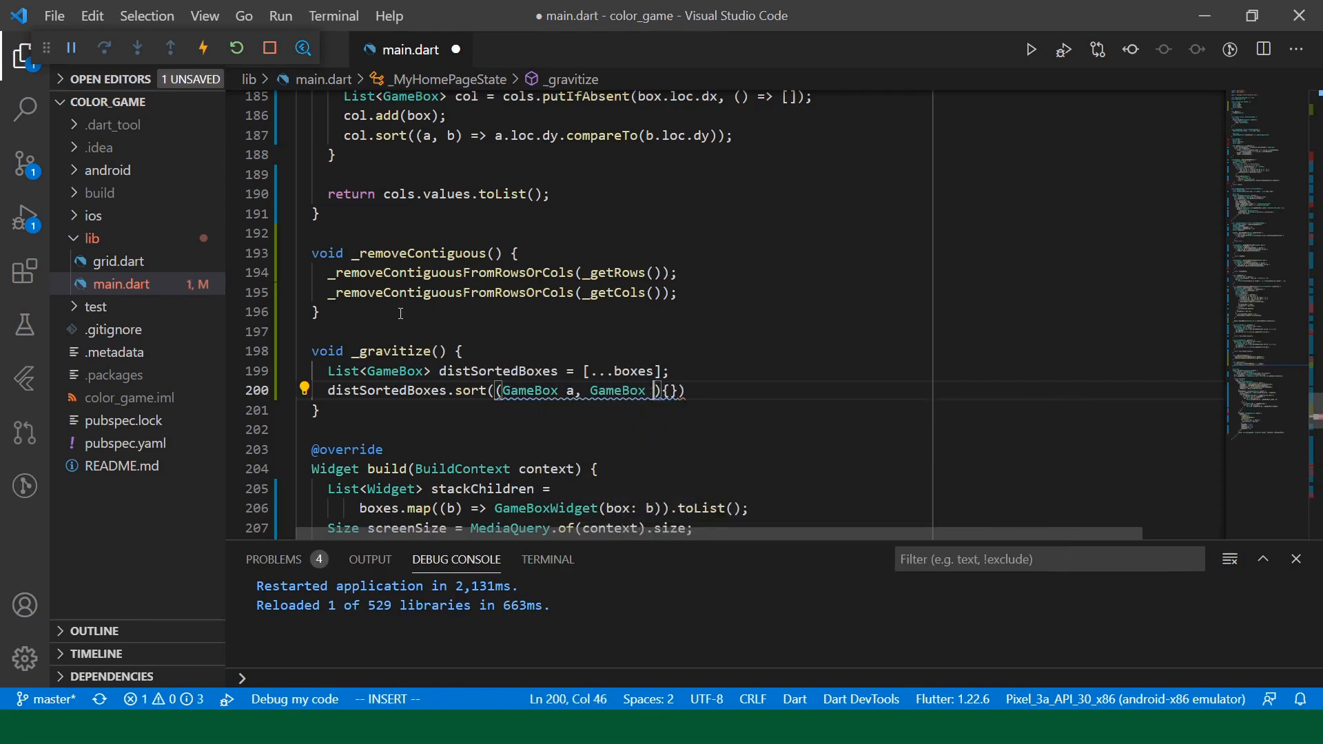
{"action": "type", "text": "b"}
{"action": "key", "text": "Enter"}
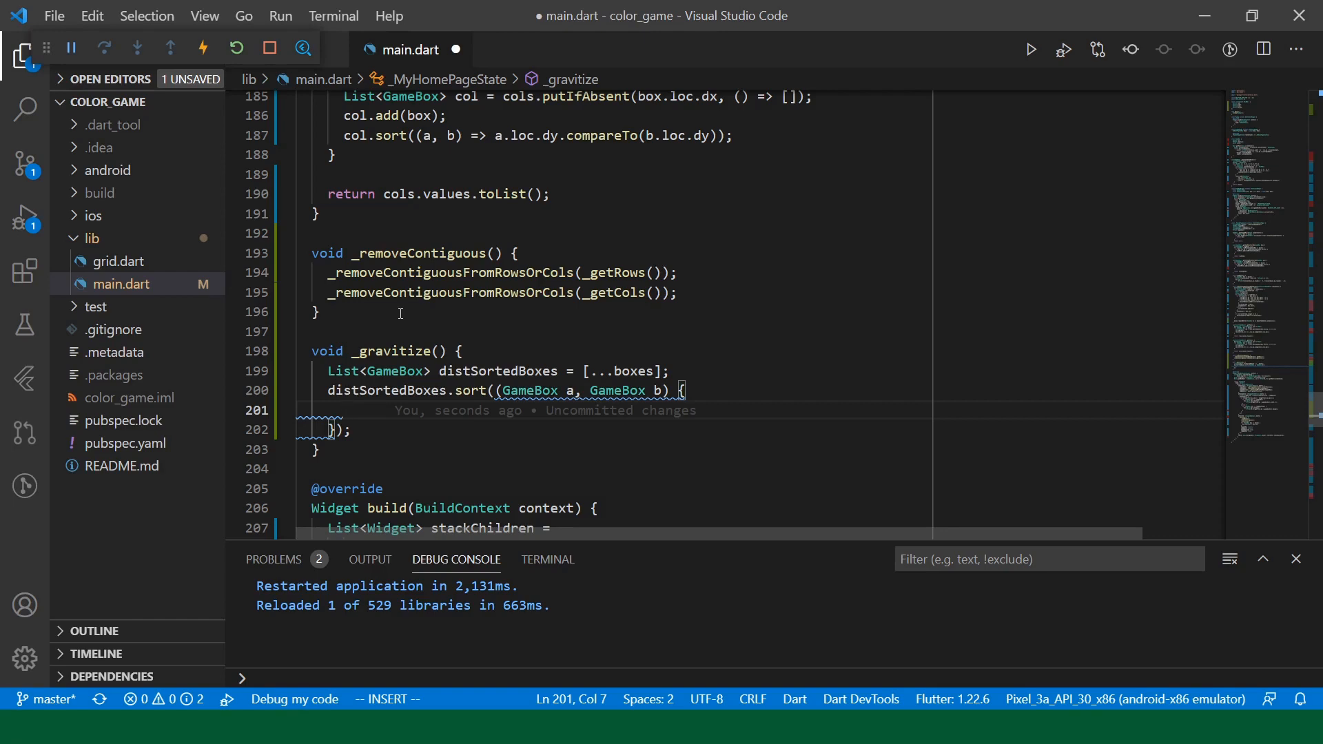
{"action": "type", "text": "a"}
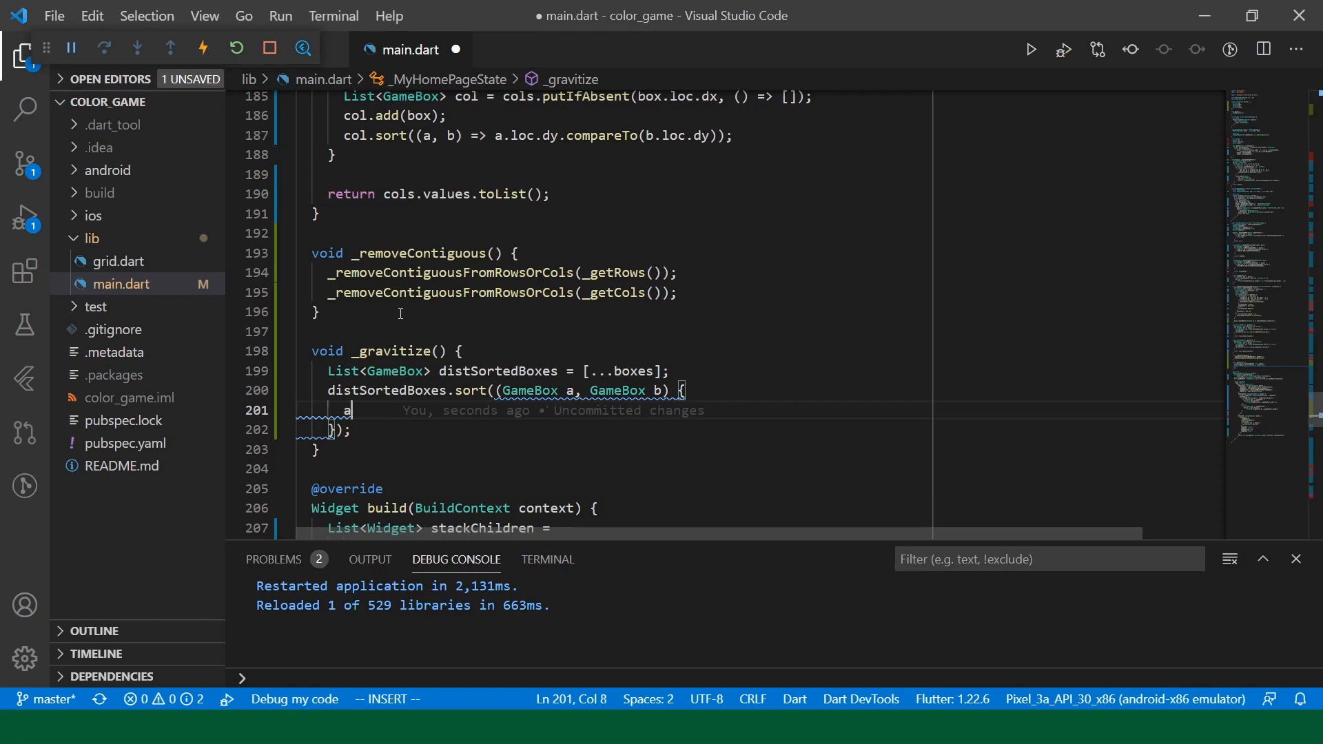
{"action": "type", "text": "."}
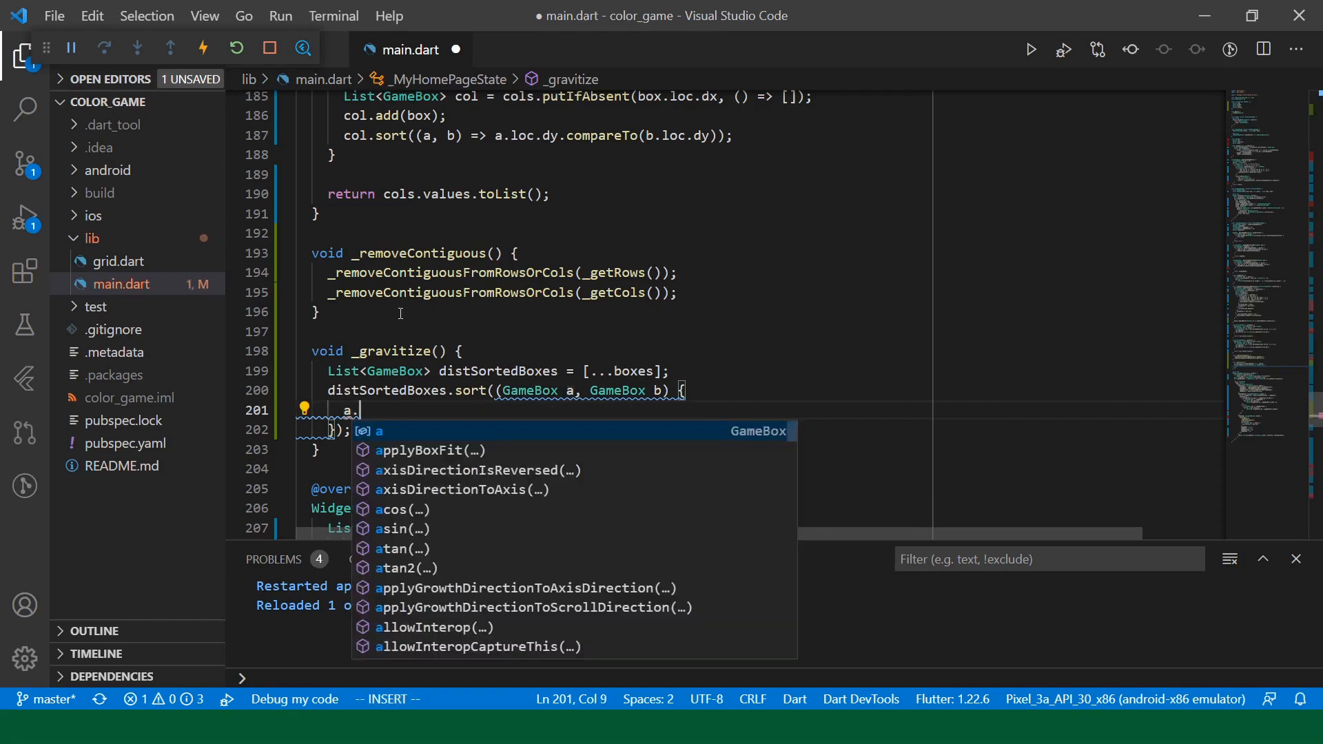
{"action": "type", "text": "loc"}
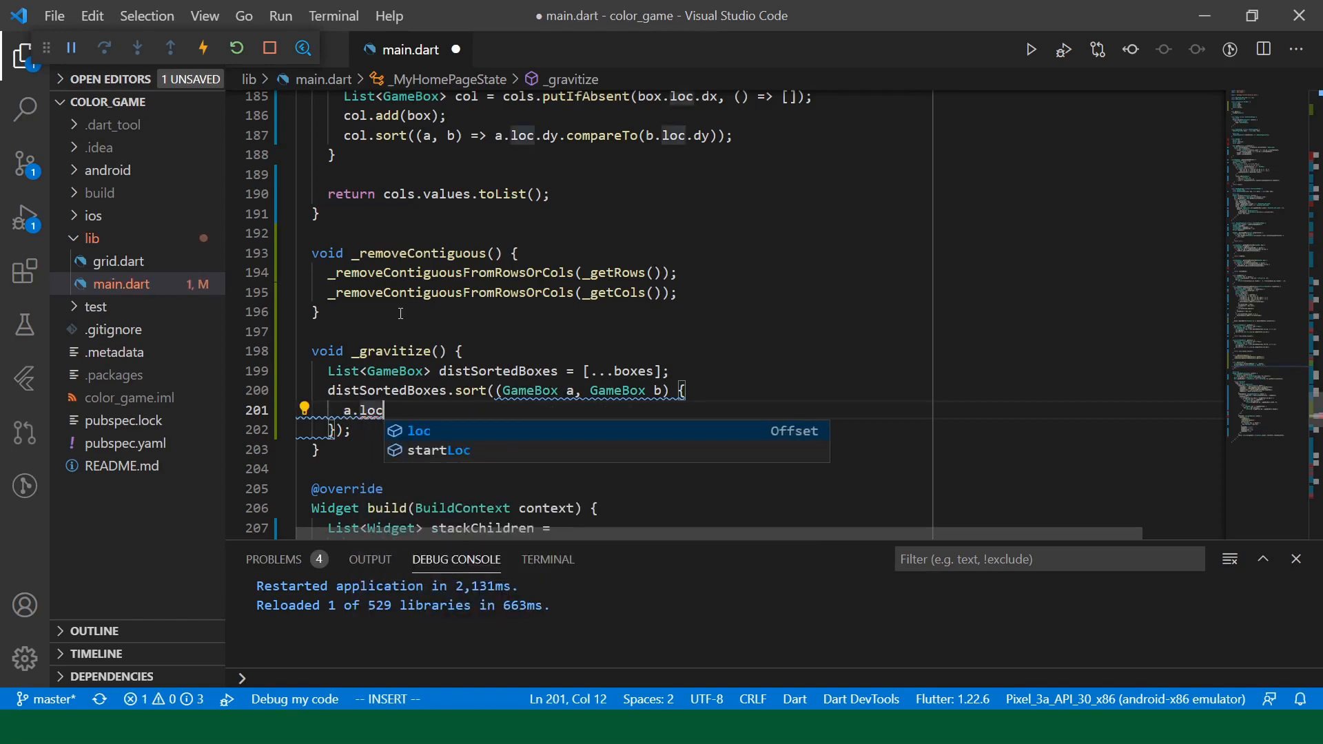
{"action": "type", "text": ".d"}
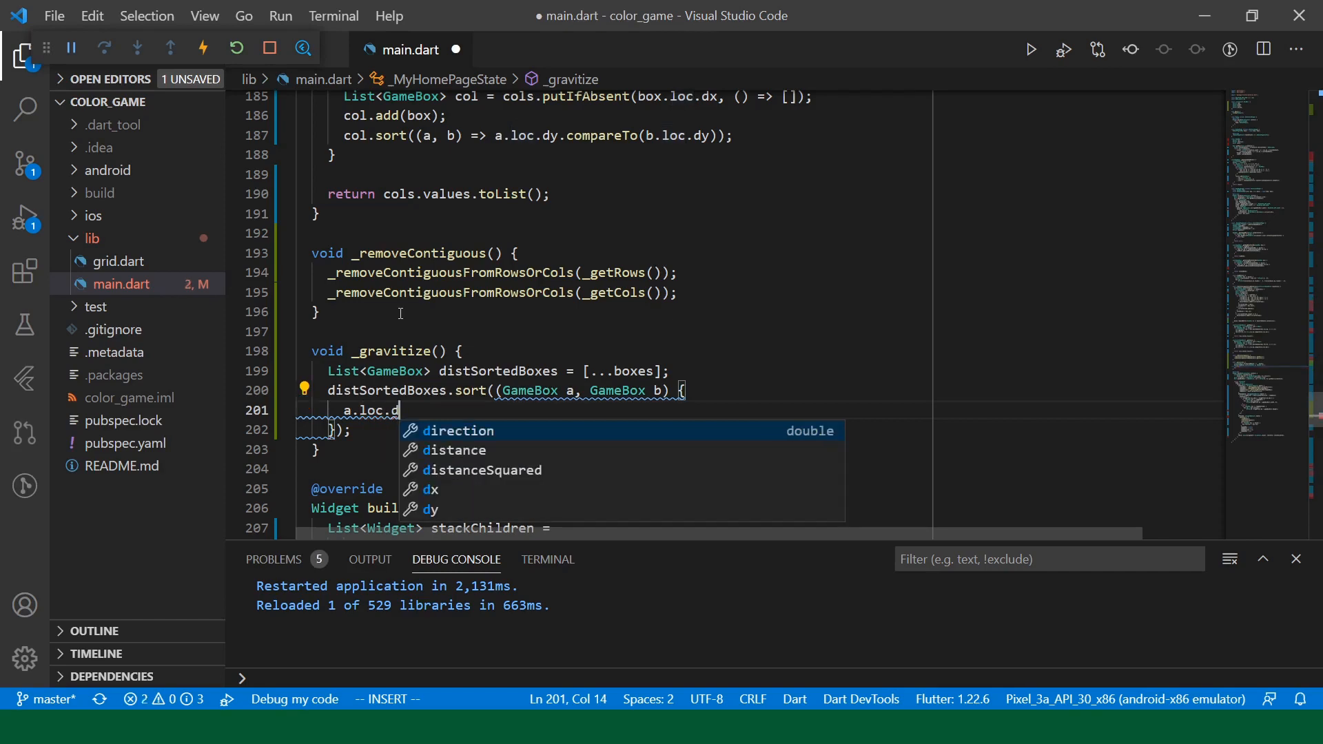
{"action": "type", "text": "istance"}
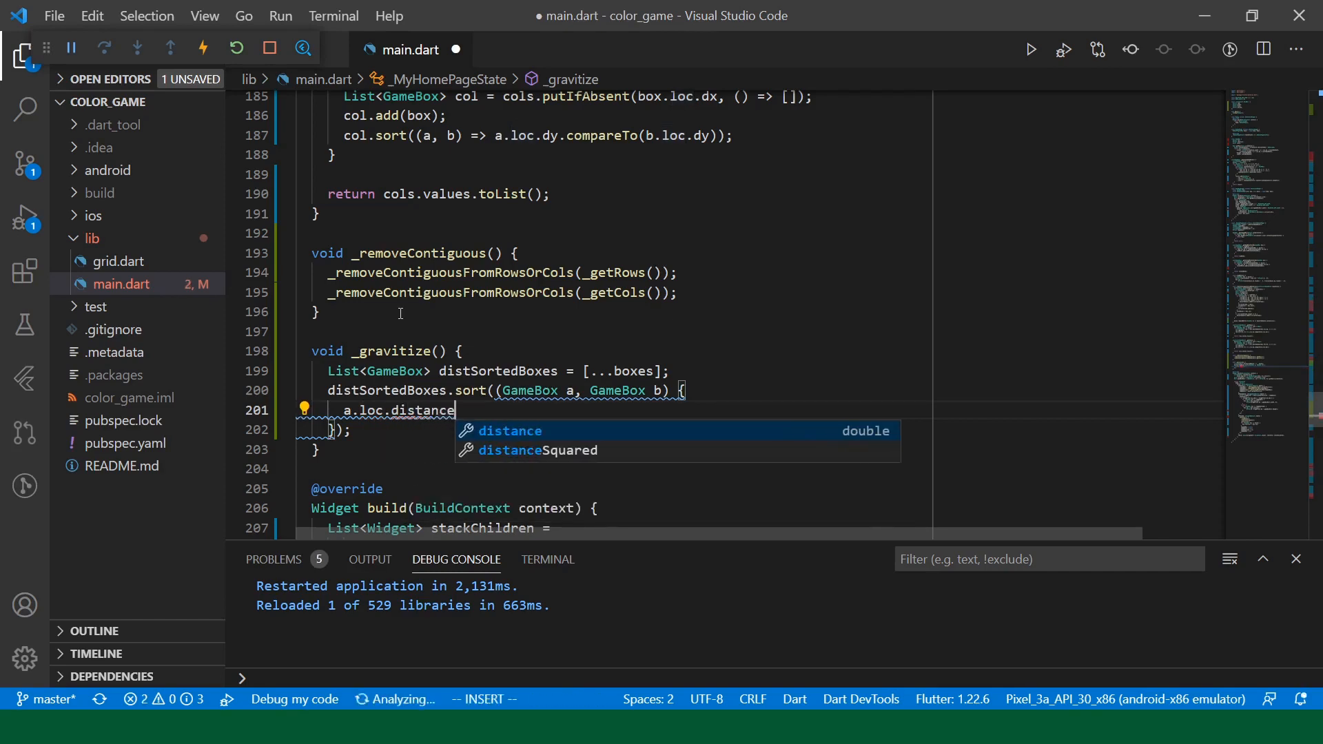
{"action": "type", "text": "Sq"}
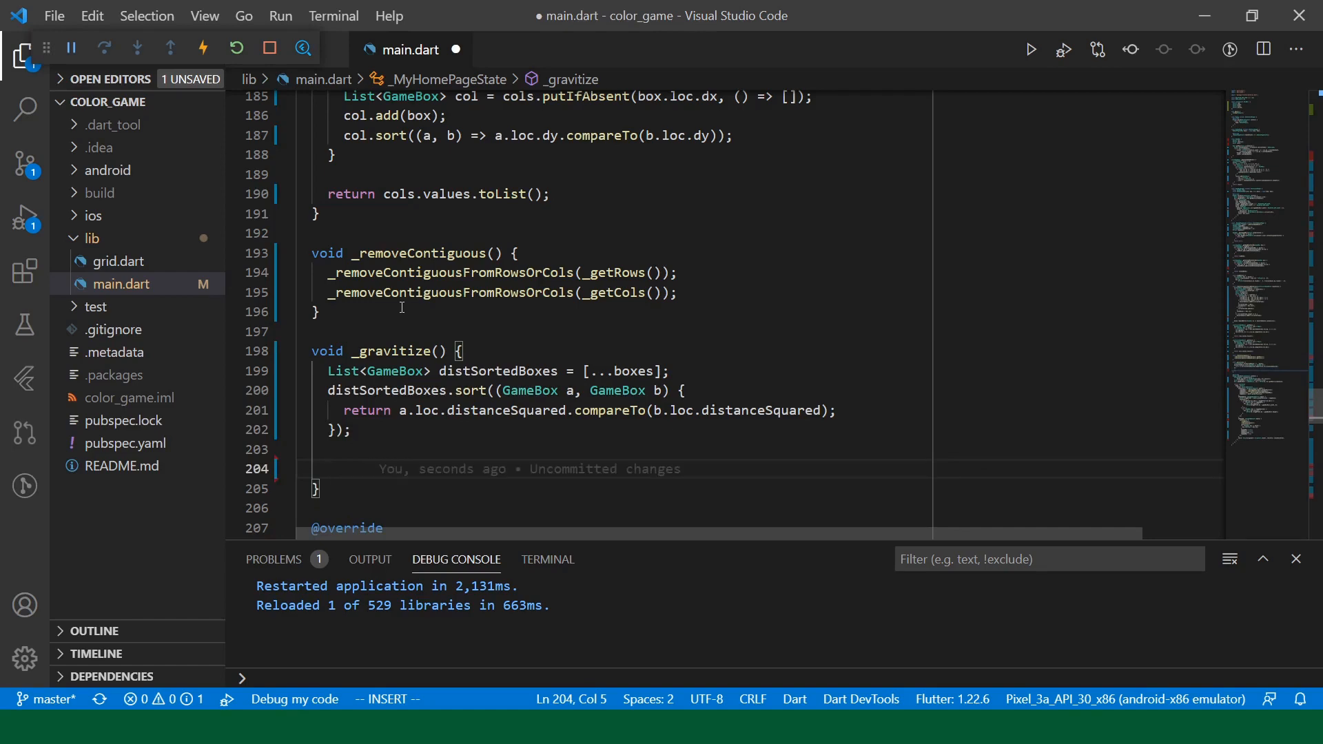
- Begin a for loop iterating GameBox entries of the sorted list
{"action": "type", "text": "for"}
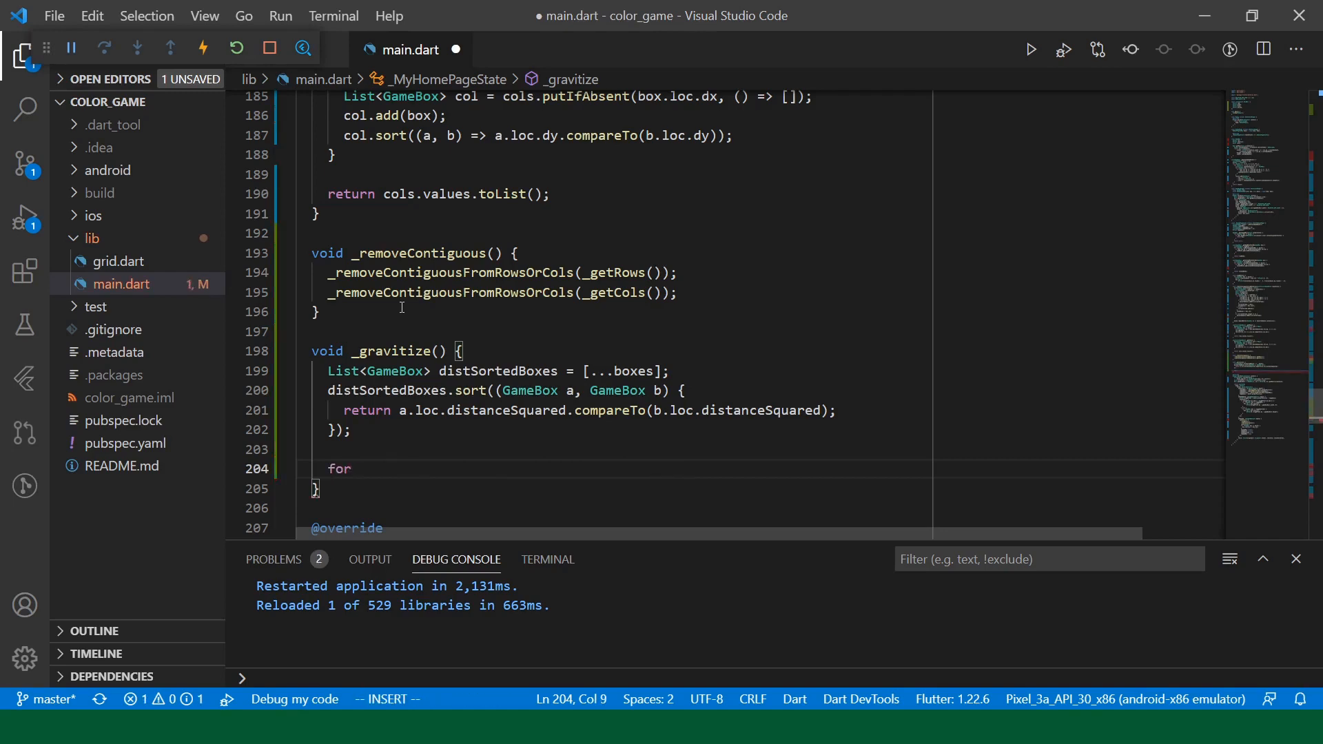
{"action": "type", "text": "(Game"}
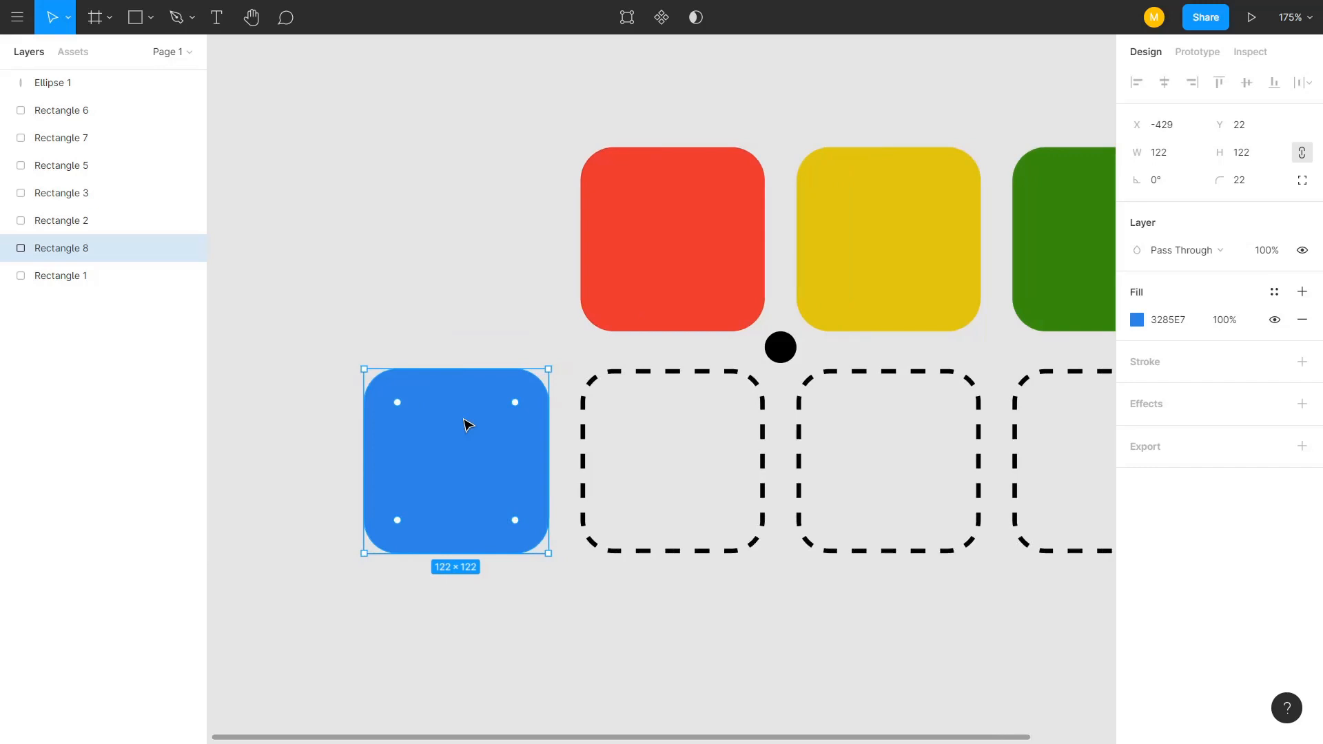
- Draw a thicker horizontal arrow pointing right from the blue square's centre
{"action": "left_click", "coordinate": [150, 16]}
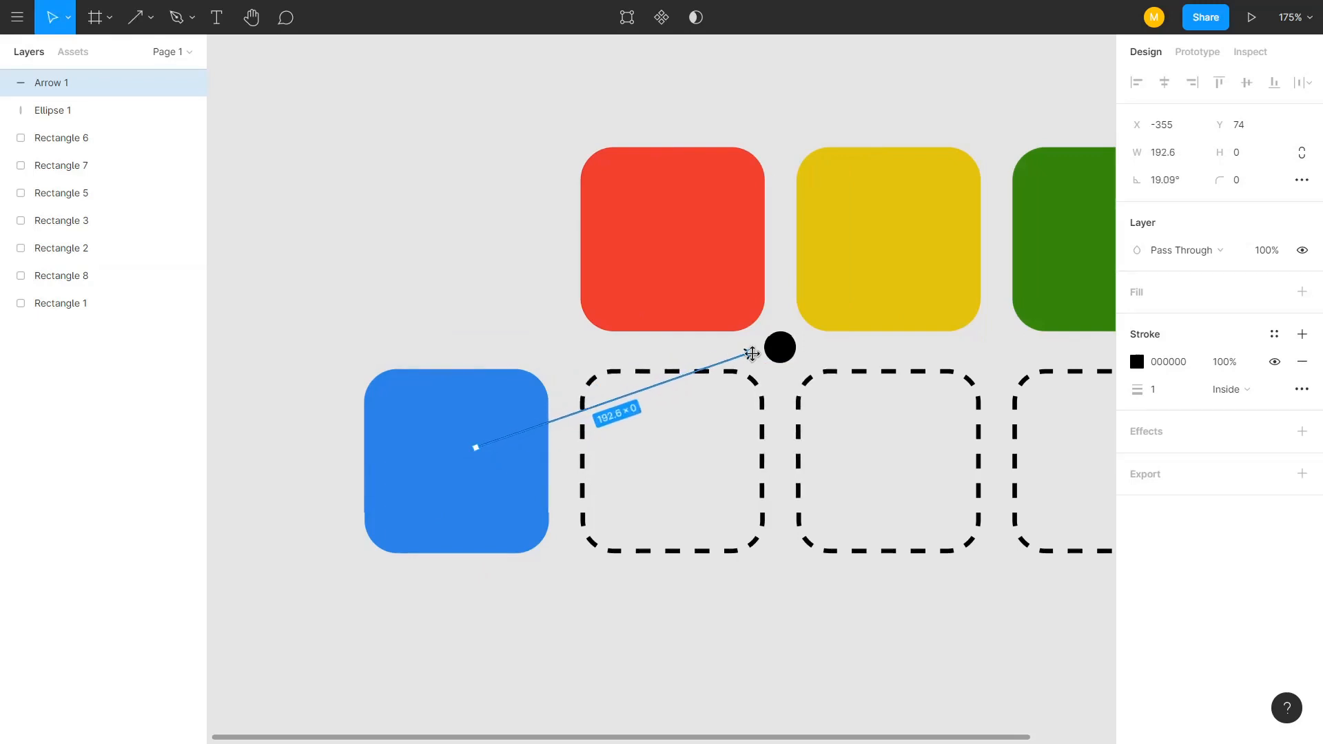
{"action": "left_click", "coordinate": [1150, 388]}
{"action": "type", "text": "4"}
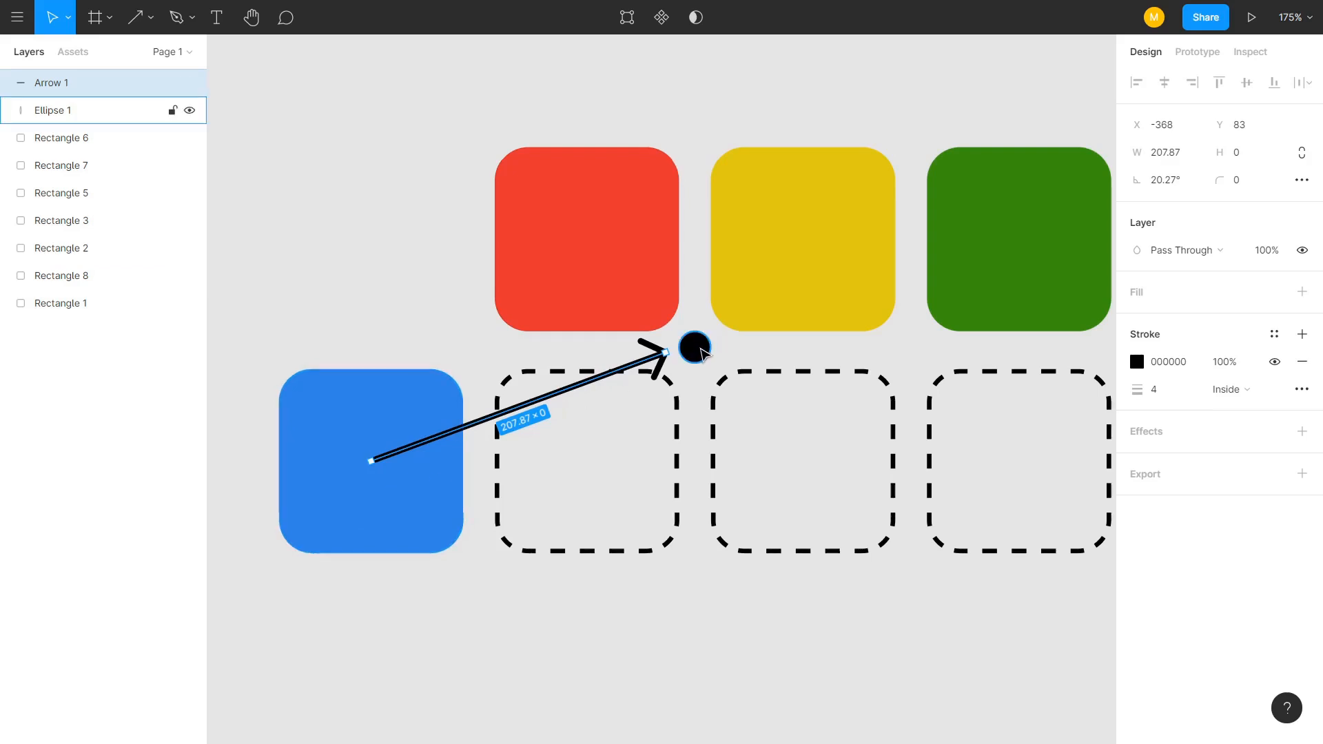
{"action": "left_click", "coordinate": [801, 461]}
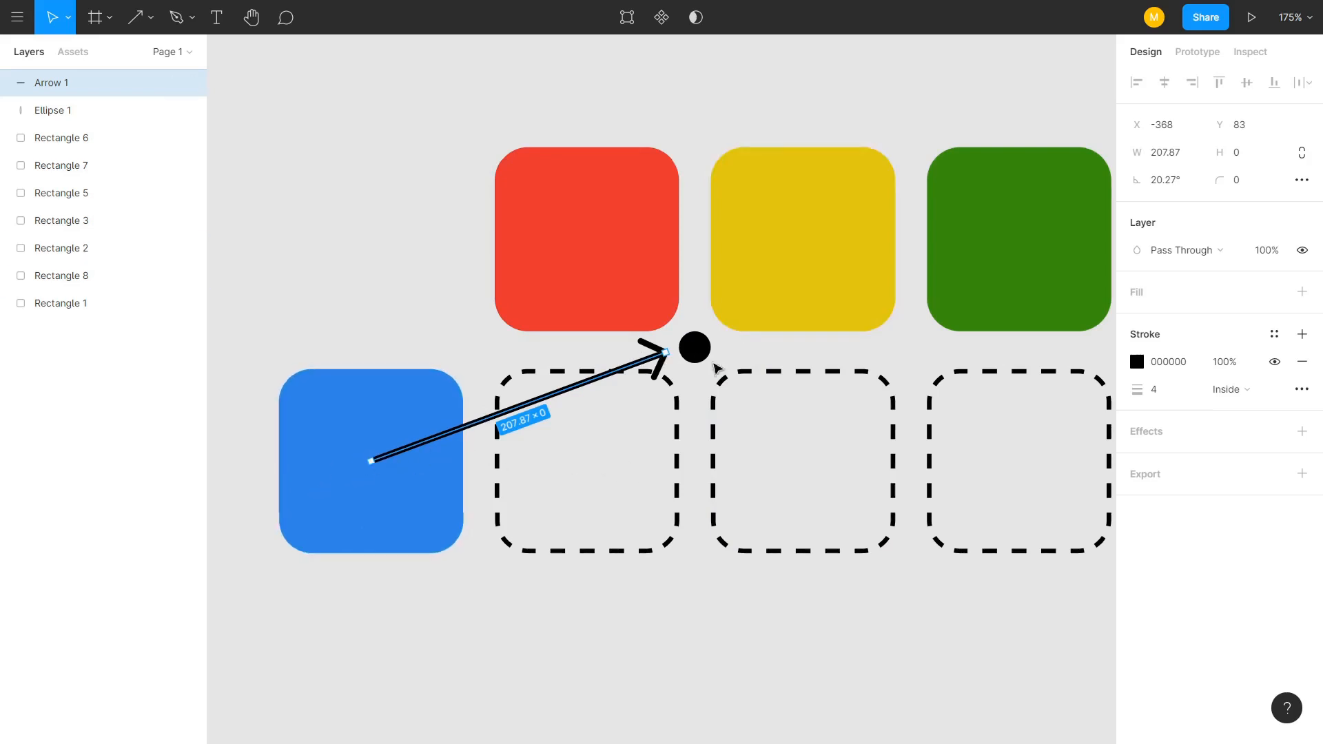
{"action": "mouse_move", "coordinate": [401, 446]}
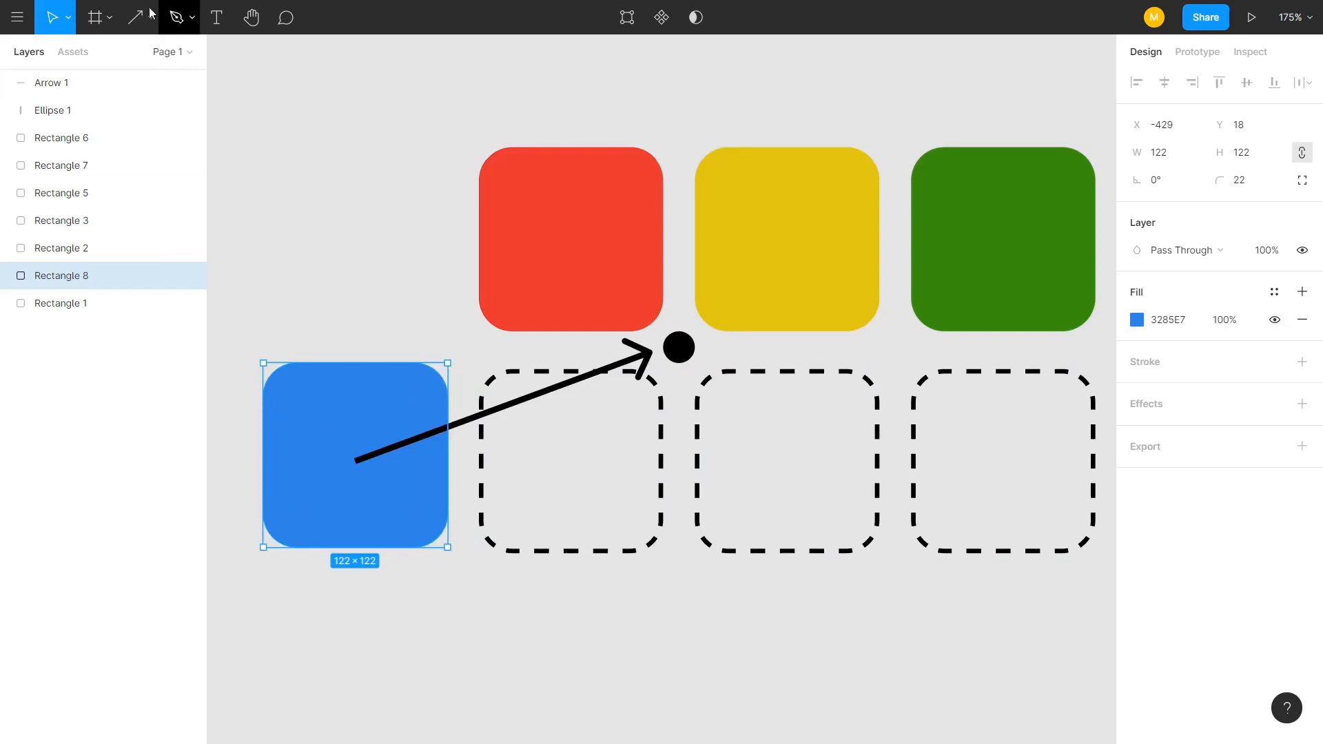
{"action": "left_click", "coordinate": [134, 17]}
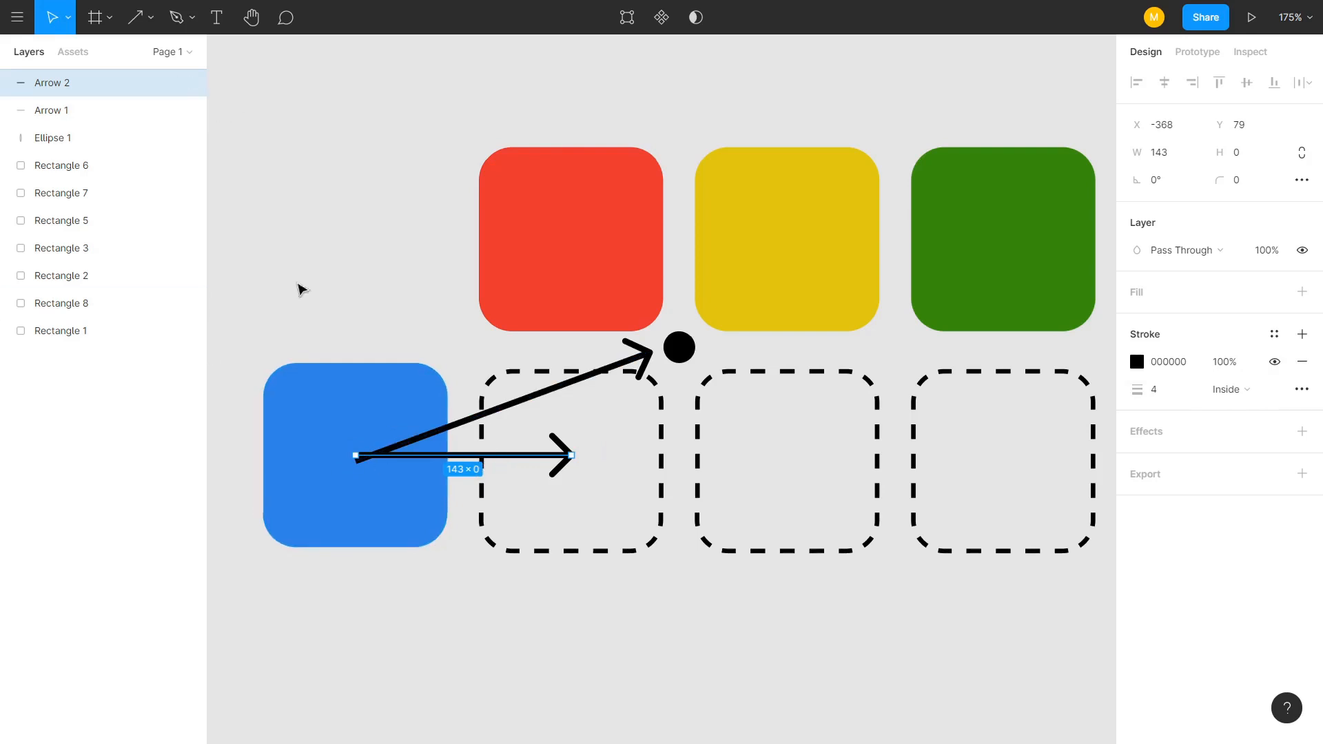
- Paste copies of the arrow and rotate them to point up, left and down from the centre
{"action": "key", "text": "ctrl+v"}
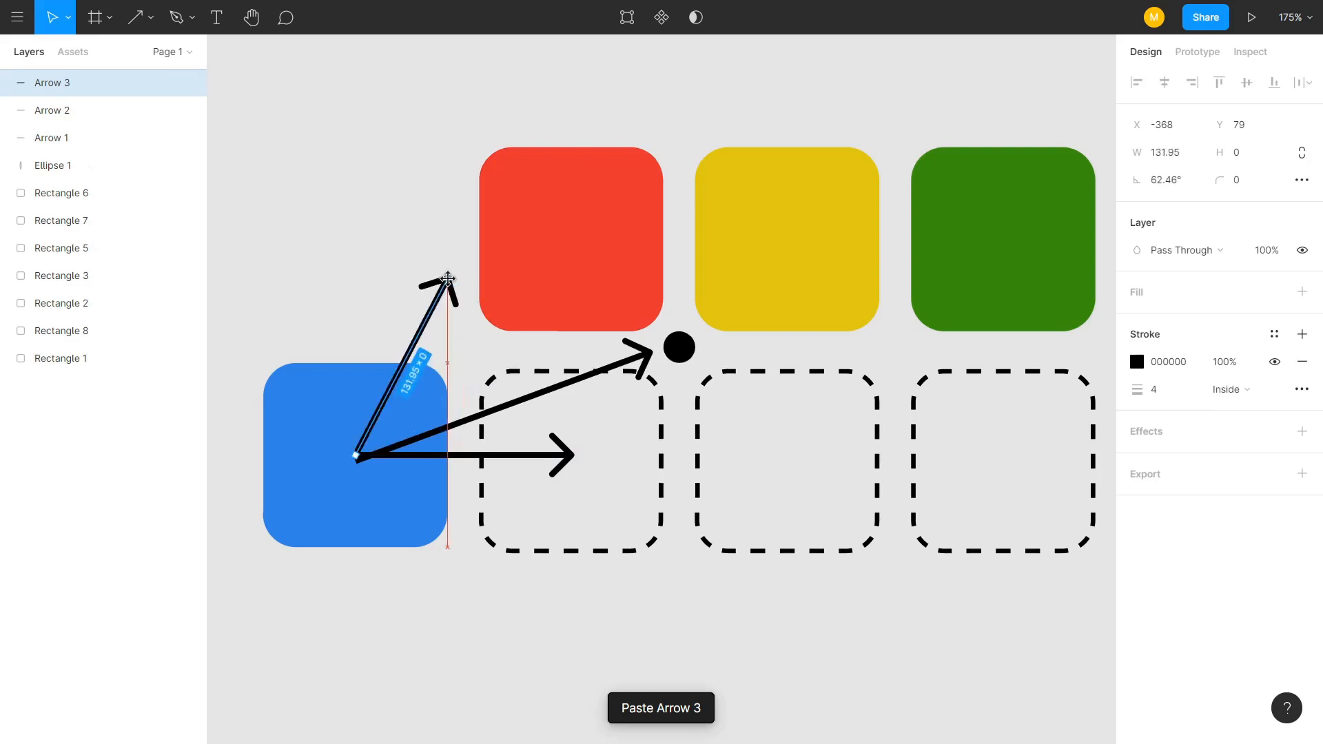
{"action": "left_click_drag", "start_coordinate": [447, 279], "coordinate": [357, 248]}
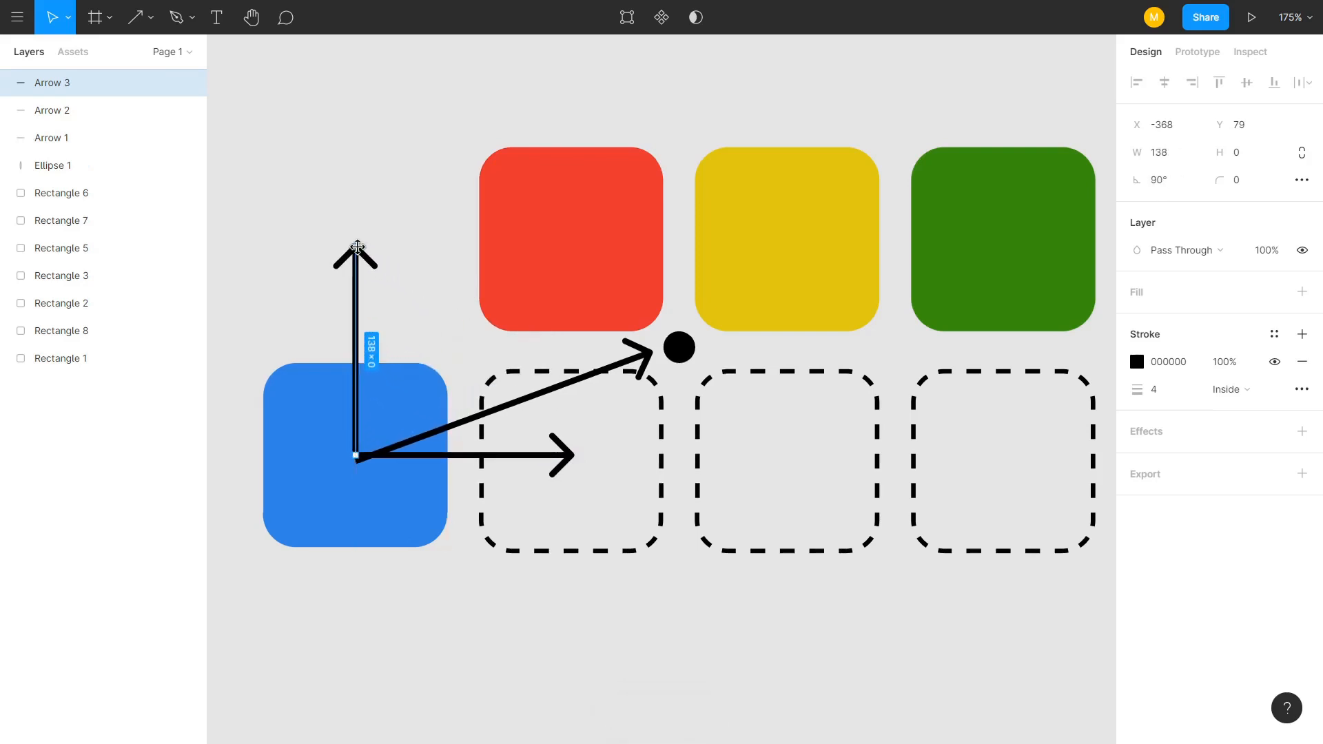
{"action": "key", "text": "ctrl+v"}
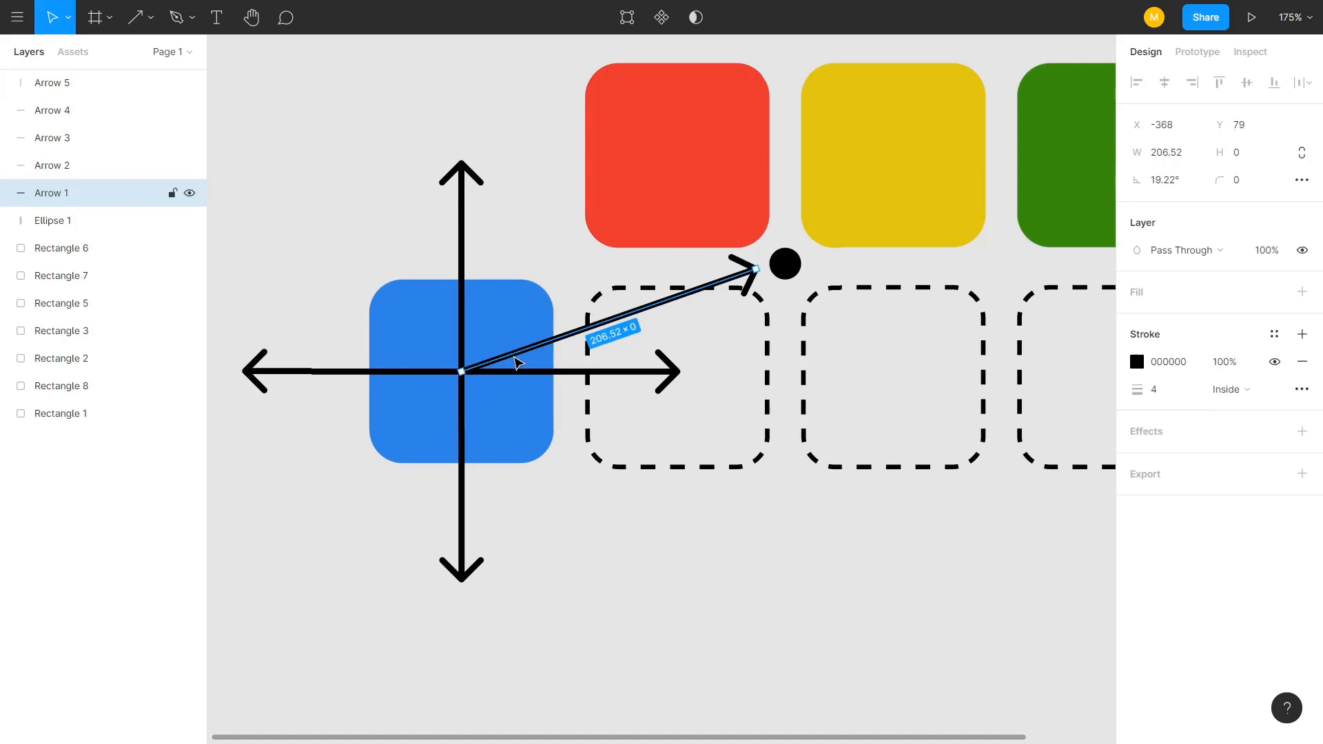
{"action": "mouse_move", "coordinate": [442, 505]}
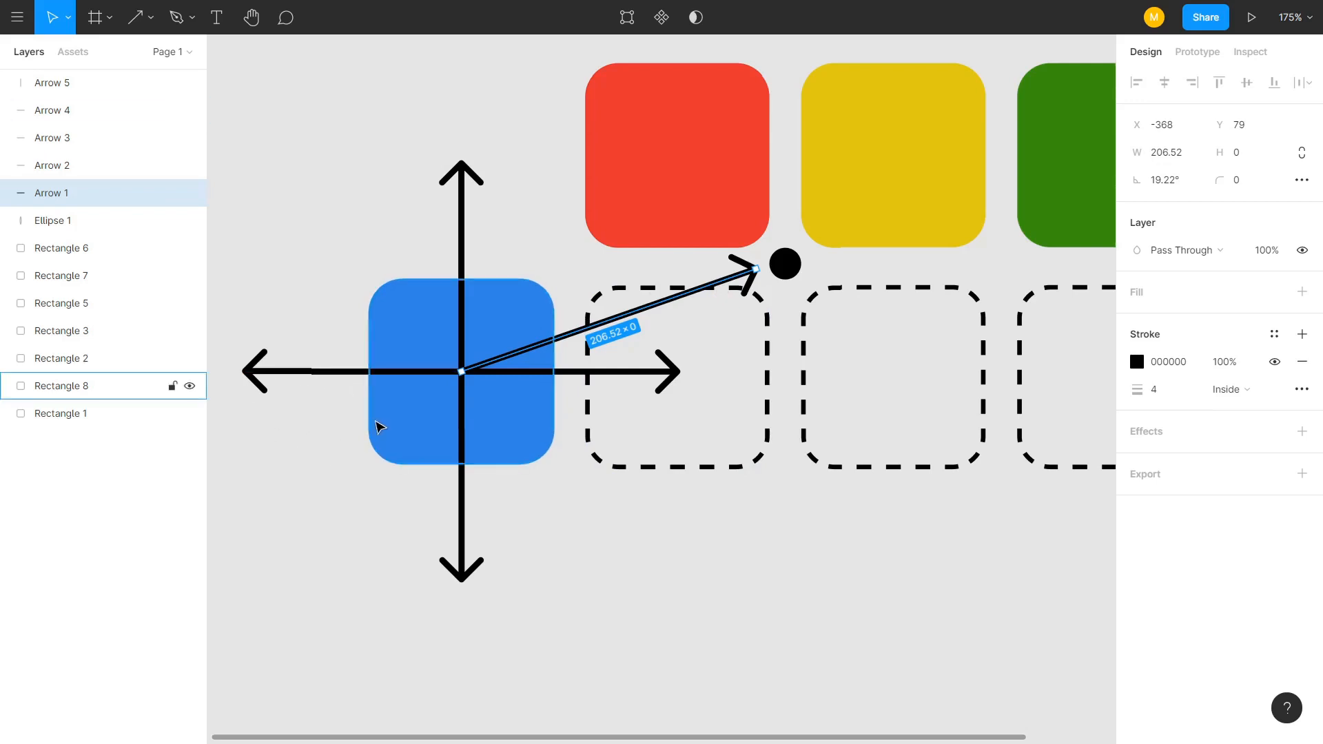
{"action": "mouse_move", "coordinate": [414, 454]}
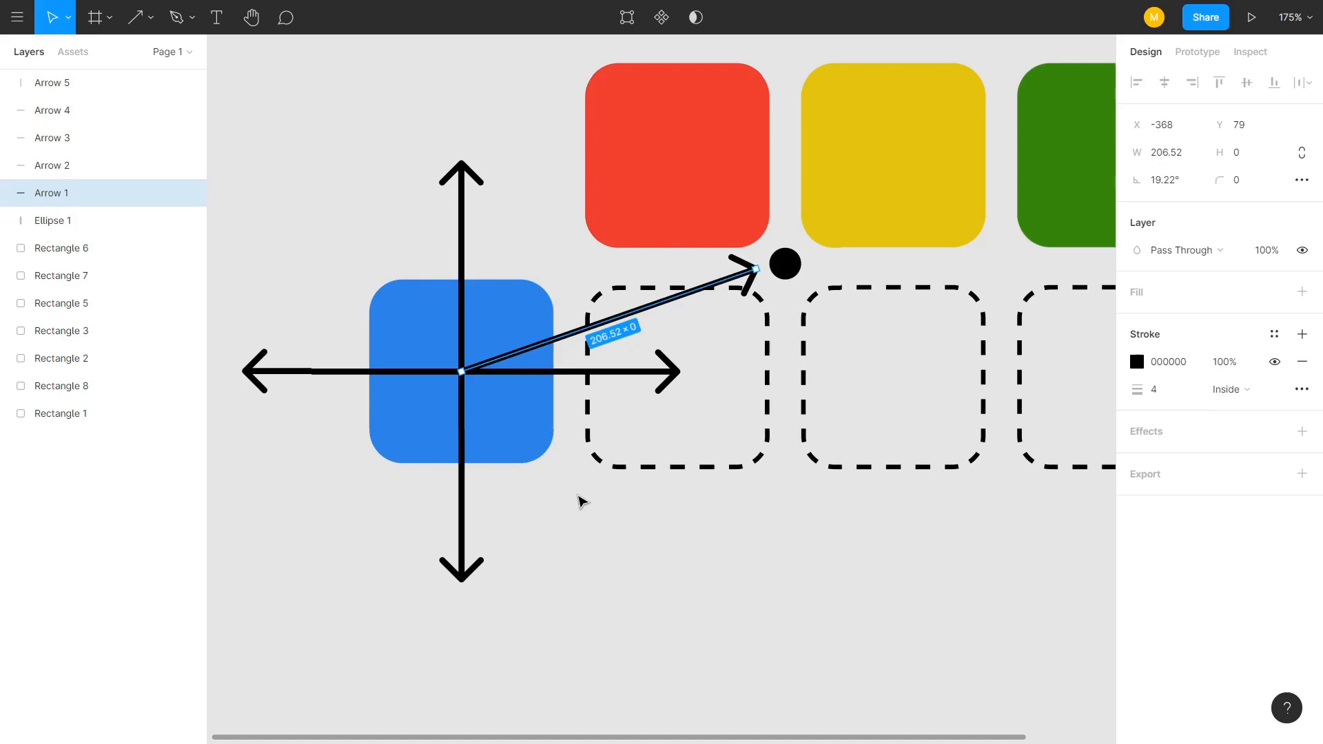
{"action": "mouse_move", "coordinate": [798, 397]}
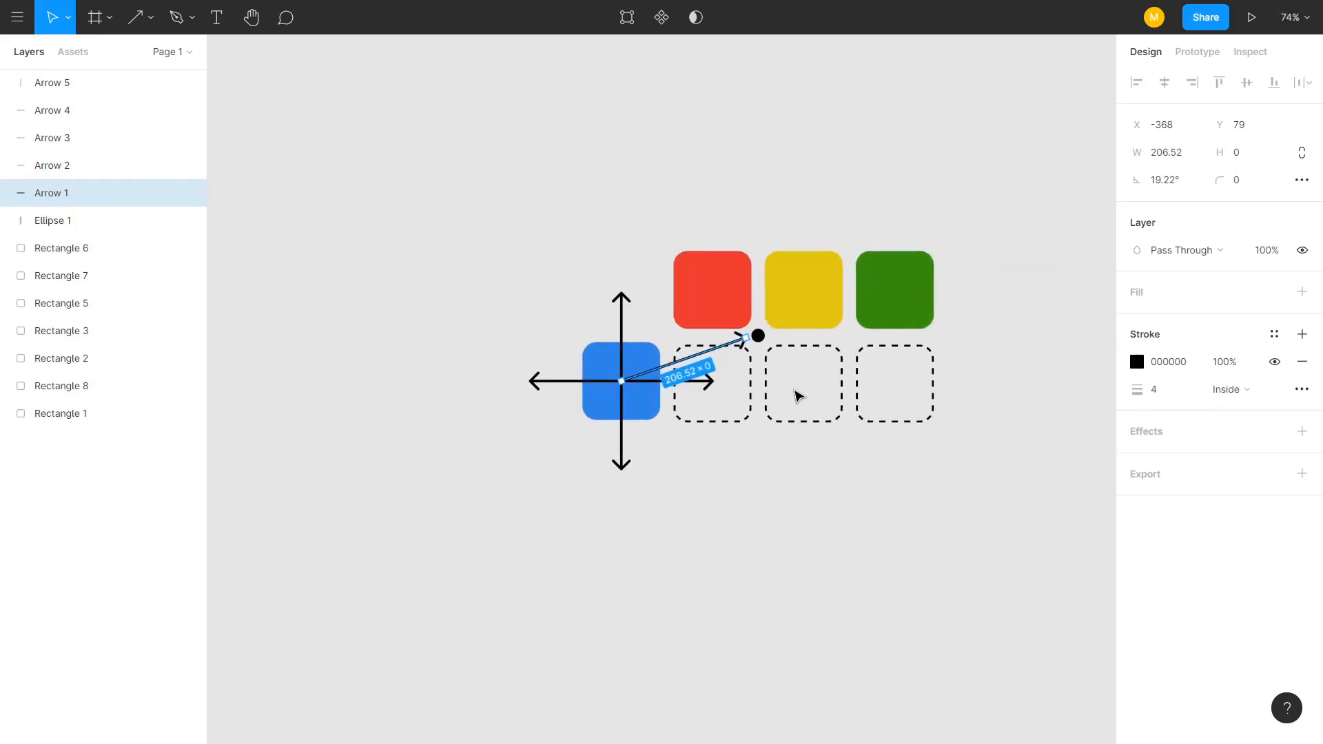
- Move the blue square to the start of the row ahead of the red, yellow and green squares
{"action": "left_click", "coordinate": [711, 289]}
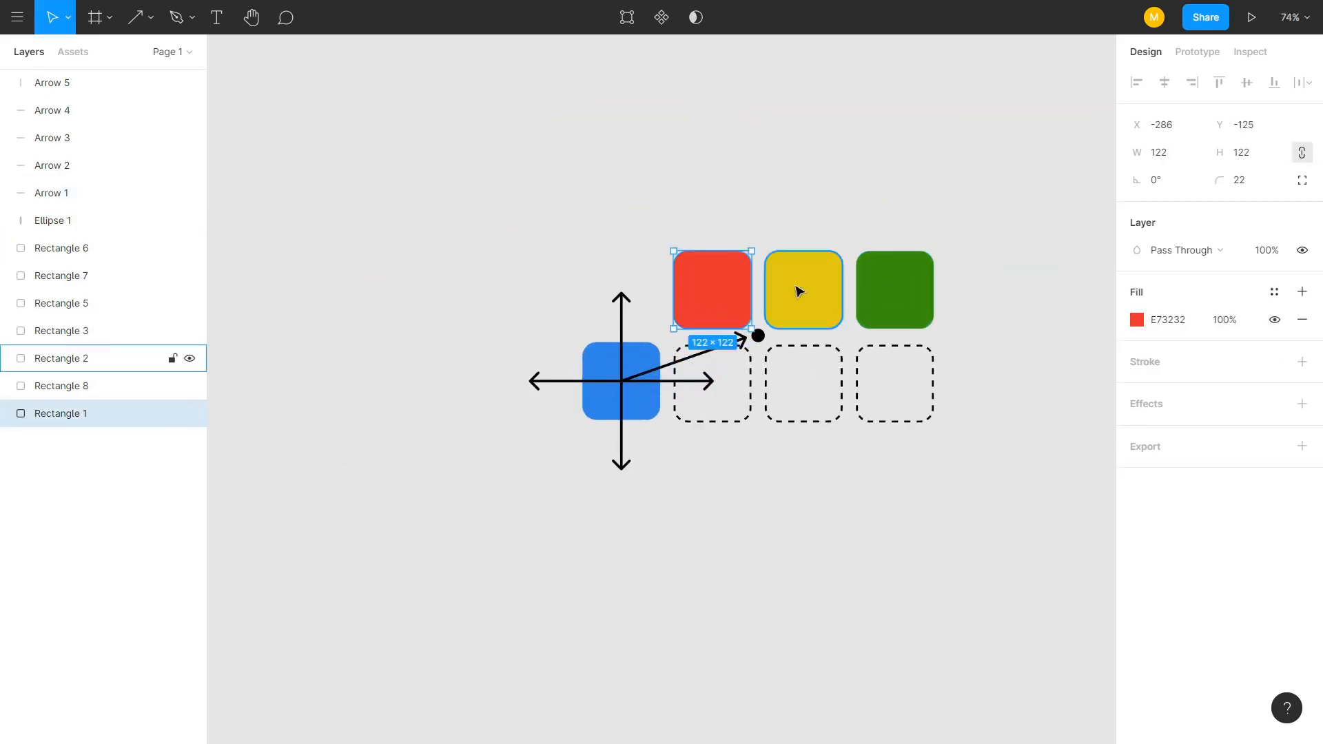
{"action": "left_click", "coordinate": [893, 289]}
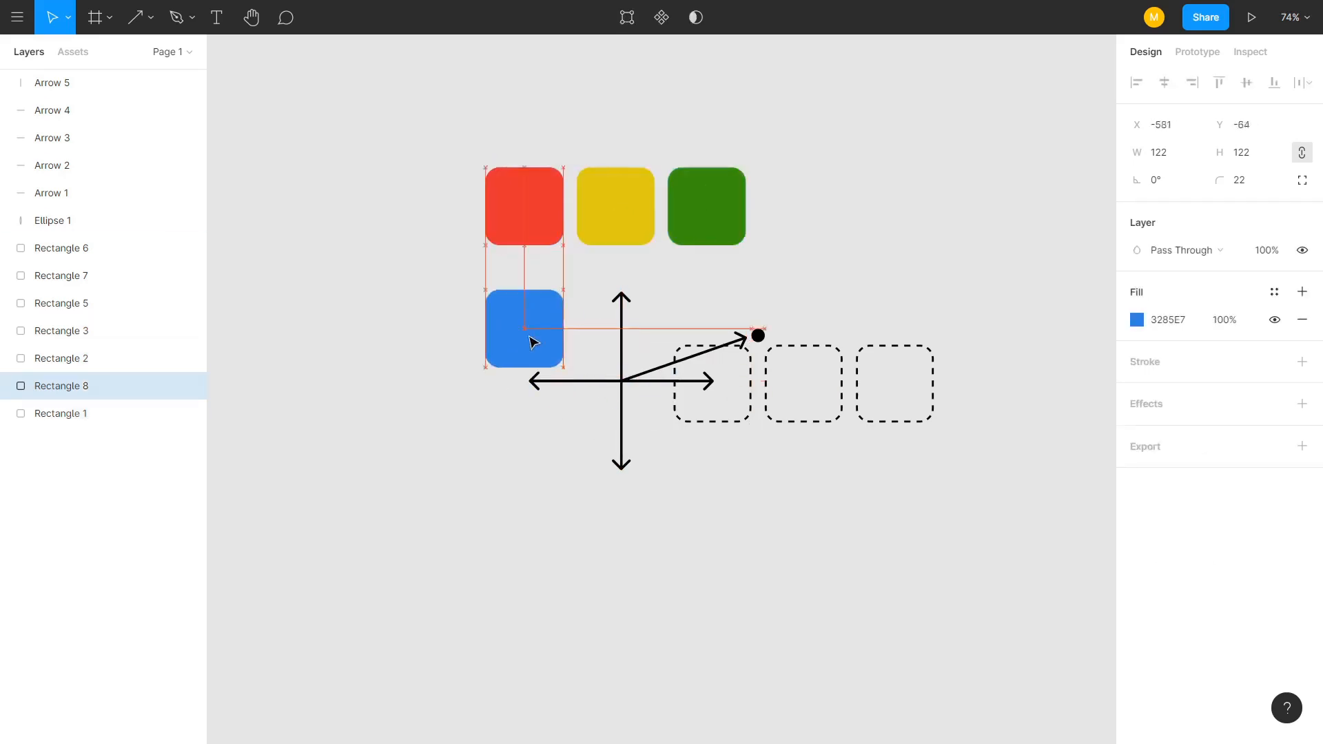
{"action": "left_click_drag", "start_coordinate": [524, 329], "coordinate": [433, 206]}
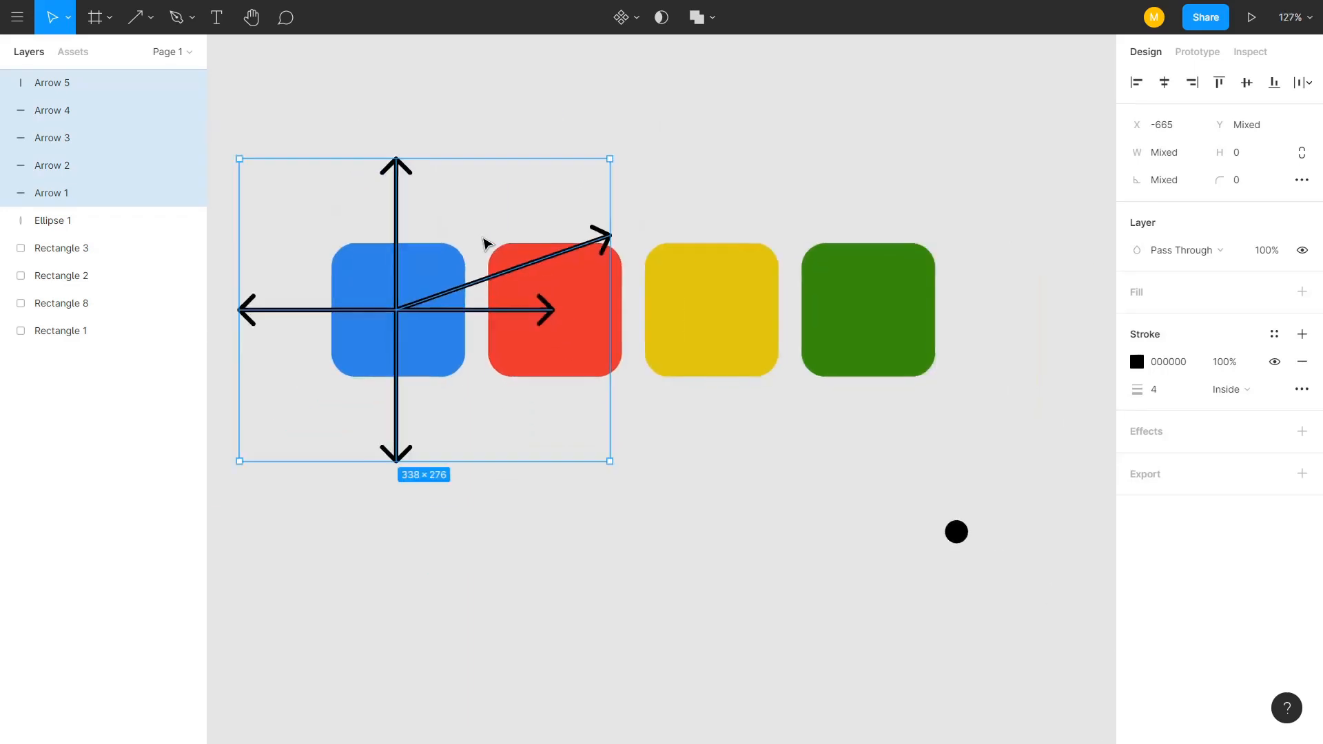
- Stretch the diagonal arrow's endpoint onto the black dot and drop the blue square below the row
{"action": "left_click", "coordinate": [649, 215]}
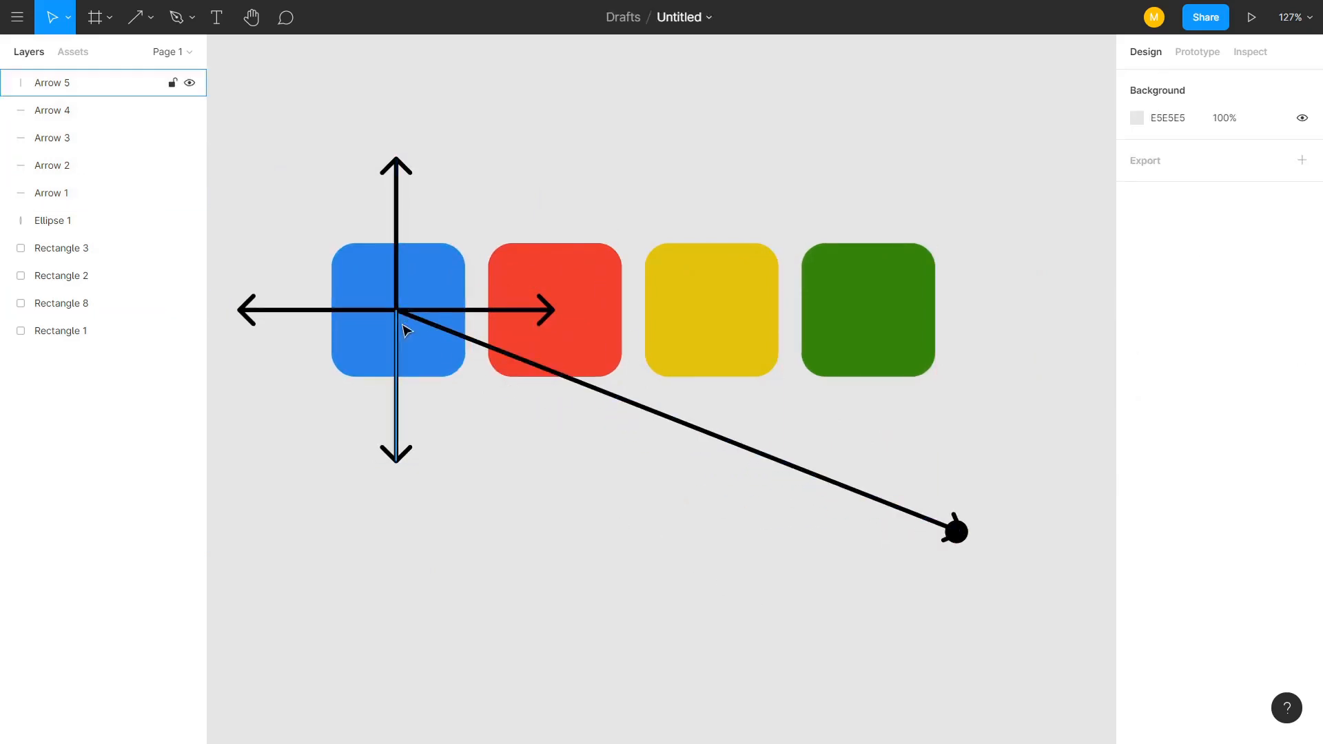
{"action": "left_click", "coordinate": [53, 193]}
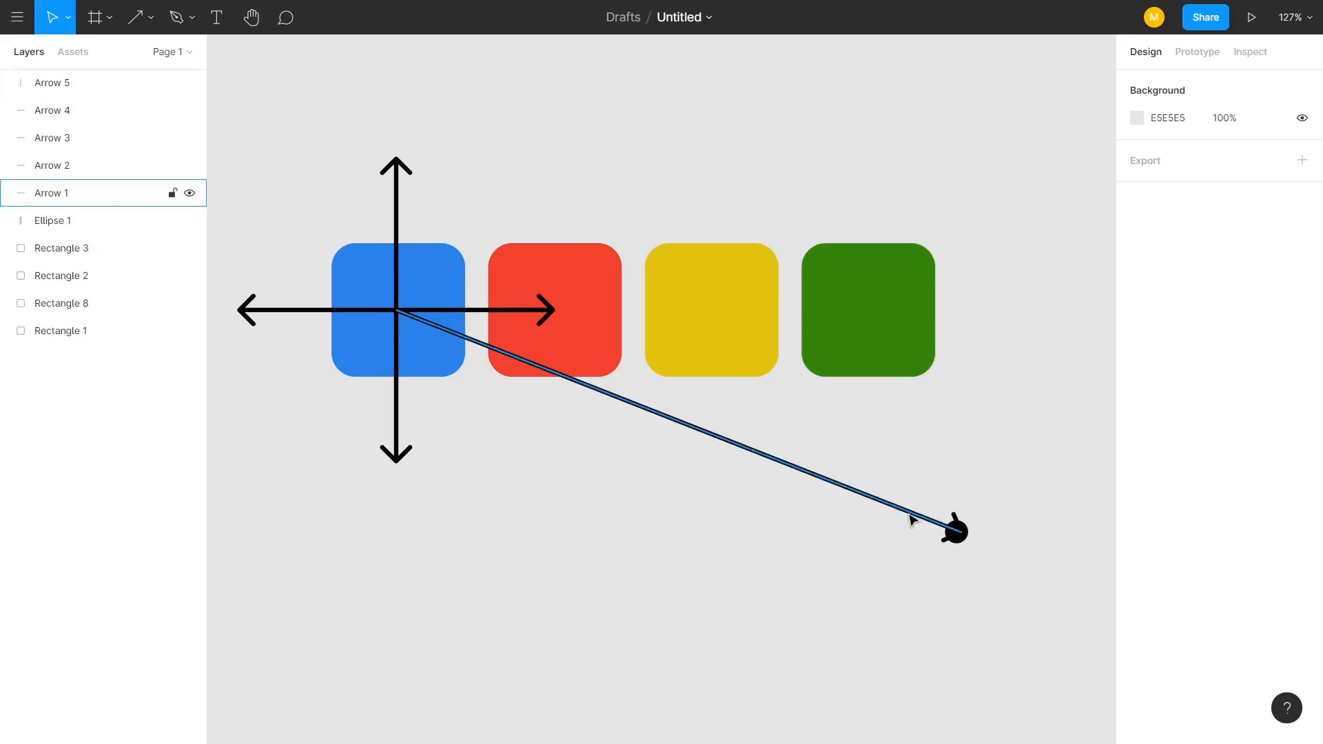
{"action": "left_click", "coordinate": [952, 530]}
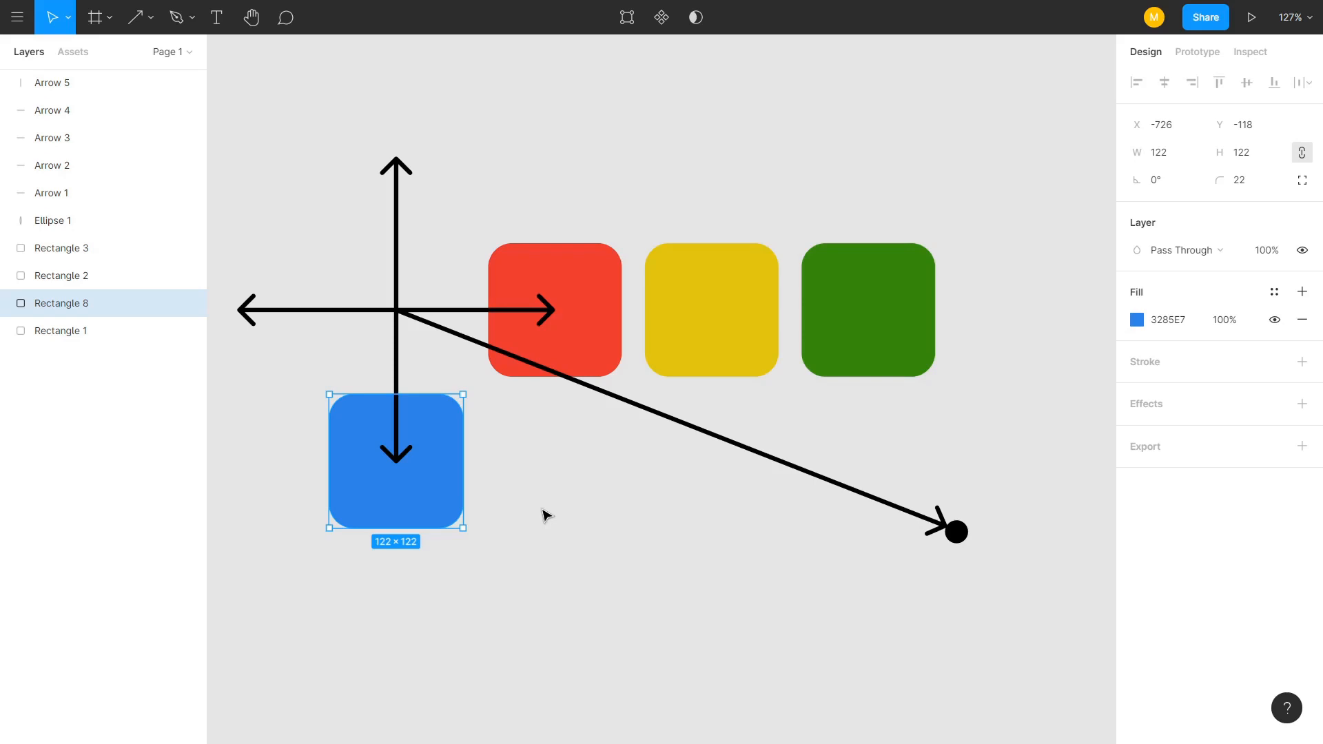
{"action": "mouse_move", "coordinate": [437, 477]}
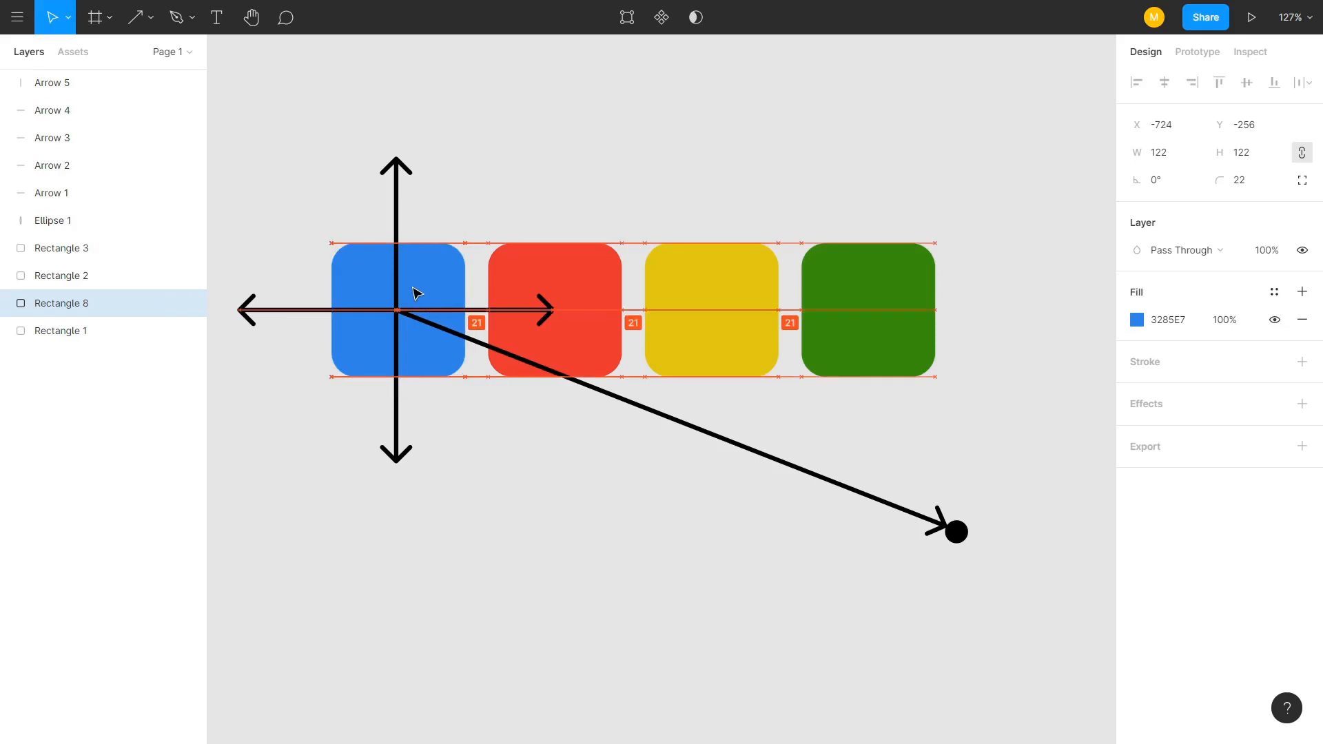
- Return the blue square to the row's start with equal 21-unit spacing to its neighbours
{"action": "left_click", "coordinate": [397, 310]}
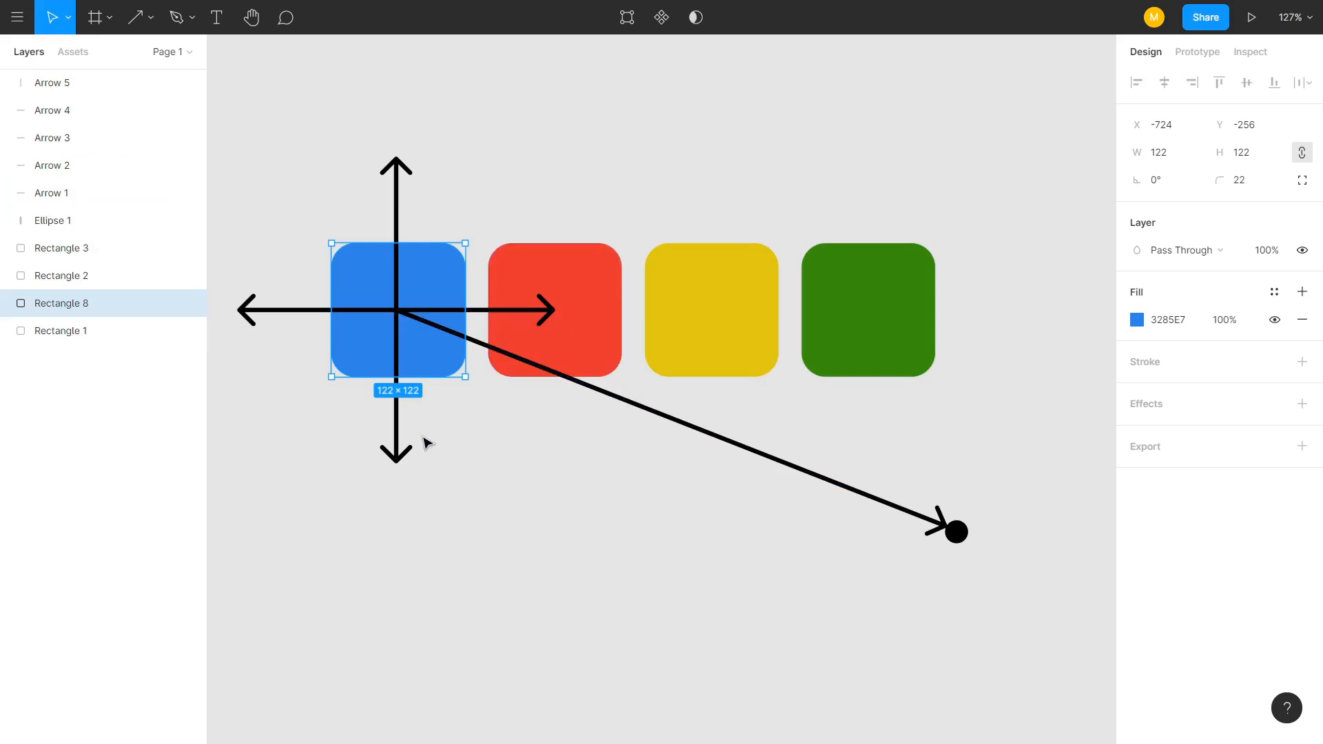
{"action": "mouse_move", "coordinate": [437, 472]}
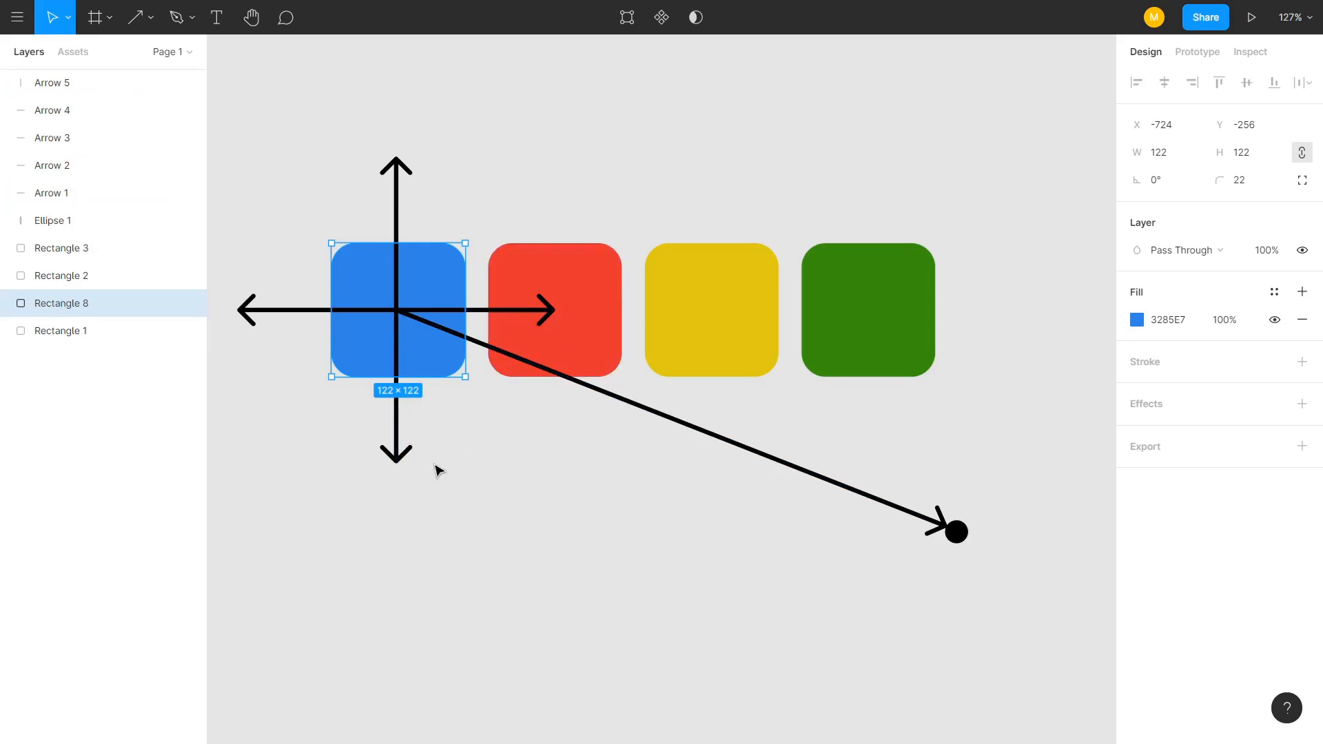
{"action": "mouse_move", "coordinate": [776, 539]}
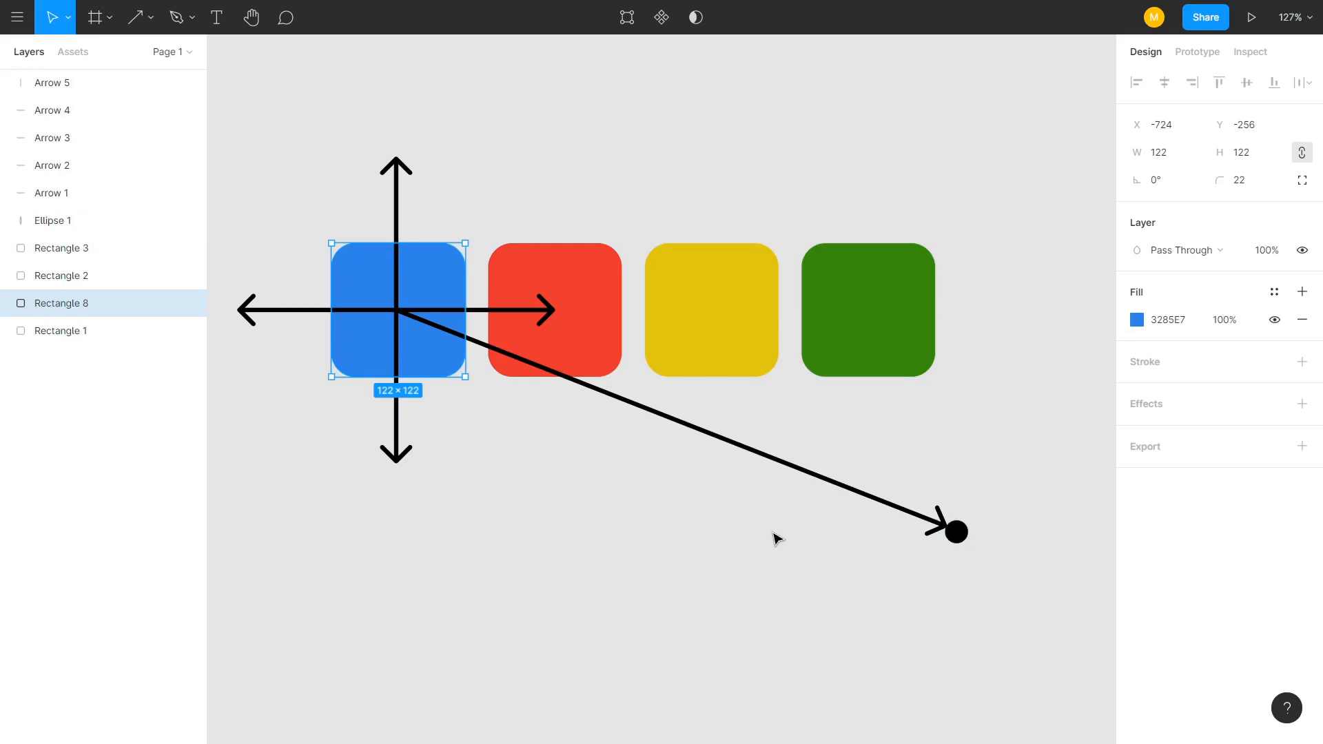
{"action": "mouse_move", "coordinate": [567, 426]}
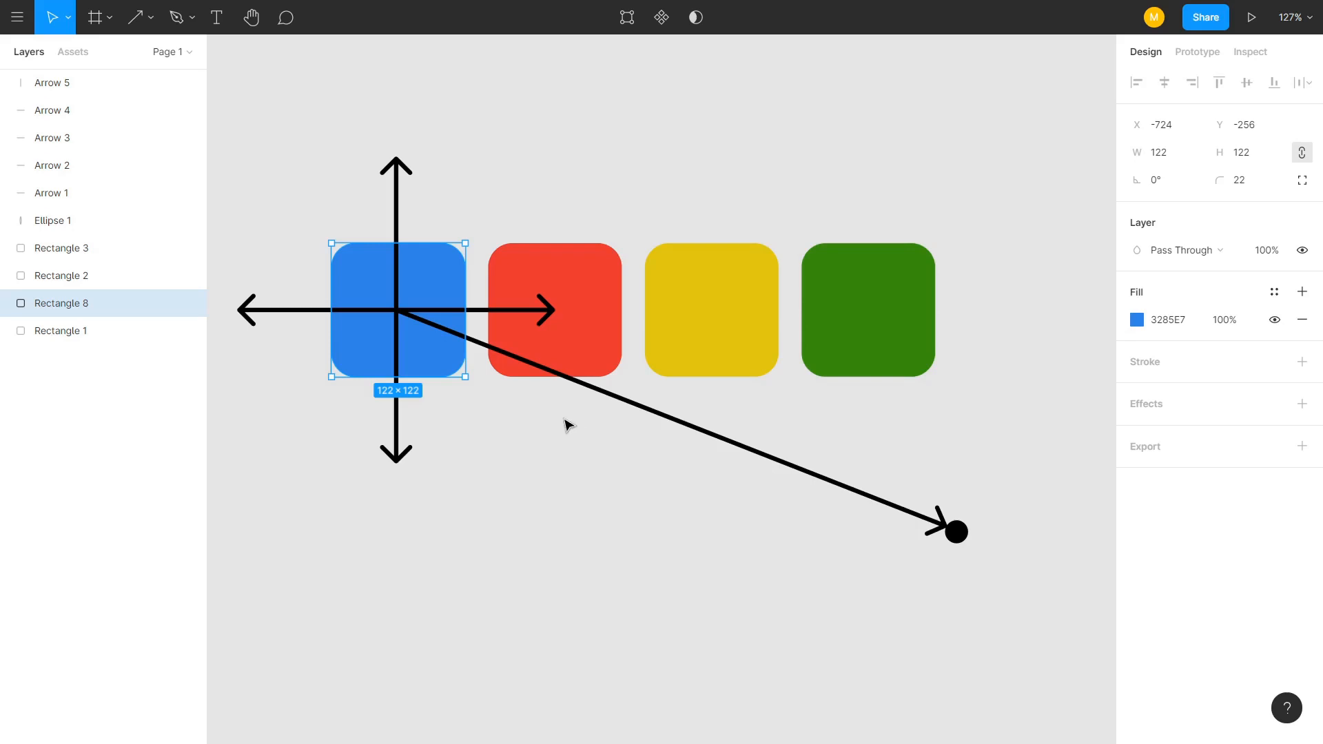
{"action": "mouse_move", "coordinate": [476, 224]}
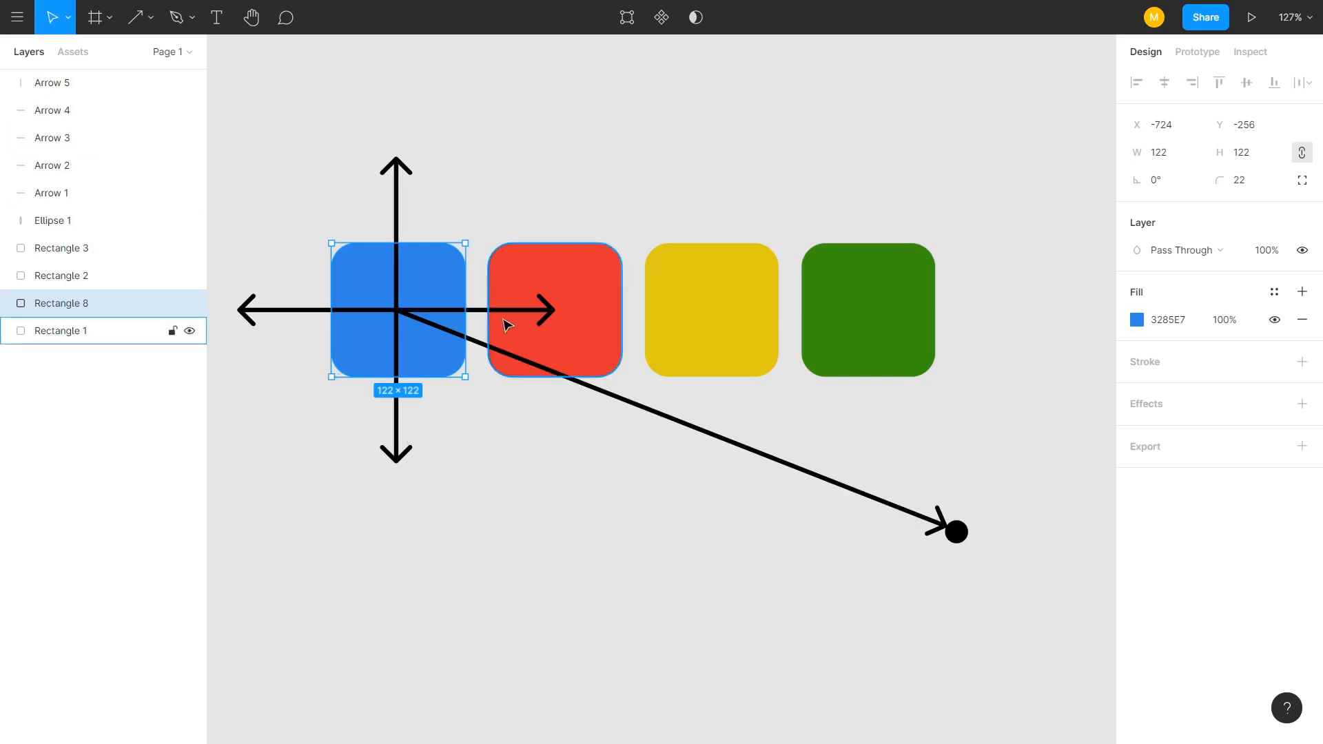
{"action": "left_click", "coordinate": [54, 165]}
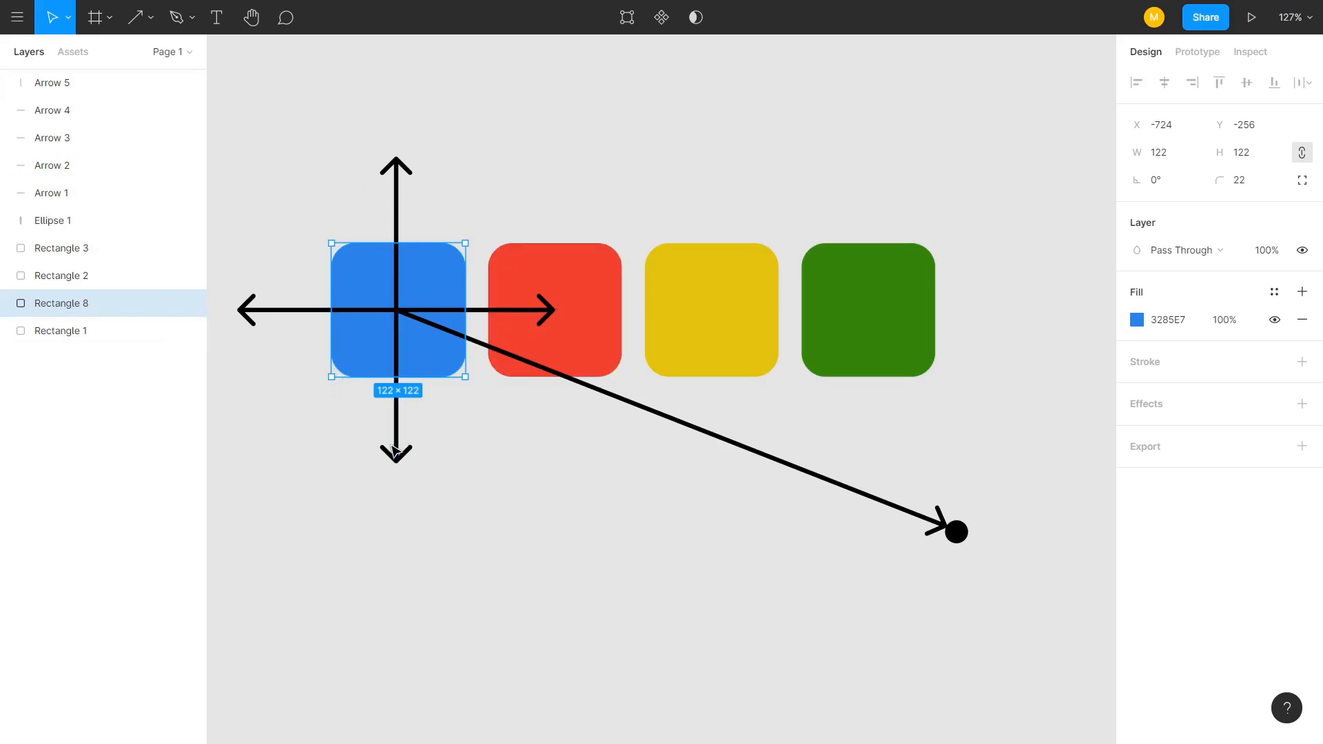
{"action": "mouse_move", "coordinate": [491, 410]}
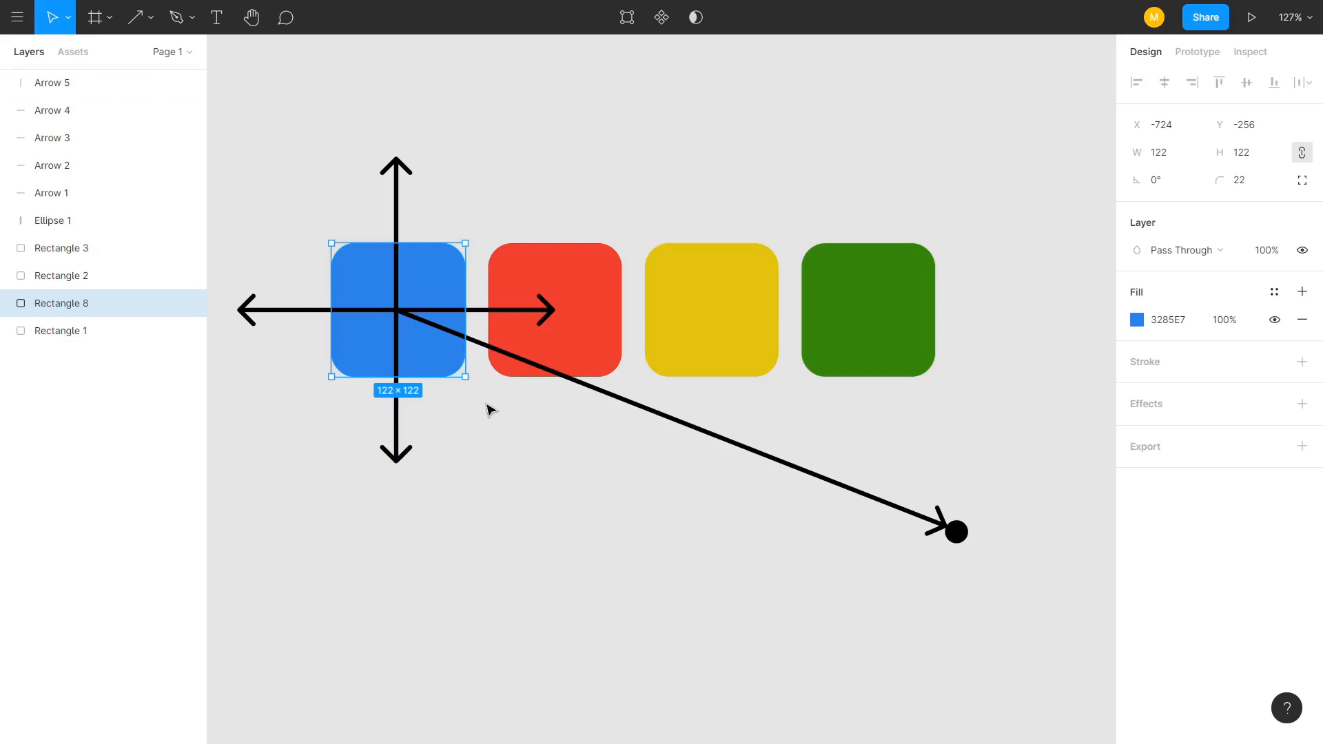
{"action": "mouse_move", "coordinate": [419, 446]}
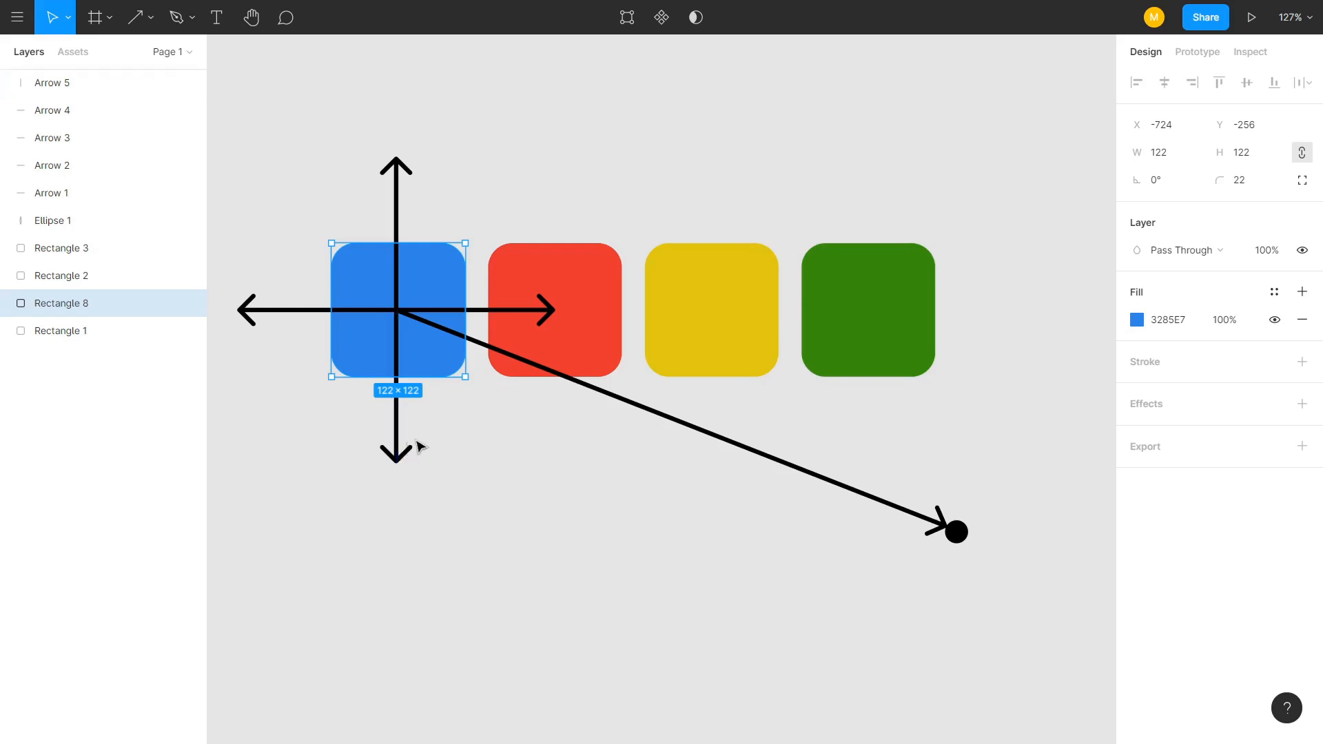
{"action": "mouse_move", "coordinate": [442, 473]}
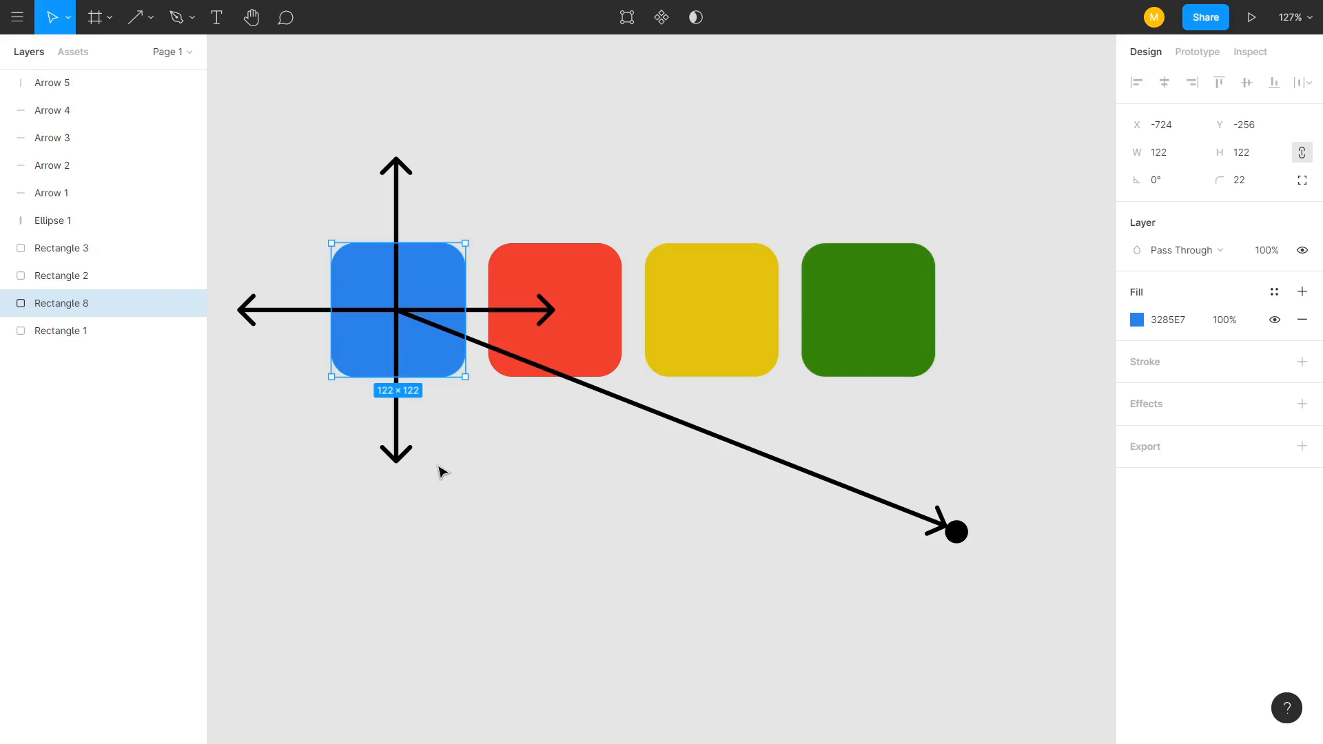
{"action": "mouse_move", "coordinate": [484, 464]}
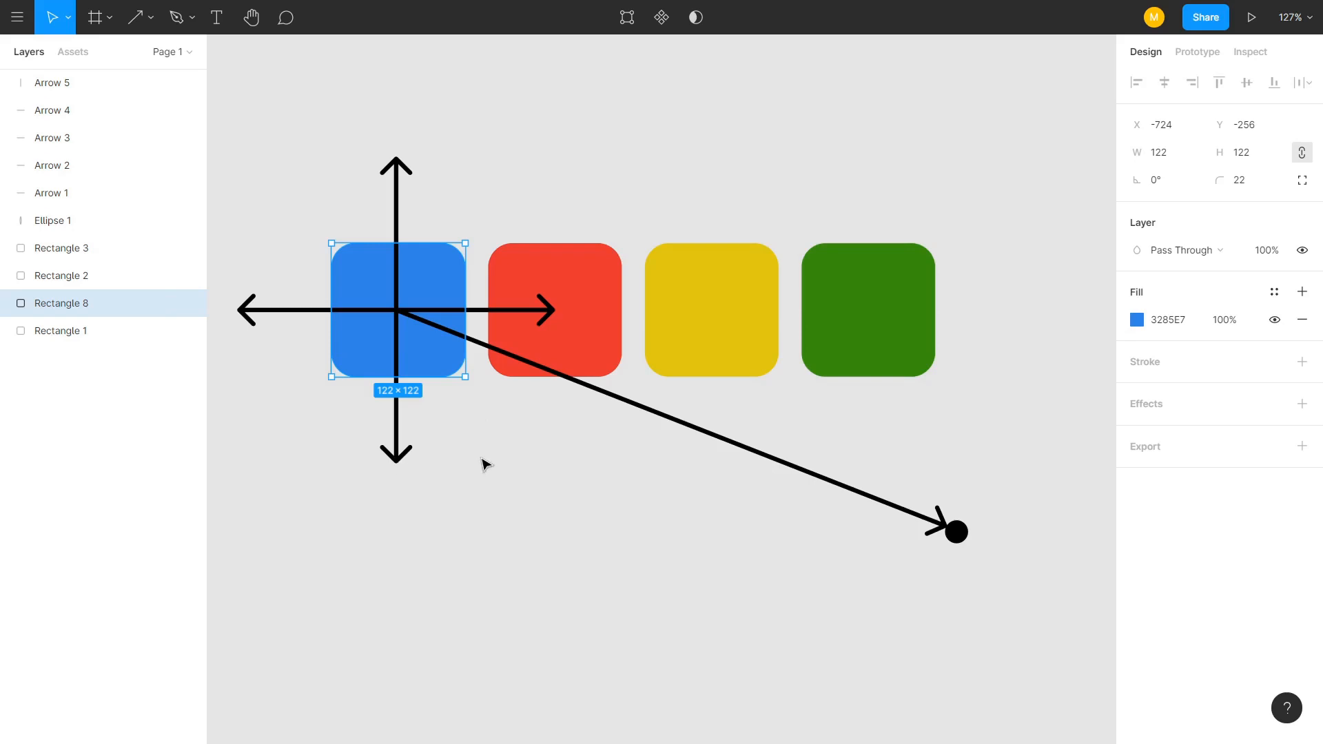
{"action": "mouse_move", "coordinate": [472, 447]}
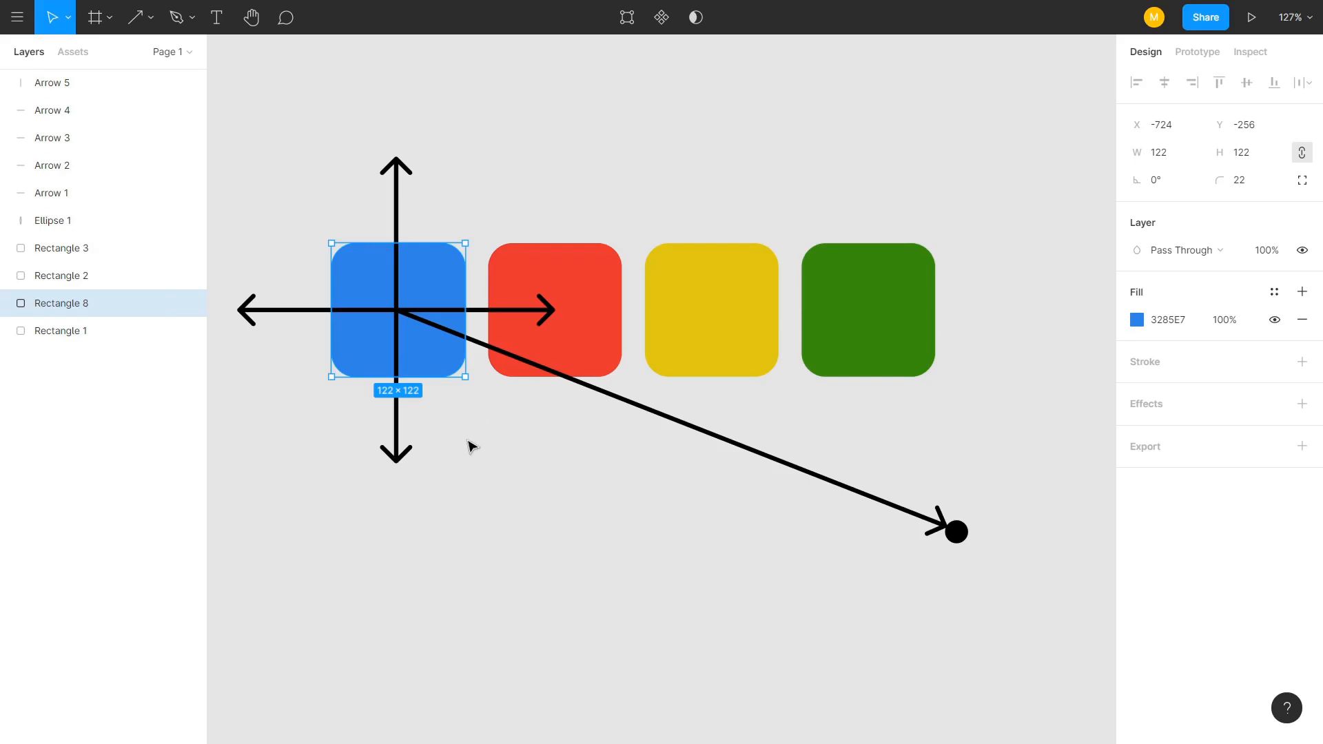
{"action": "mouse_move", "coordinate": [417, 328]}
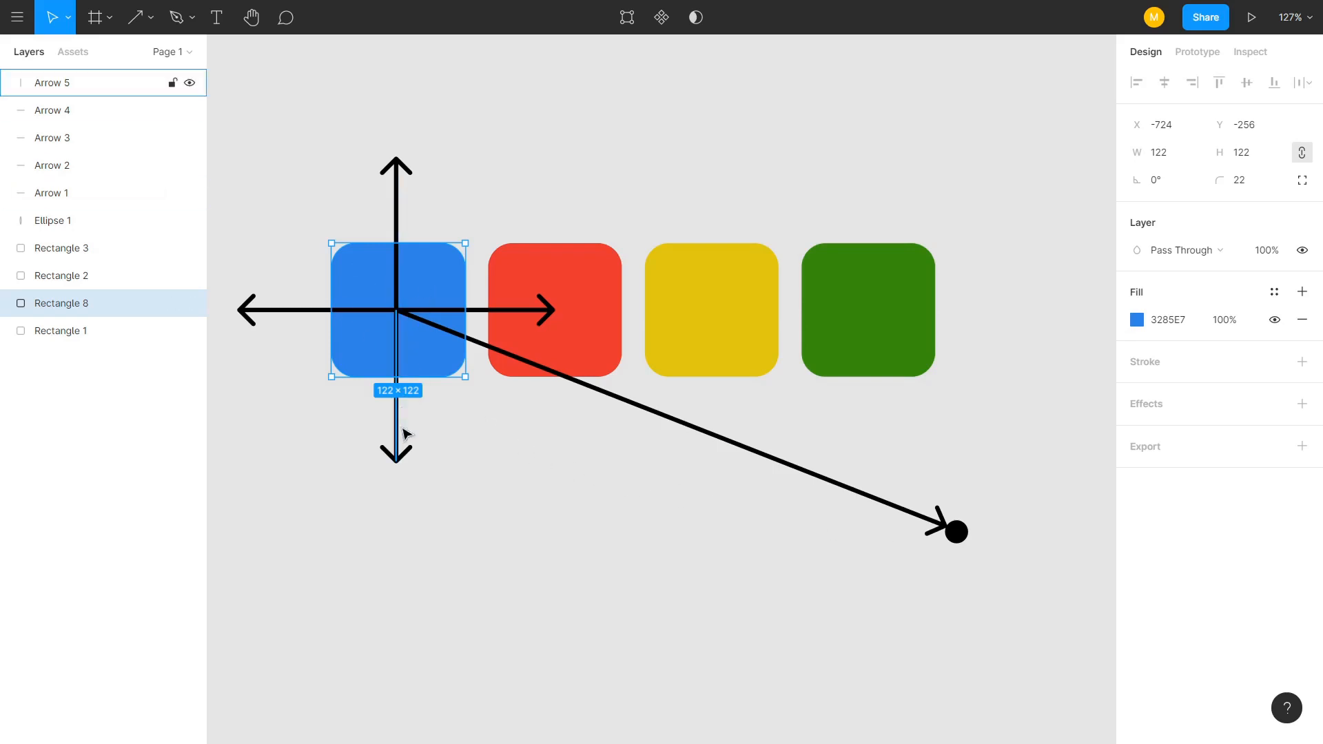
{"action": "mouse_move", "coordinate": [517, 438]}
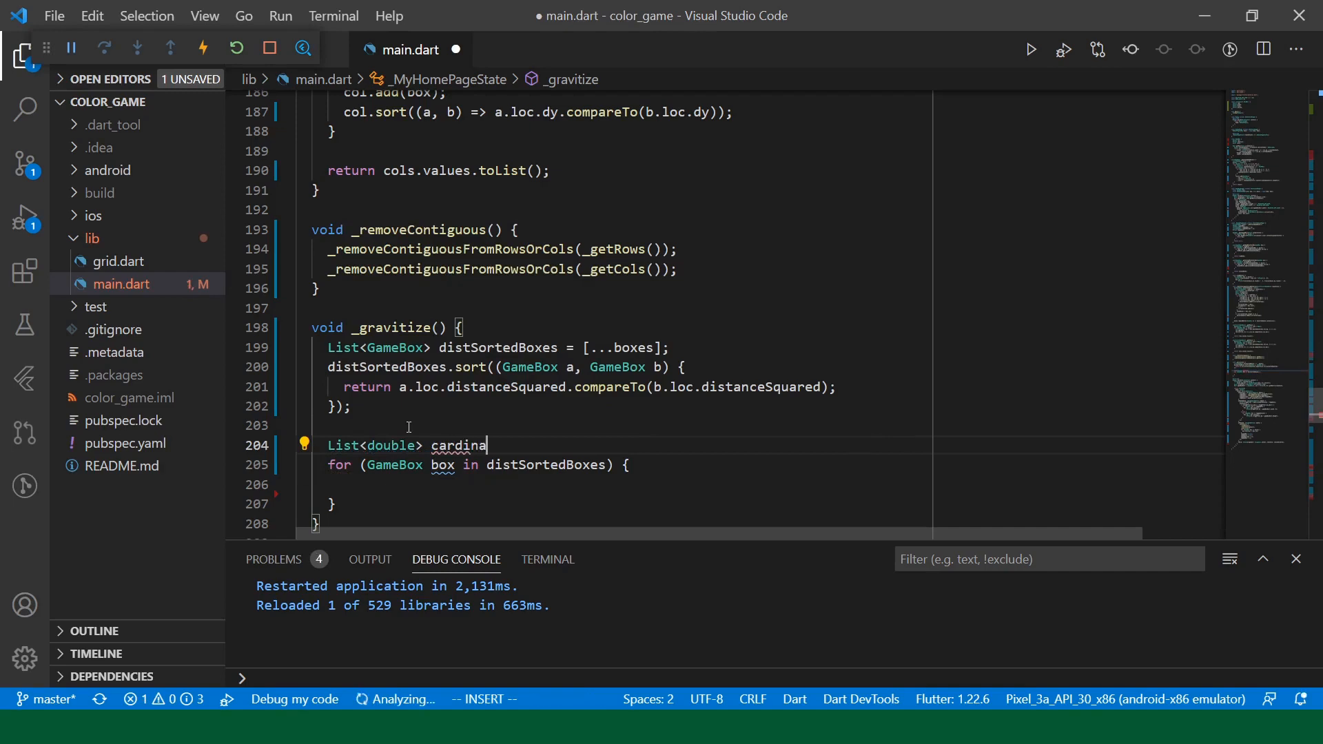
- Define cardinals = [-pi, -pi/2, 0, pi/2, pi] and loop the sorted boxes with an inner cardinals loop and possibleMoves list
{"action": "type", "text": "ls = []"}
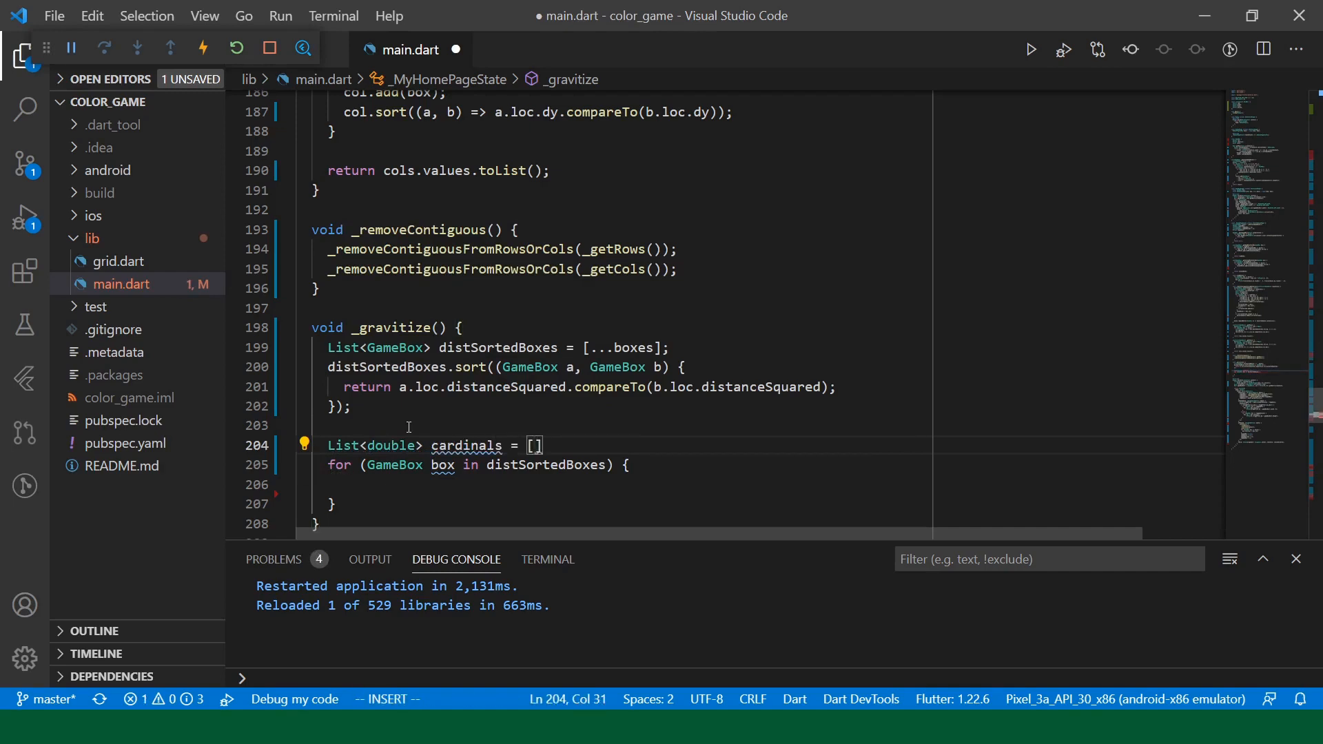
{"action": "type", "text": "-pi, -pi/"}
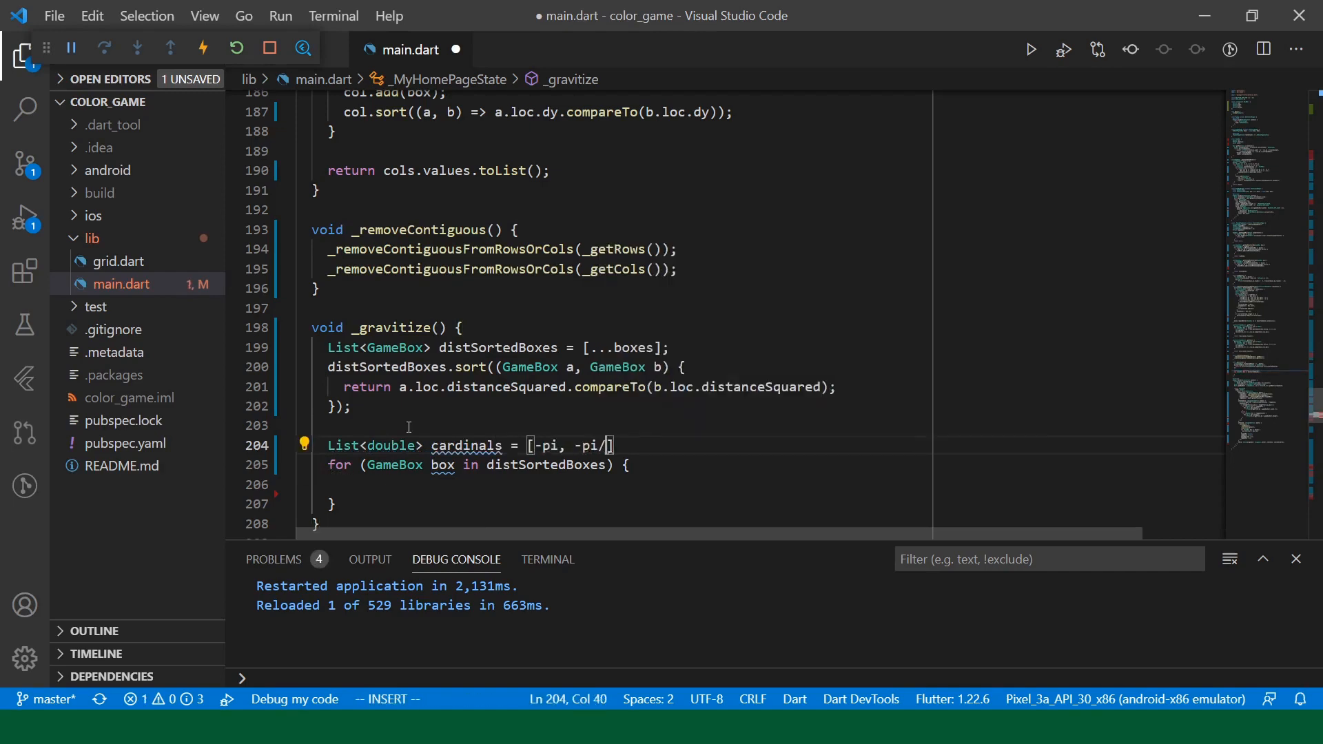
{"action": "type", "text": "2, 0, pi/2"}
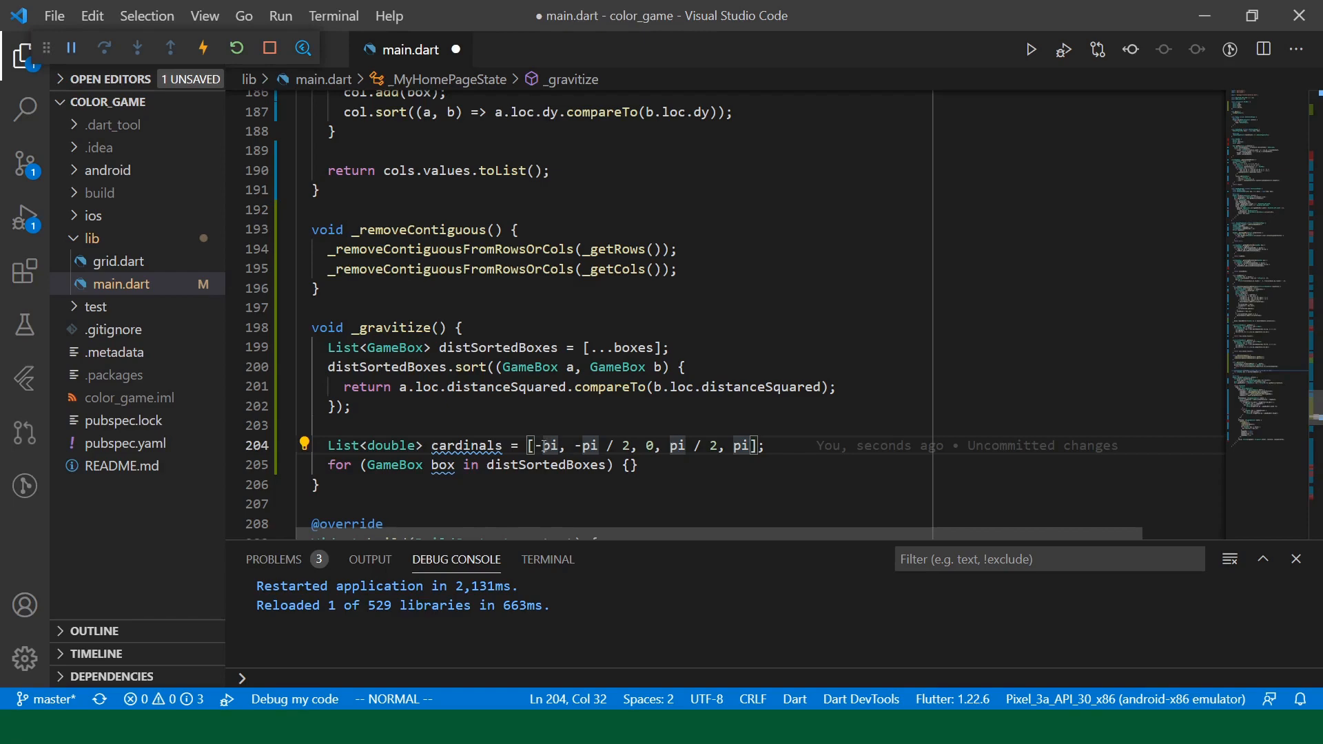
{"action": "key", "text": "Left"}
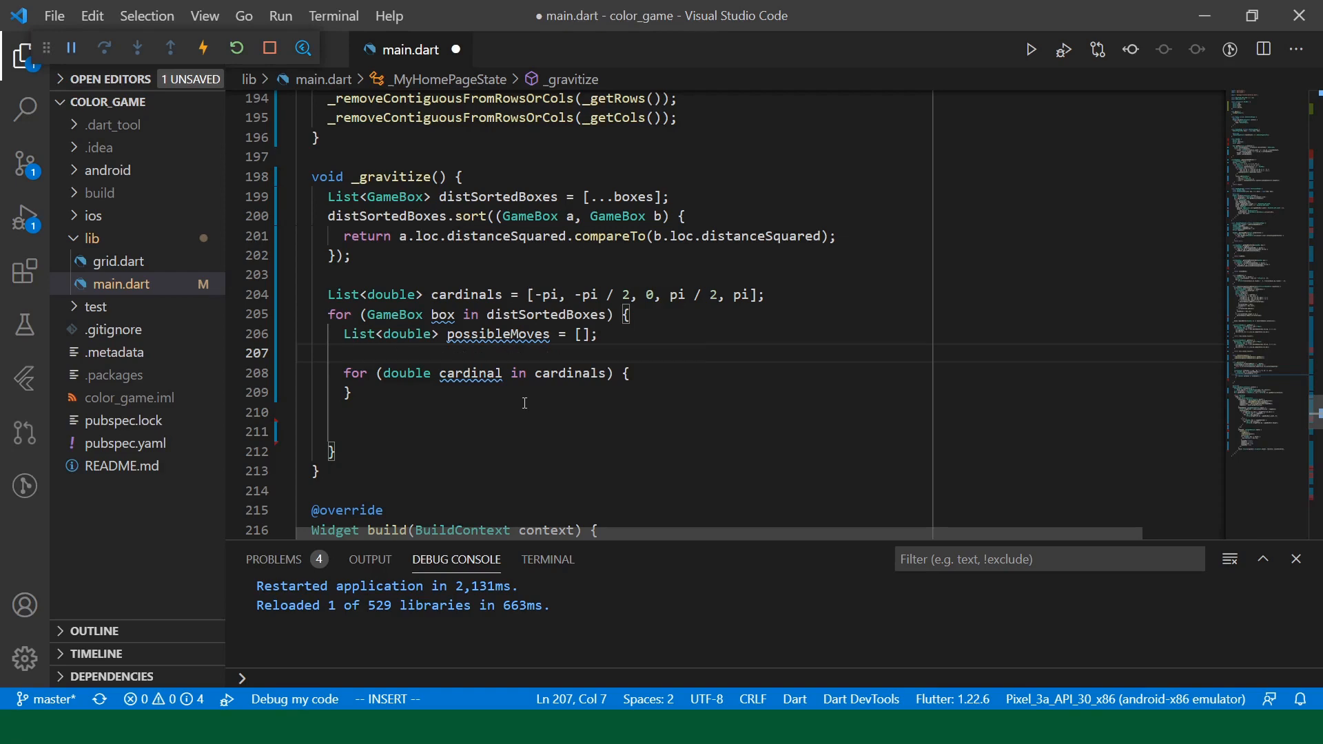
- Compute Offset centerOffset = Offset(0, 0) - box.loc for each box
{"action": "type", "text": "Offset centerOffset"}
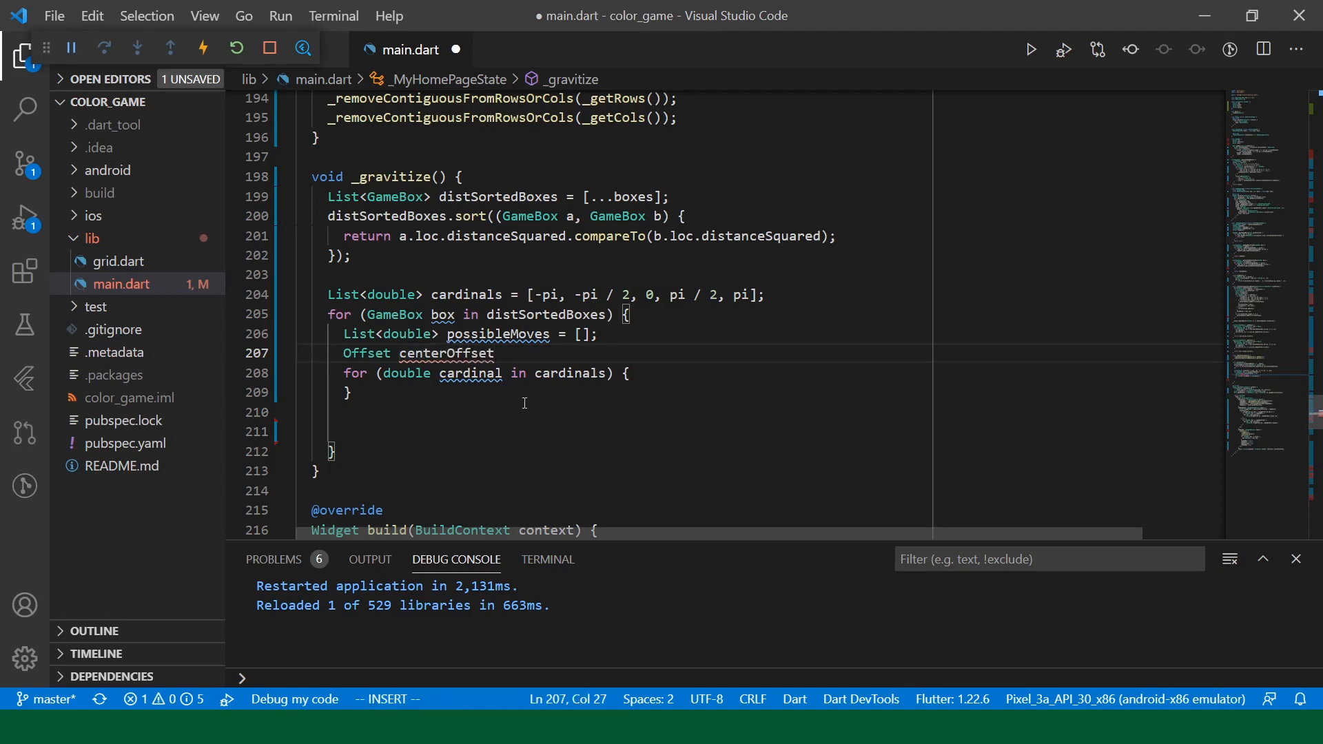
{"action": "type", "text": "= Offset"}
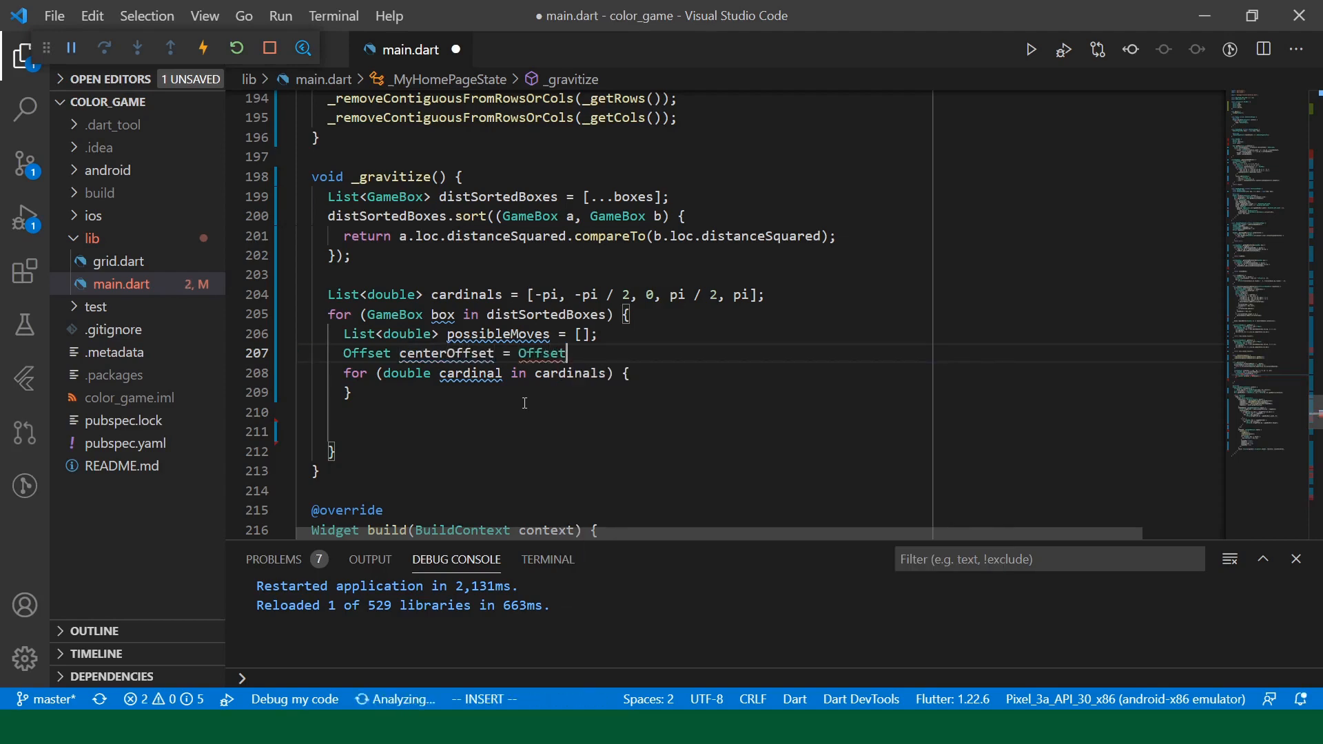
{"action": "type", "text": "(0,0) -"}
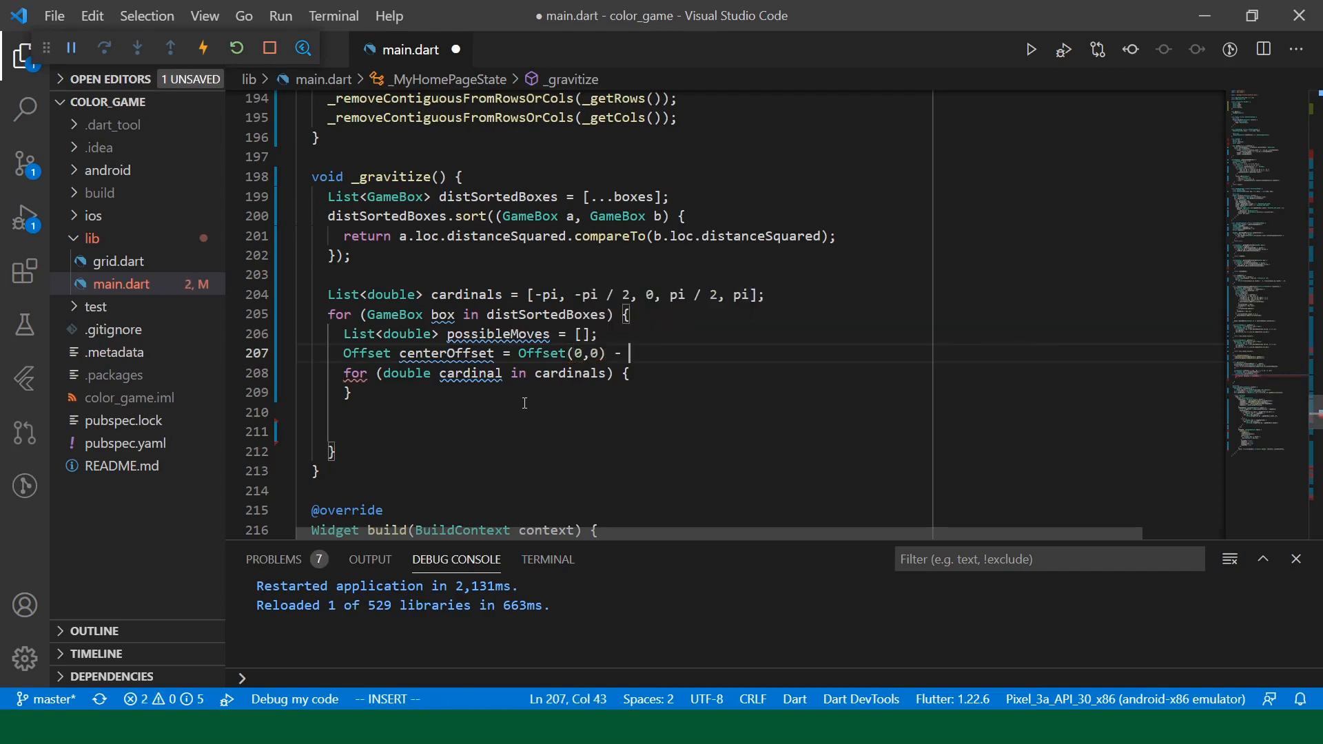
{"action": "type", "text": "box.loc;"}
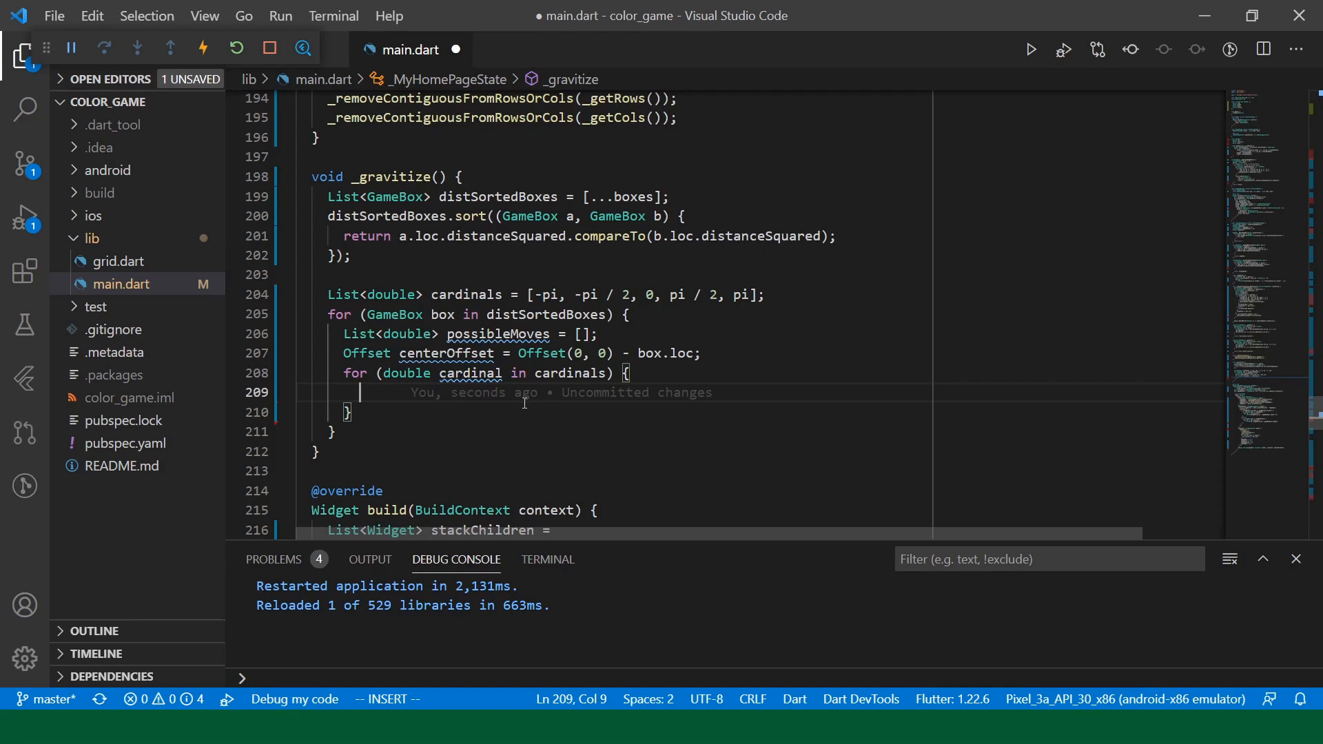
- Compute double angleDelta as the absolute difference between cardinal and centerOffset.direction
{"action": "type", "text": "angleDelta ="}
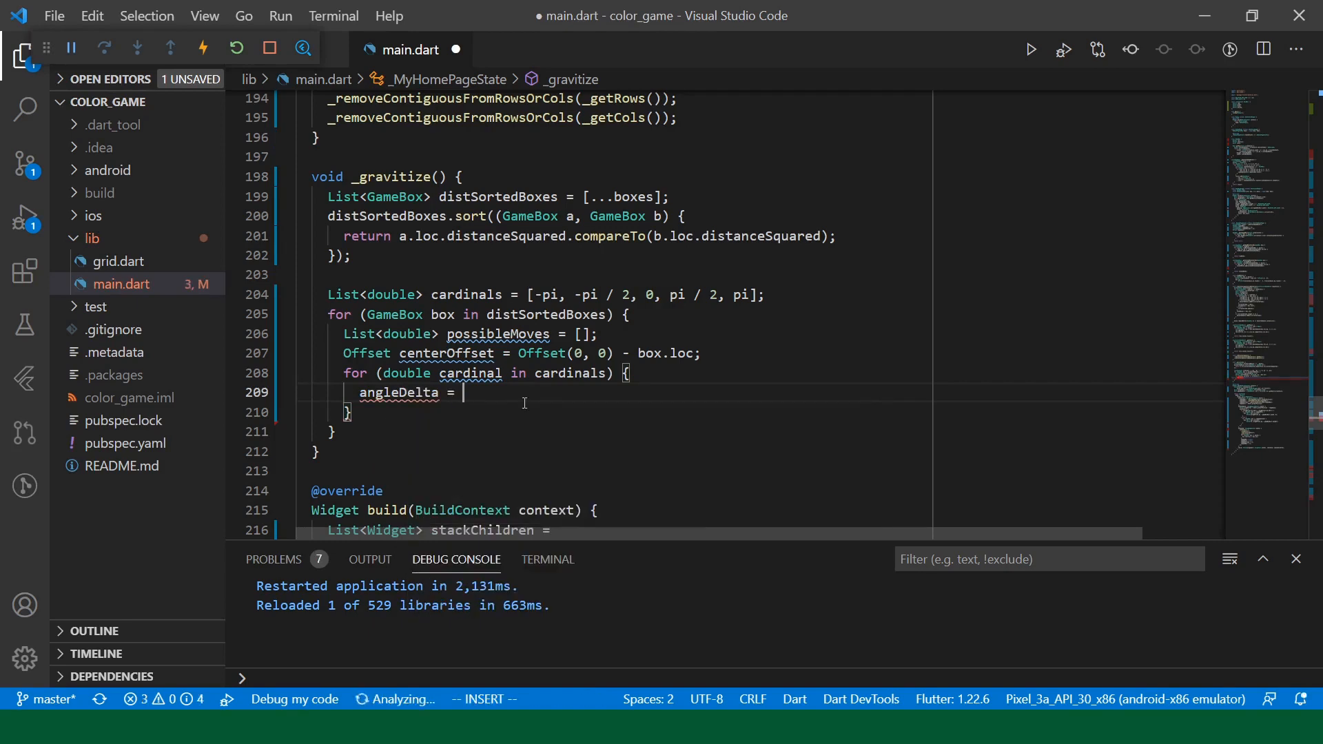
{"action": "type", "text": "cardinal.dir"}
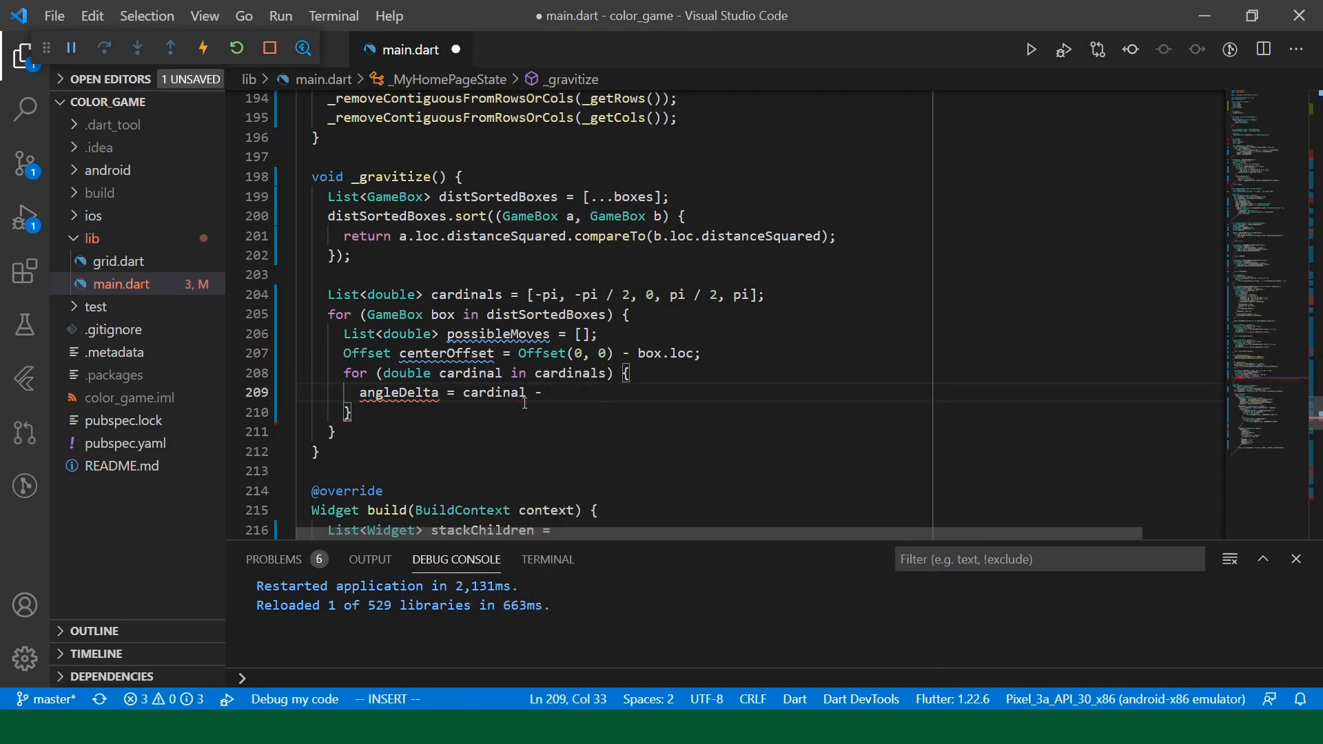
{"action": "type", "text": "centerOffset.direction).abs();"}
{"action": "type", "text": "if (angleDelta "}
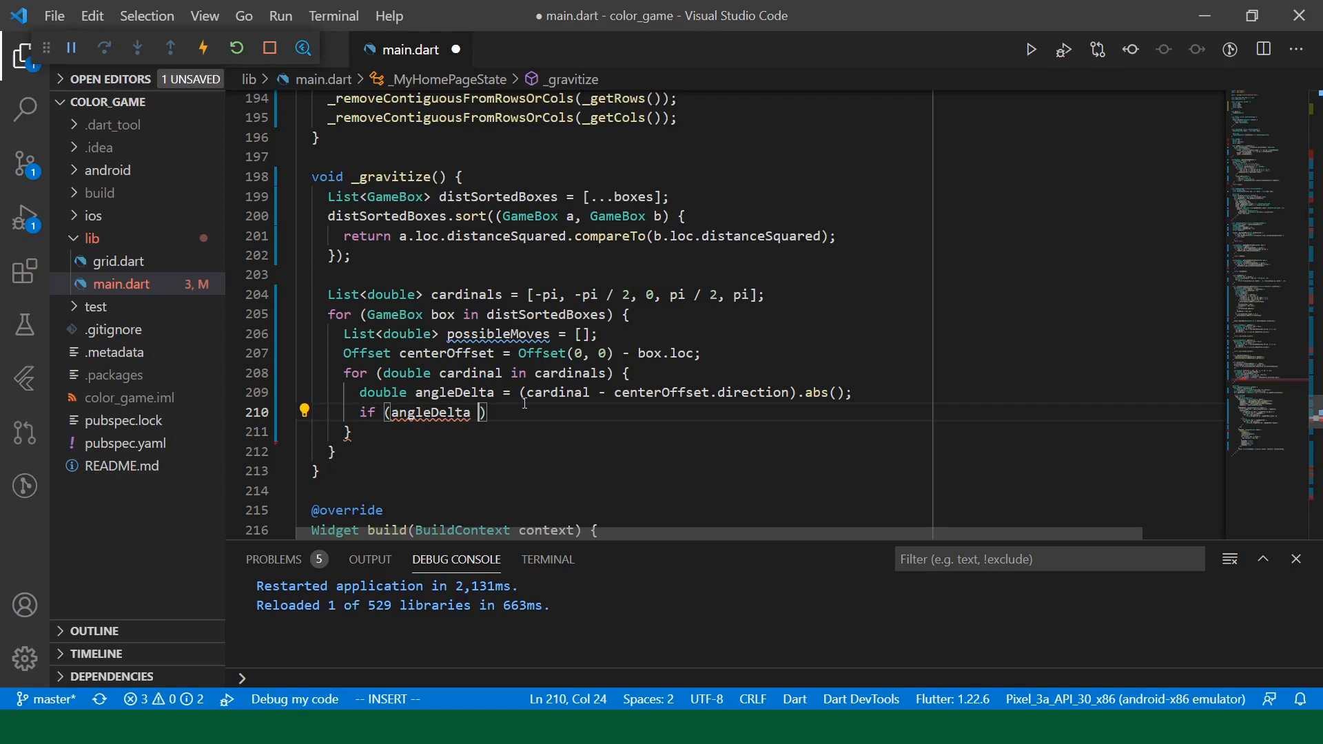
- Add an empty if (angleDelta < pi / 3) {} check inside the cardinals loop
{"action": "type", "text": "< pi / 3) {"}
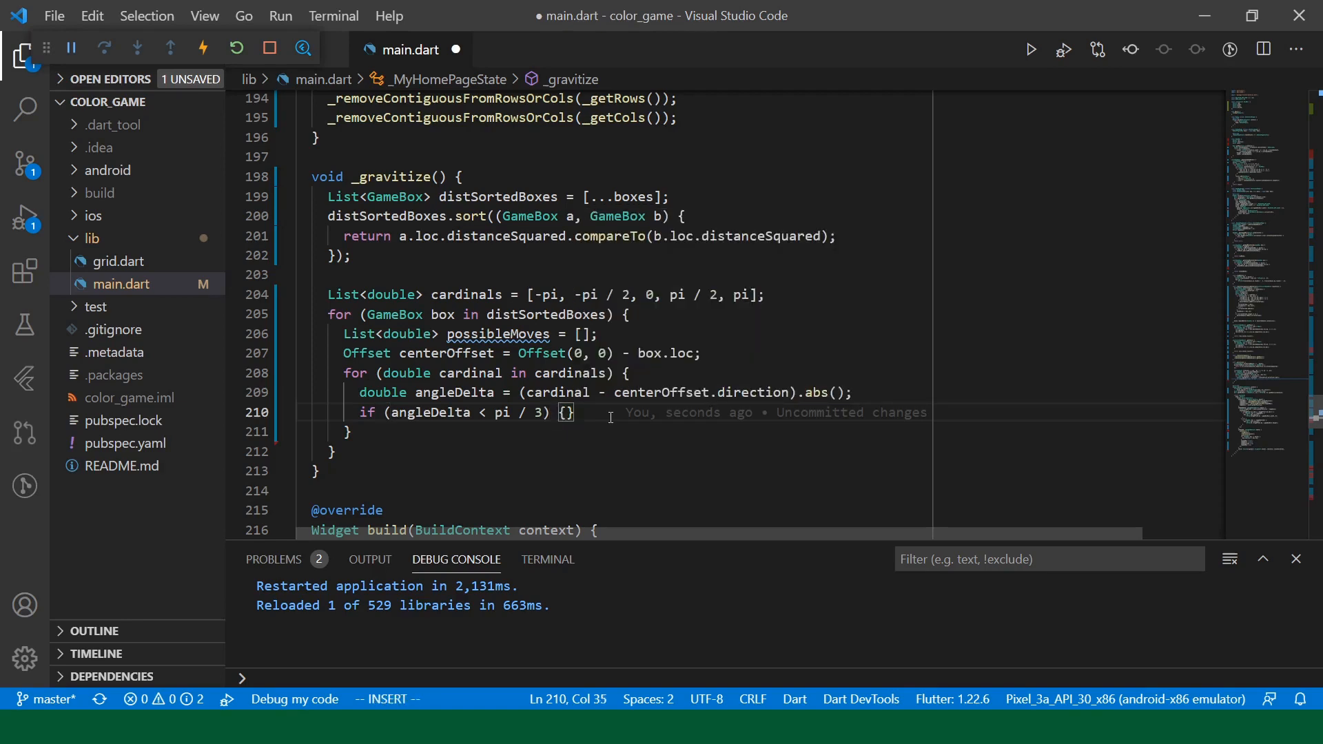
- Add 'possibleMoves.add(cardinal);' and begin a 'for (double move in possibleMoves)' loop computing newLoc
{"action": "type", "text": "possibleMoves."}
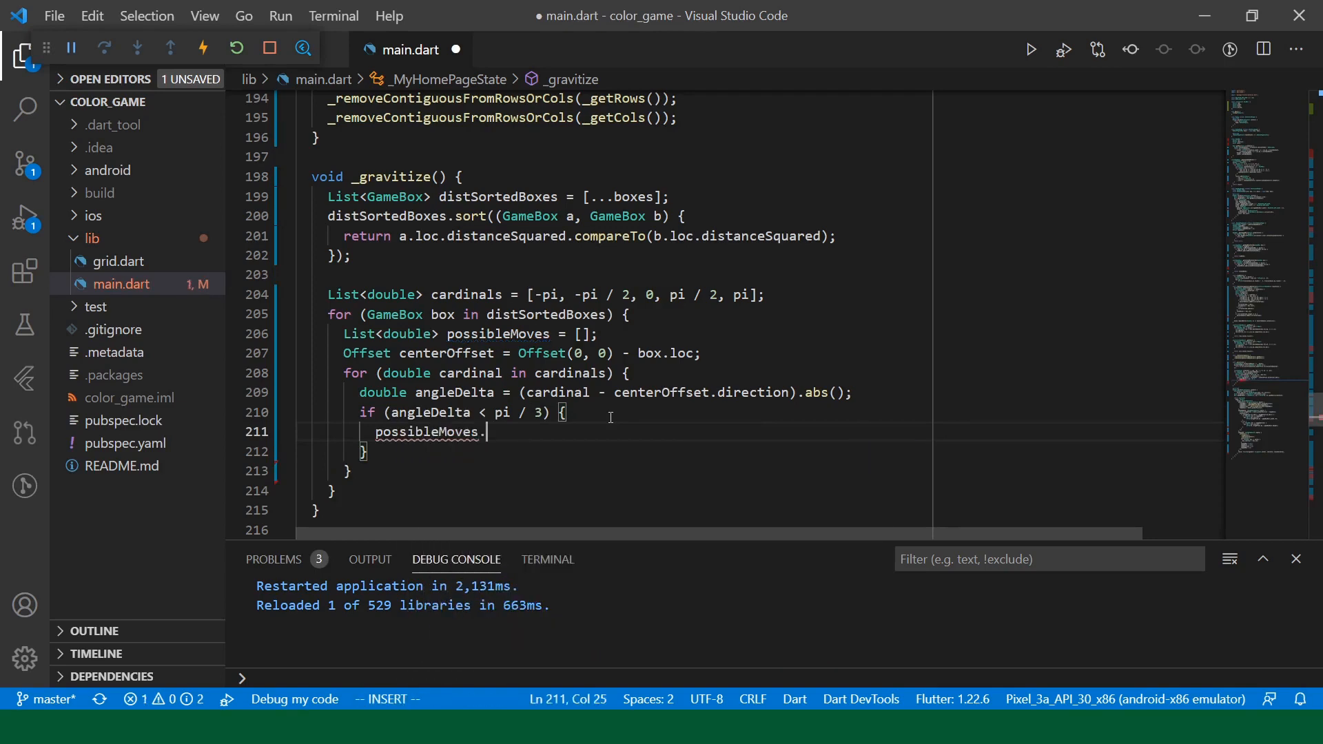
{"action": "type", "text": "add(cardinal);"}
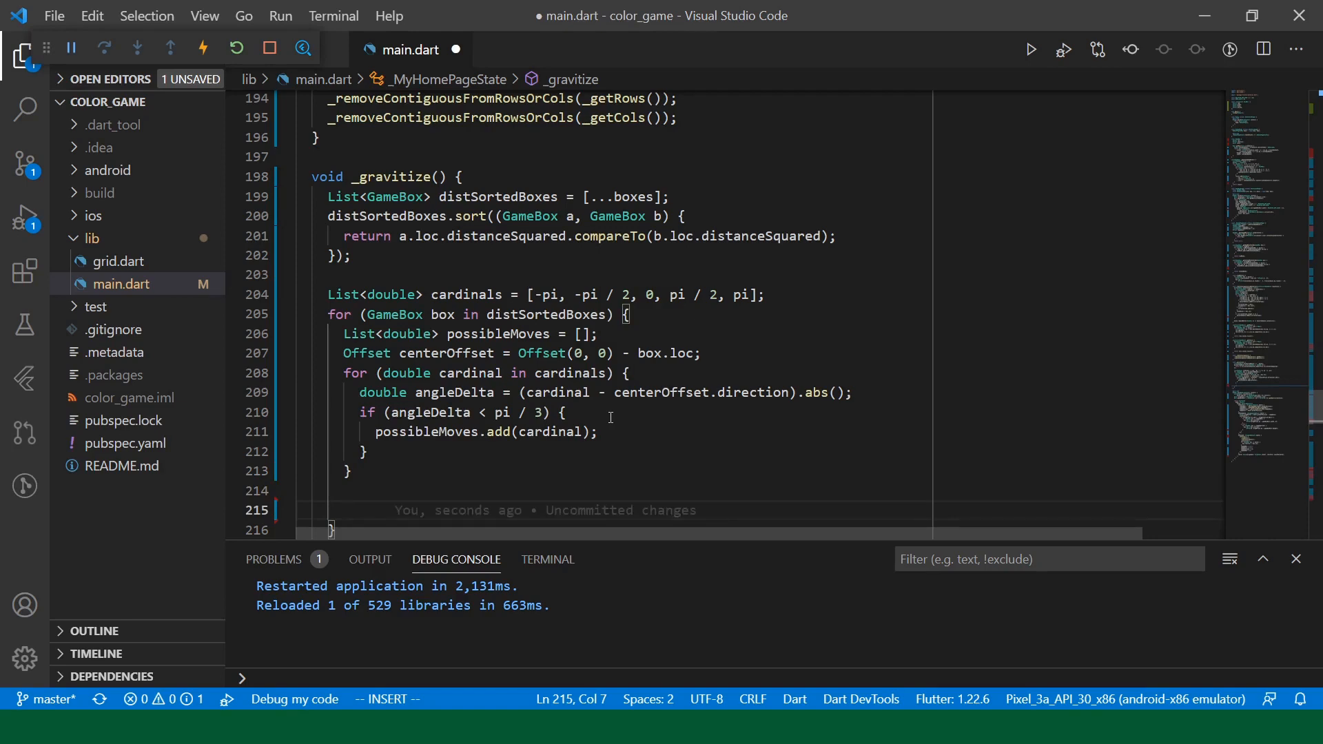
{"action": "type", "text": "if"}
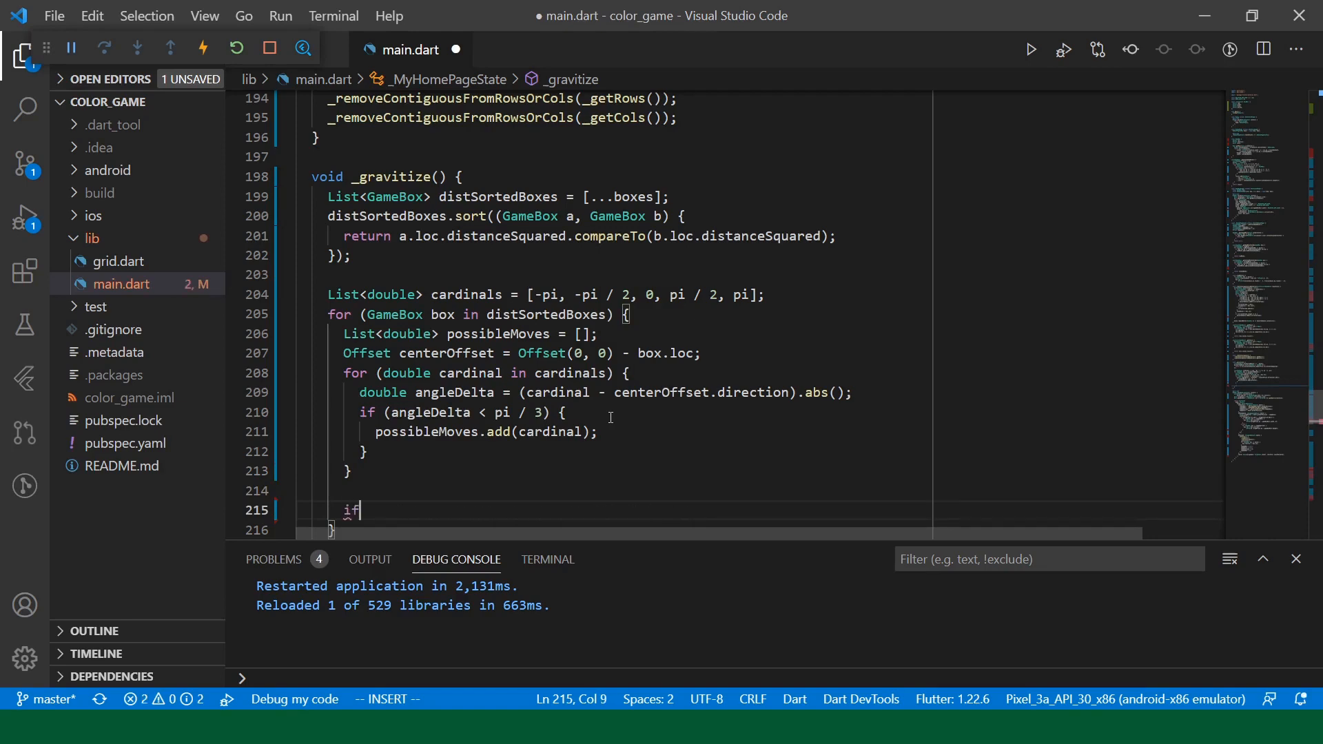
{"action": "key", "text": "Backspace"}
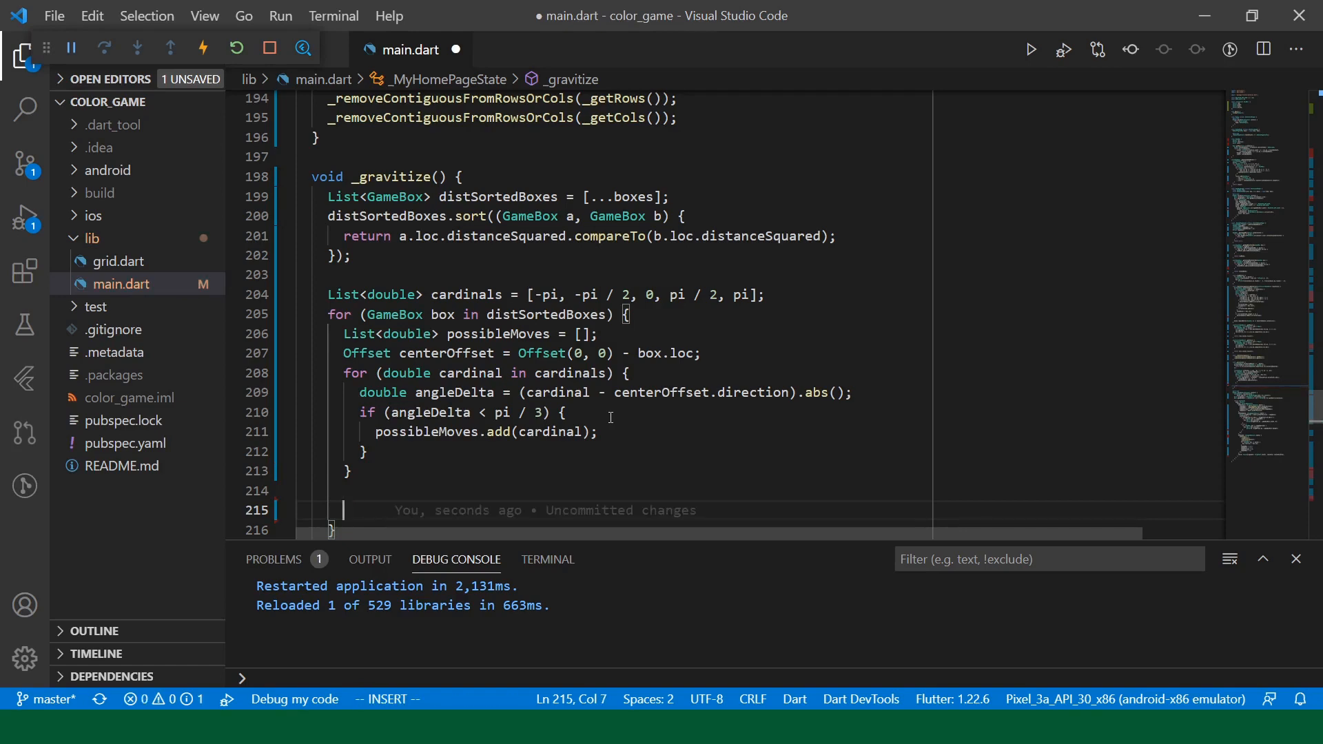
{"action": "type", "text": "for (move"}
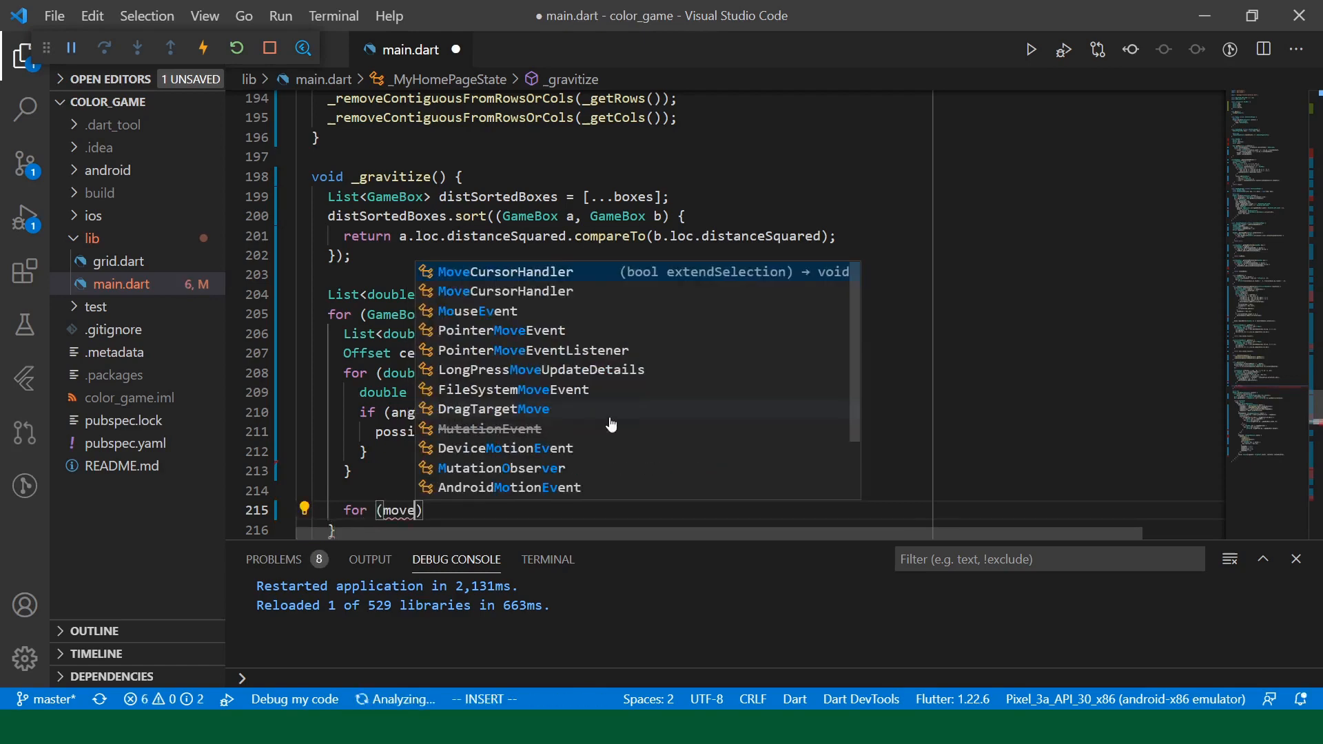
{"action": "key", "text": "Escape"}
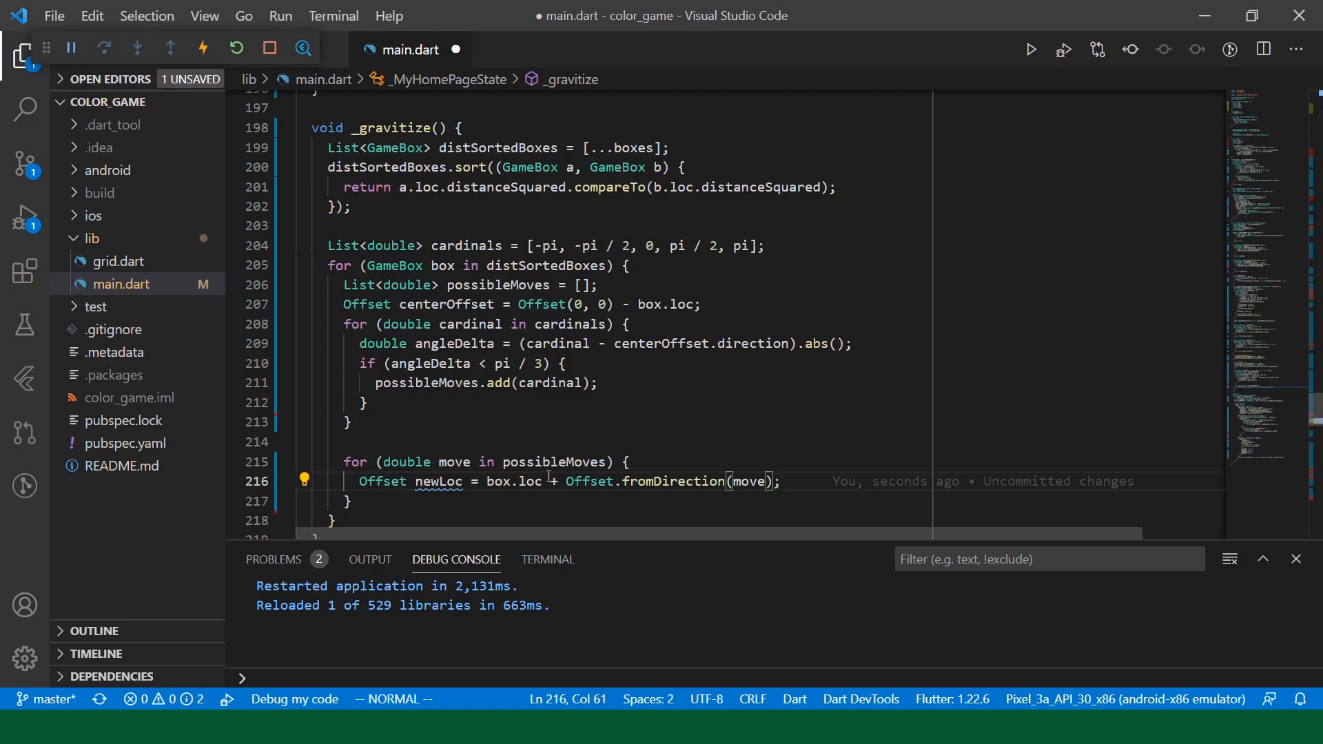
- Write 'void _getBoxAtLoc(Offset loc)' looping over boxes with 'if (box.loc == loc) return'
{"action": "type", "text": "void _getBoxAtLoc(Offset loc) {"}
{"action": "type", "text": "if ("}
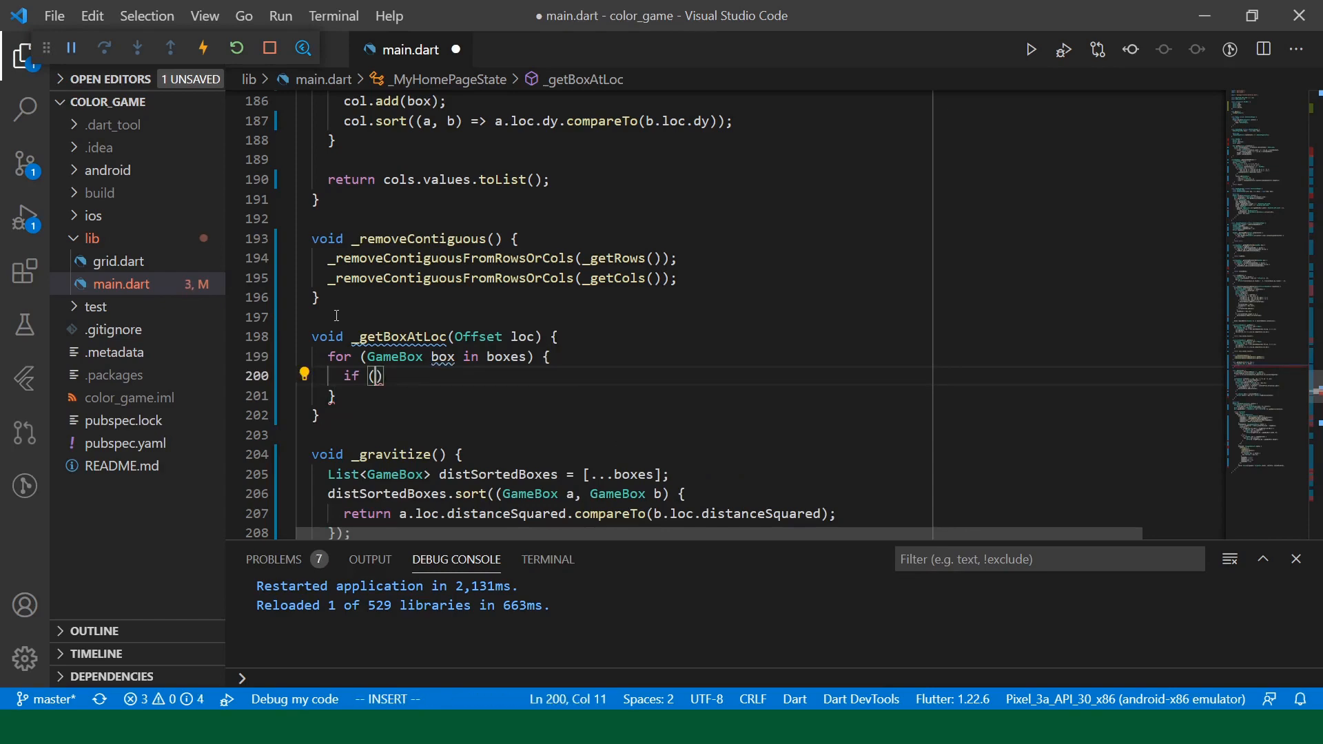
{"action": "type", "text": "box.loc ==loc"}
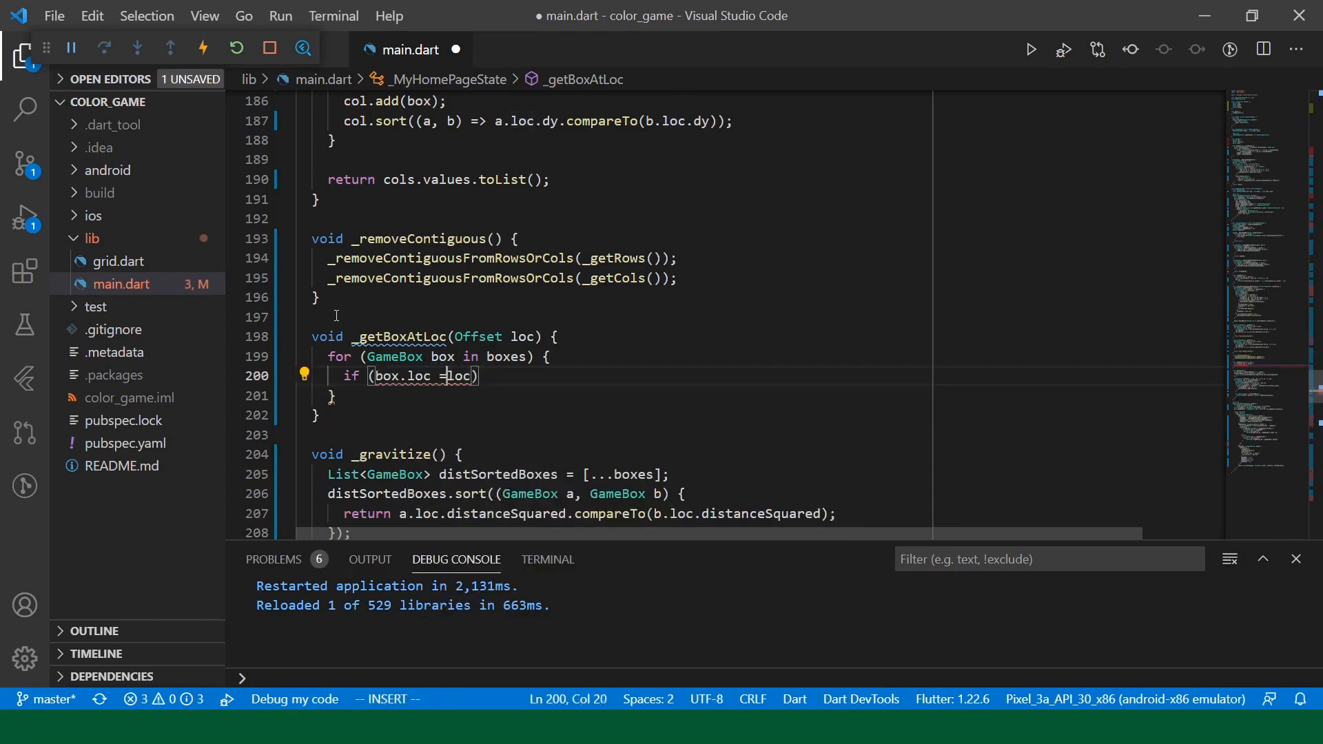
{"action": "type", "text": "return"}
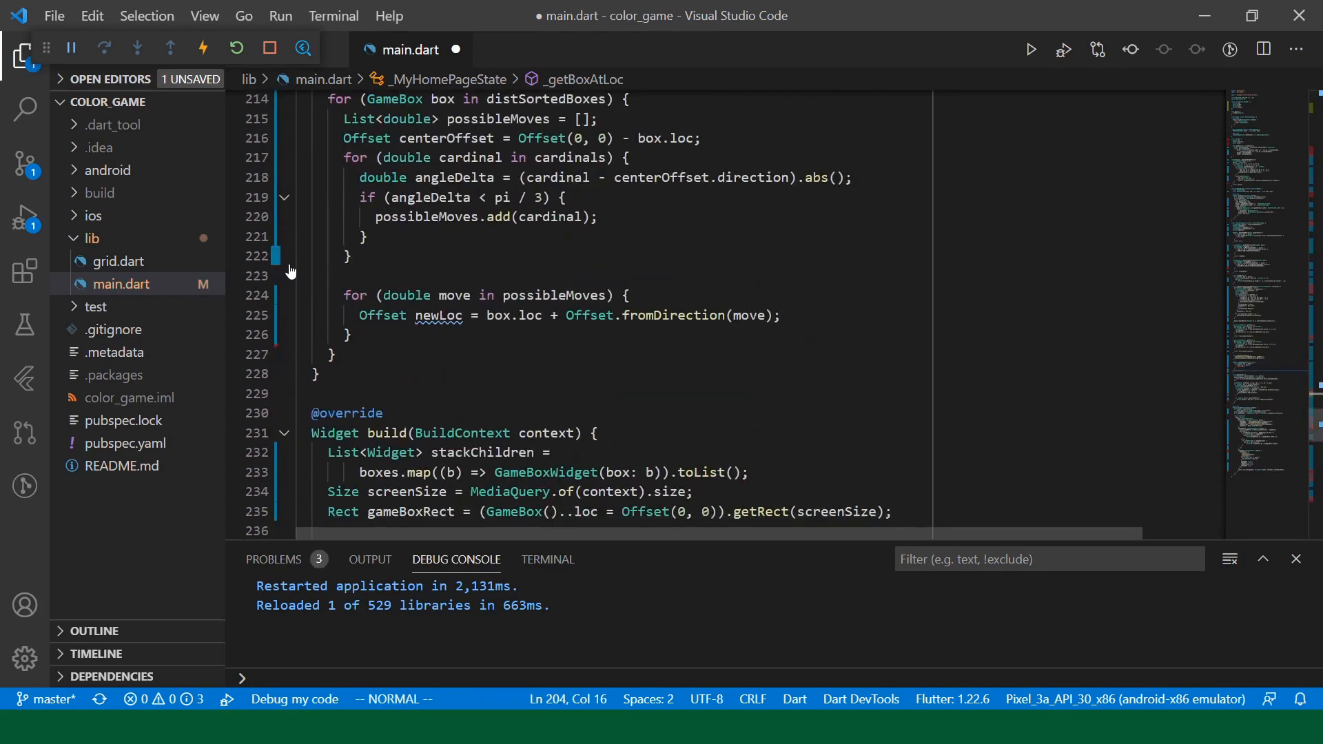
- Add 'if (_getBoxAtLoc(newLoc) == null) { box.loc = newLoc; box.startLoc = newLoc; break; }'
{"action": "type", "text": "if (_getBoxAtLoc"}
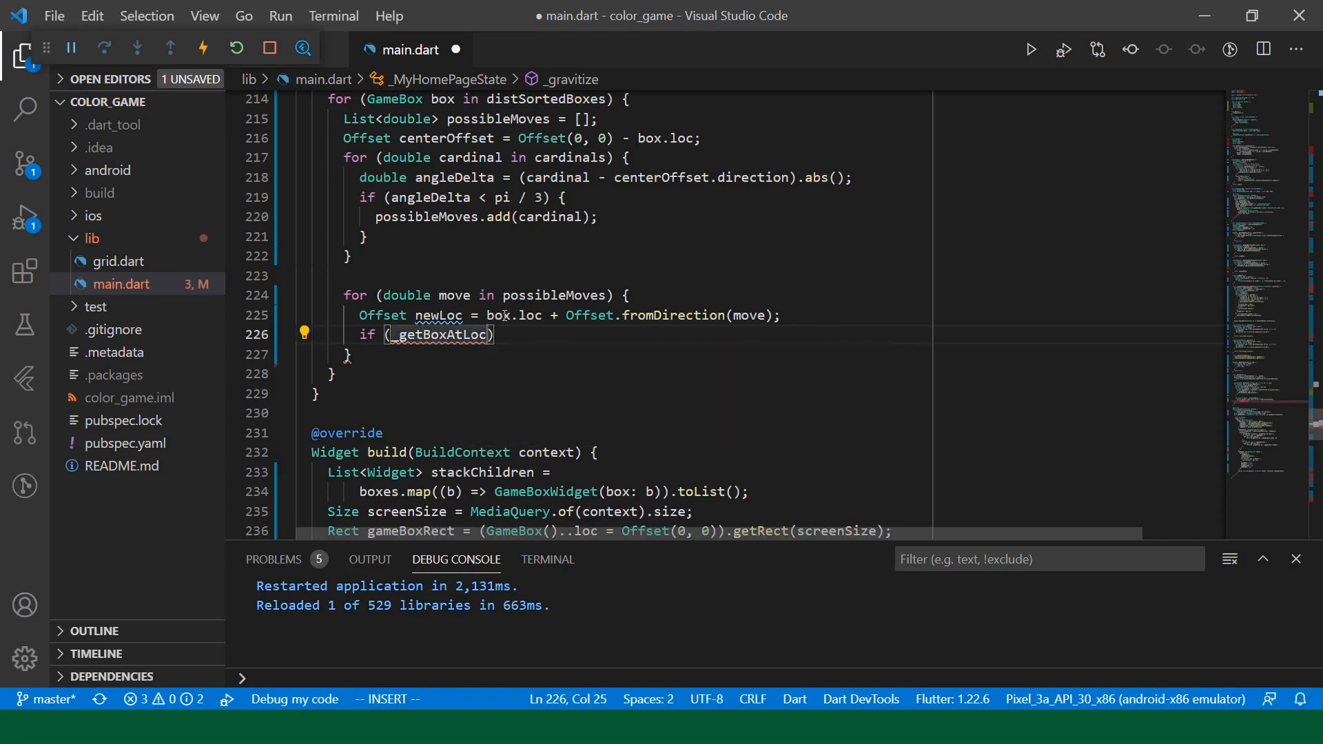
{"action": "type", "text": "newLoc)==null) {}"}
{"action": "type", "text": "b"}
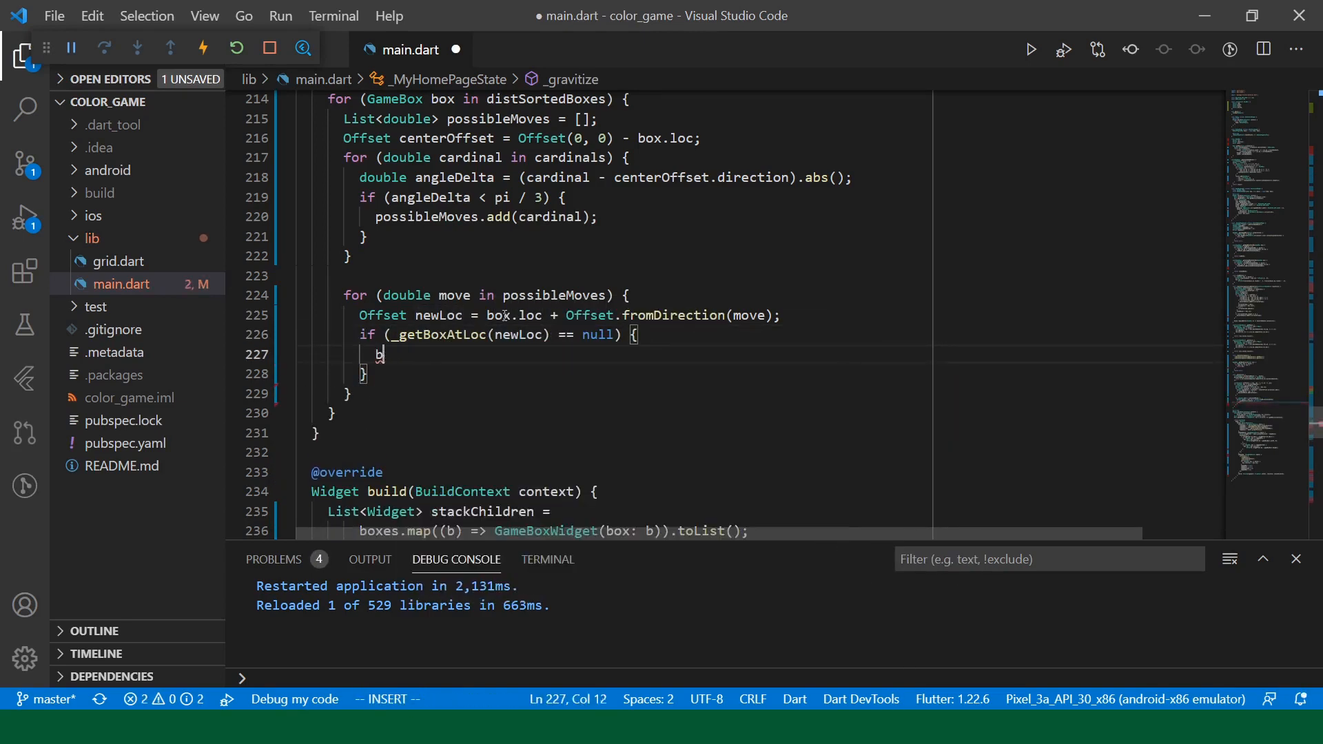
{"action": "type", "text": "ox.loc = newLoc;"}
{"action": "type", "text": "box.startLoc = newLoc;"}
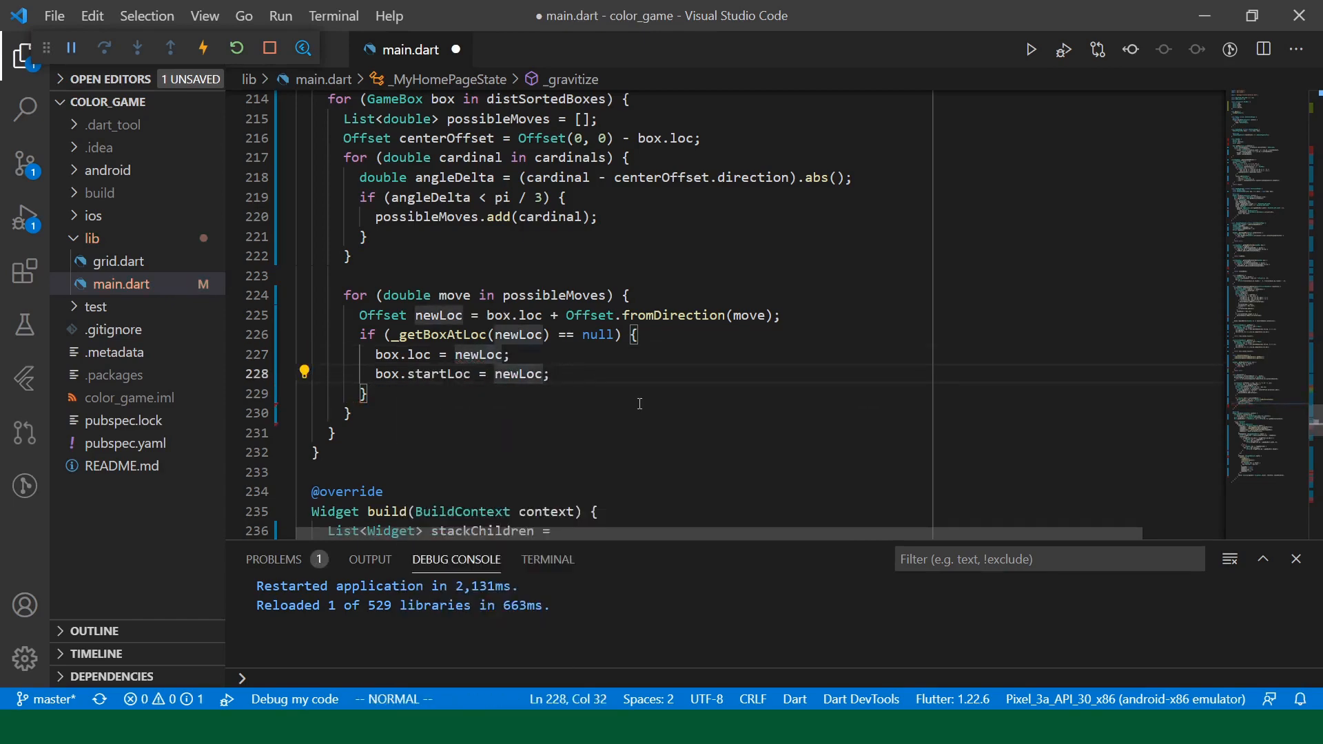
{"action": "type", "text": "break;"}
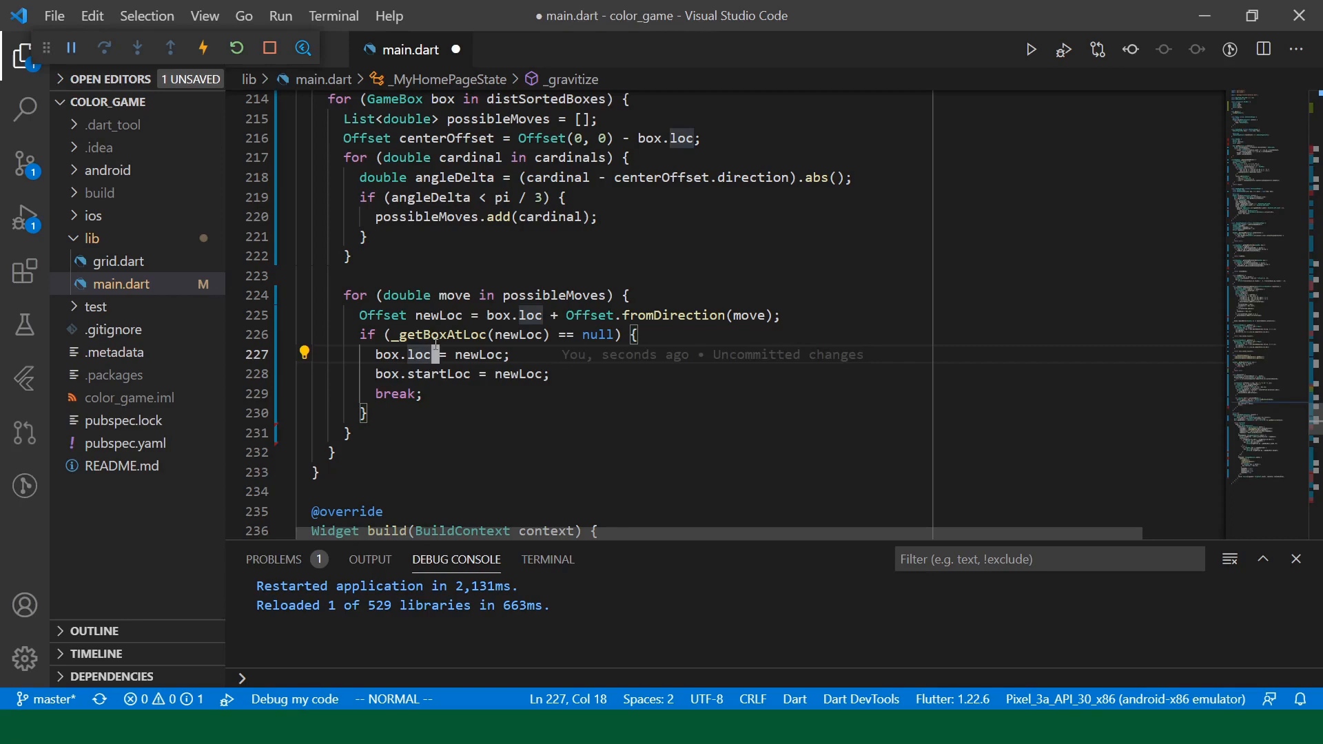
- Review the loc and startLoc assignments and the surrounding _gravitize code
{"action": "left_click", "coordinate": [392, 373]}
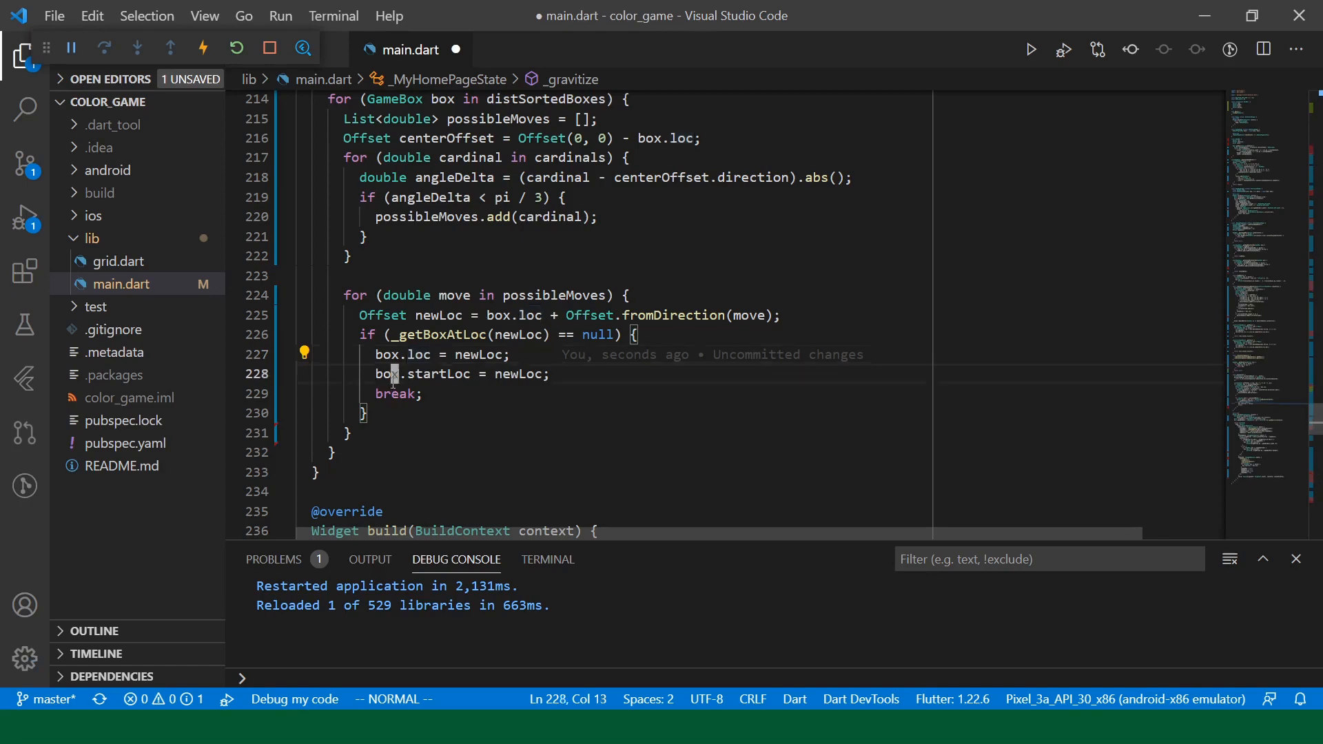
{"action": "left_click", "coordinate": [392, 393]}
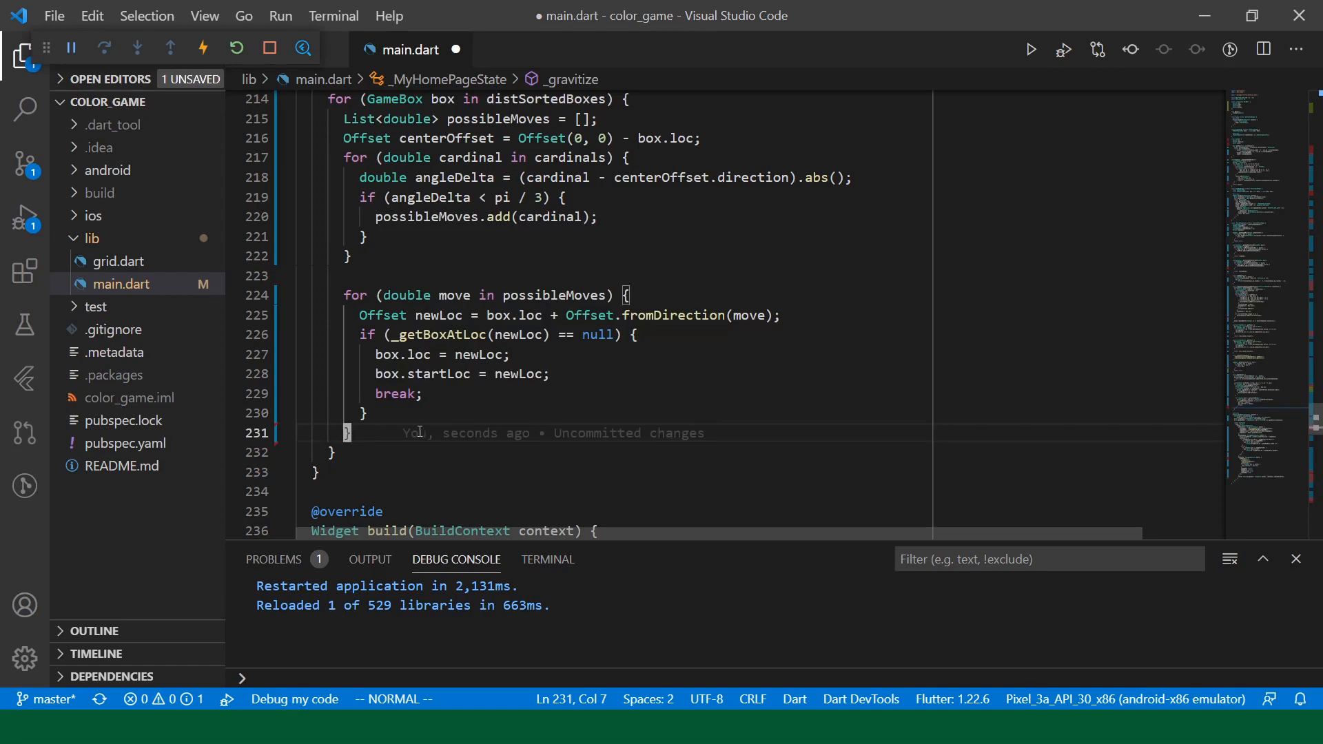
{"action": "scroll", "scroll_direction": "up", "scroll_amount": 3}
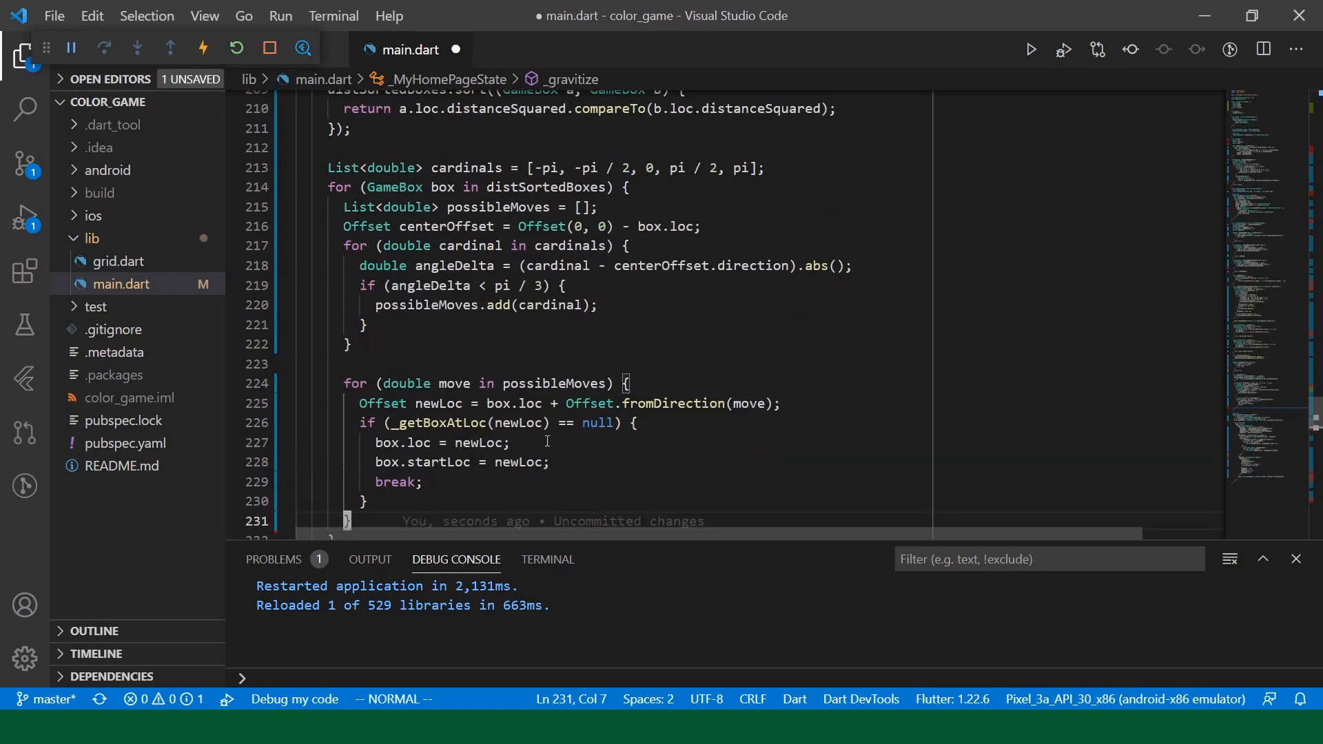
{"action": "scroll", "scroll_direction": "up", "scroll_amount": 3}
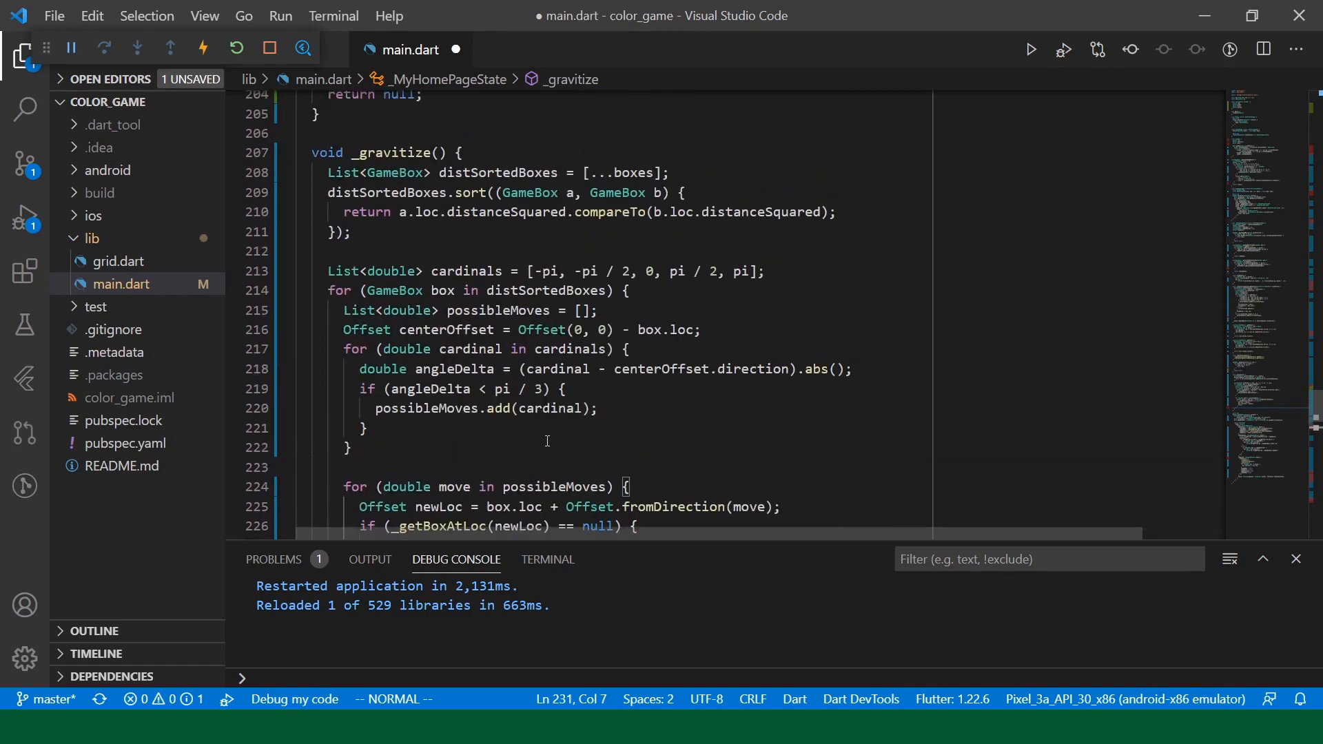
{"action": "scroll", "scroll_direction": "down", "scroll_amount": 3}
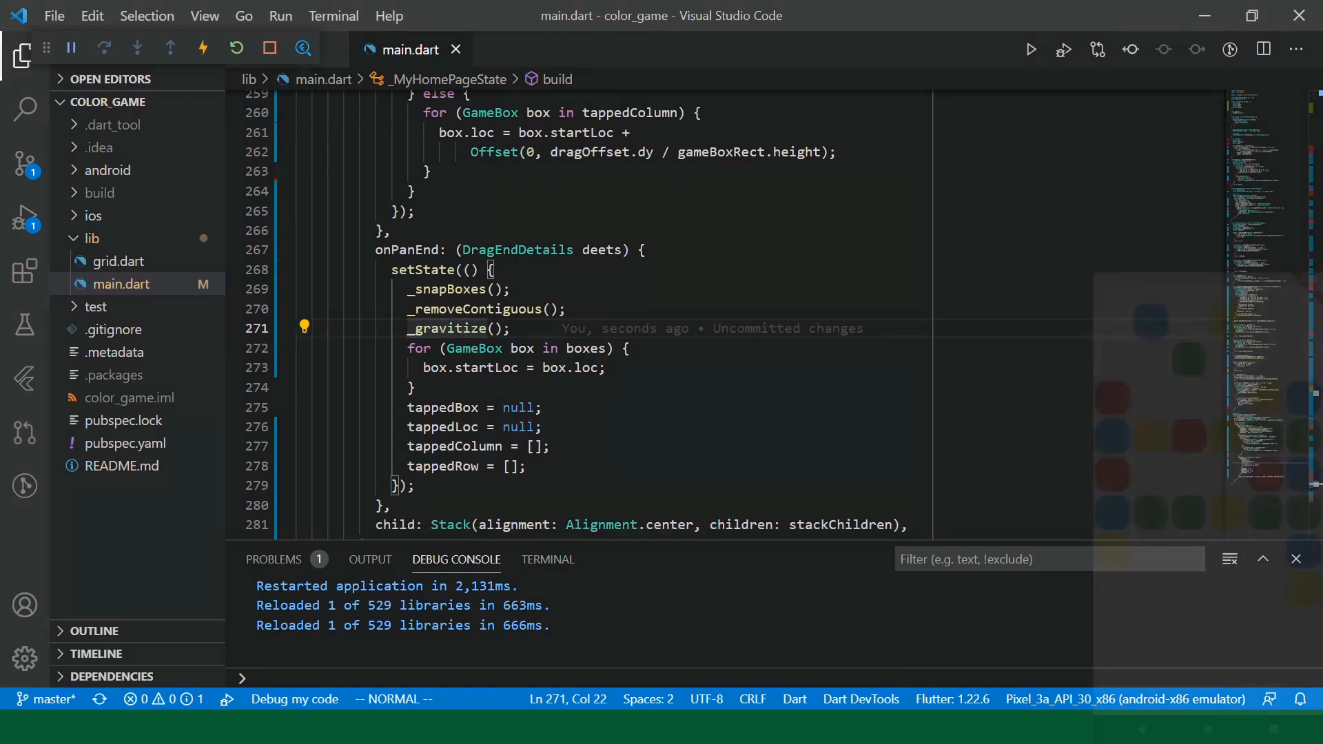
- Hot-restart the app in the Android emulator with the _gravitize call in place
{"action": "left_click", "coordinate": [236, 47]}
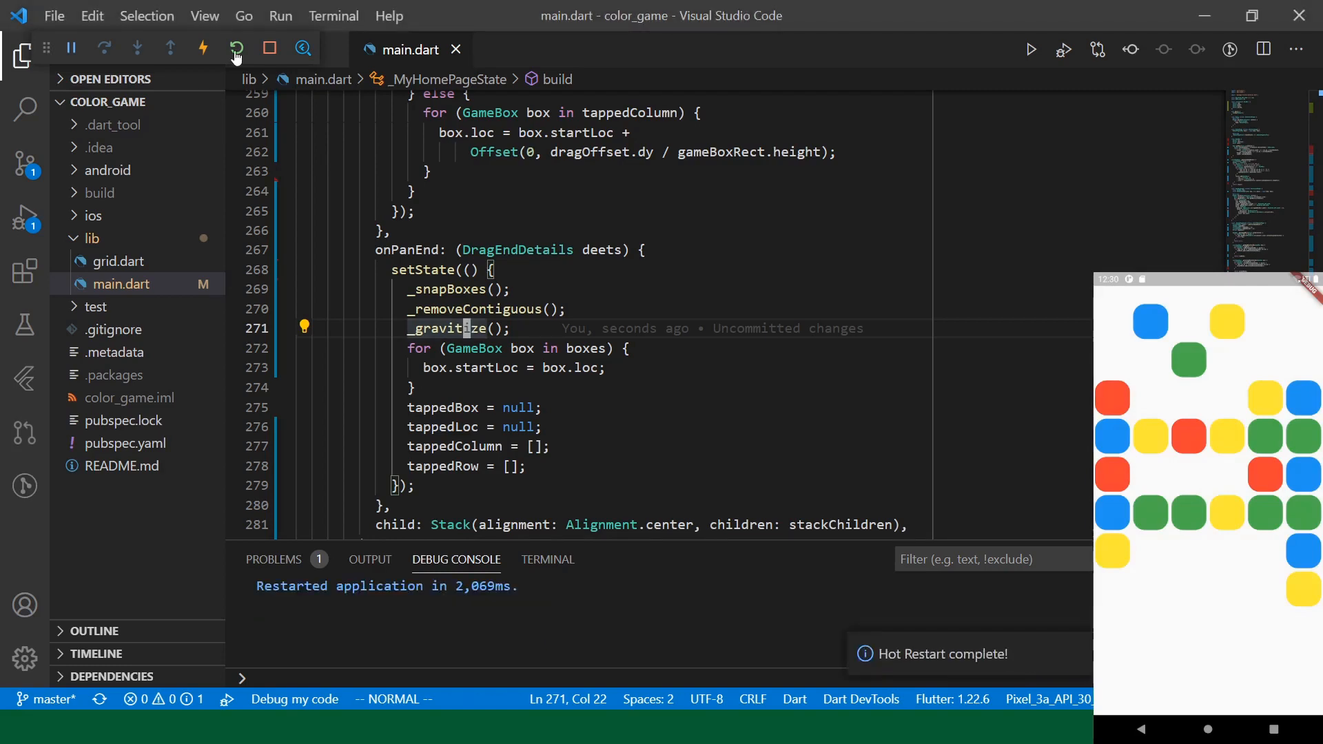